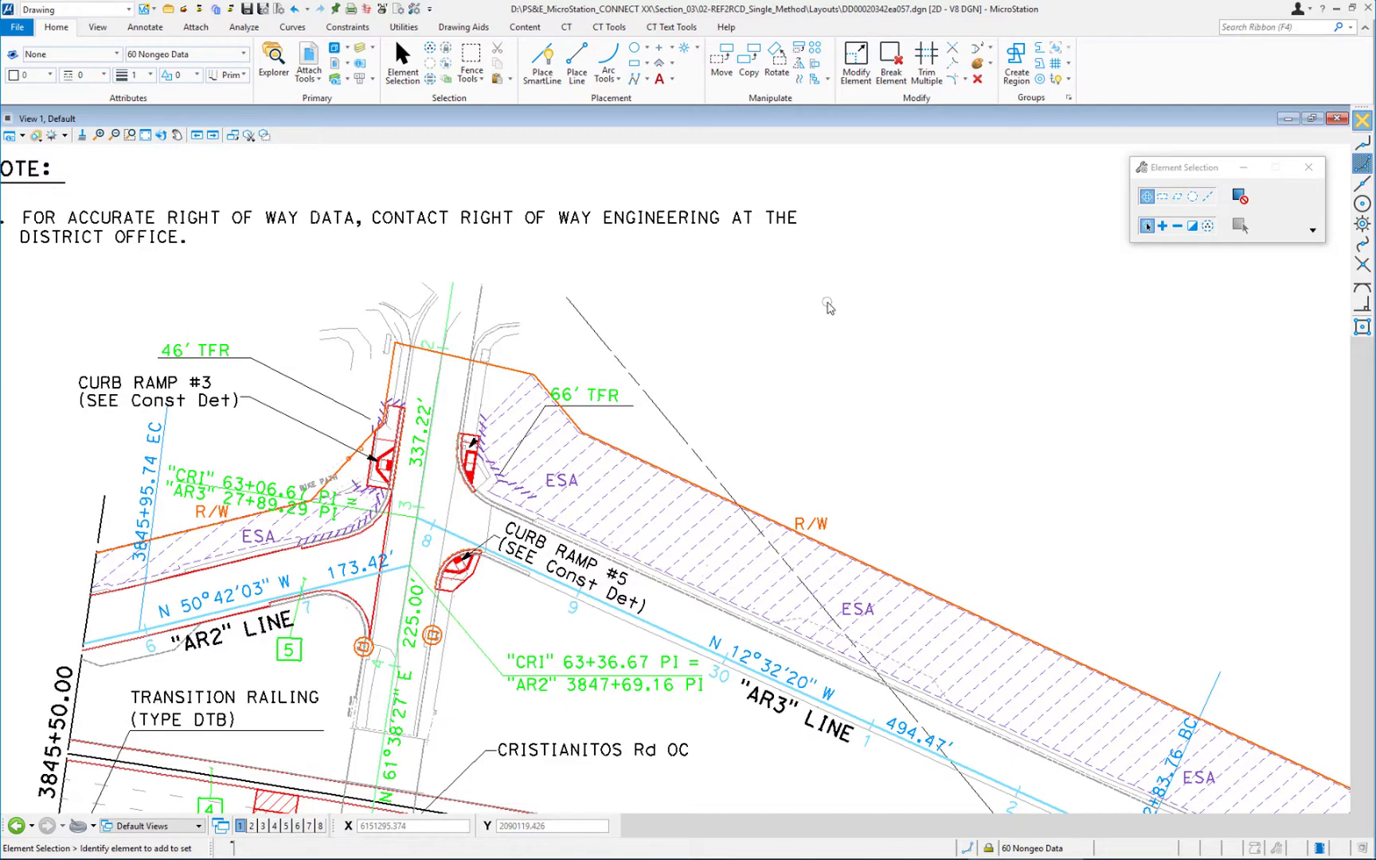
pyautogui.moveTo(789, 382)
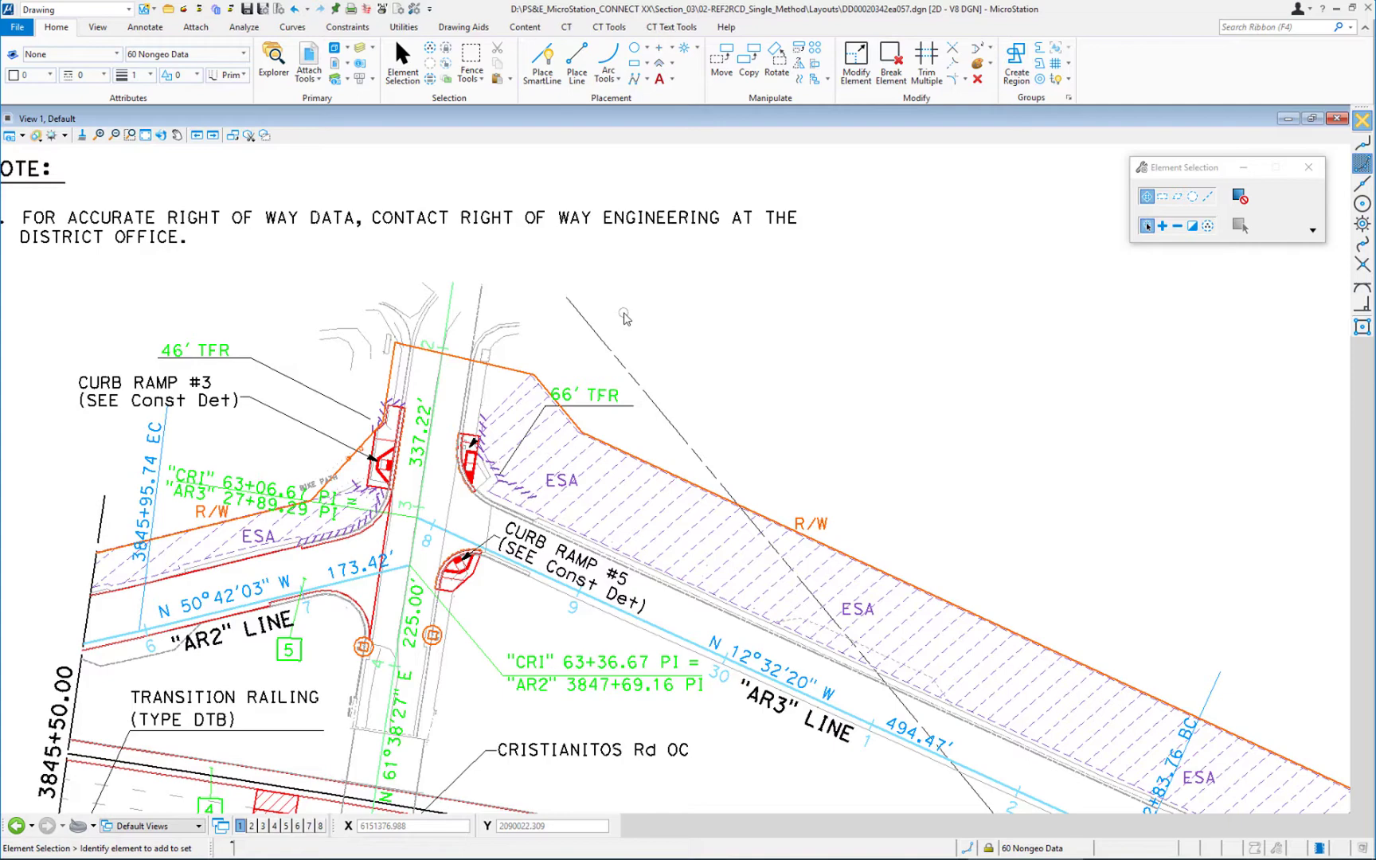
# Start a new note from the Annotate tools with Place Note.
pyautogui.scroll(3)
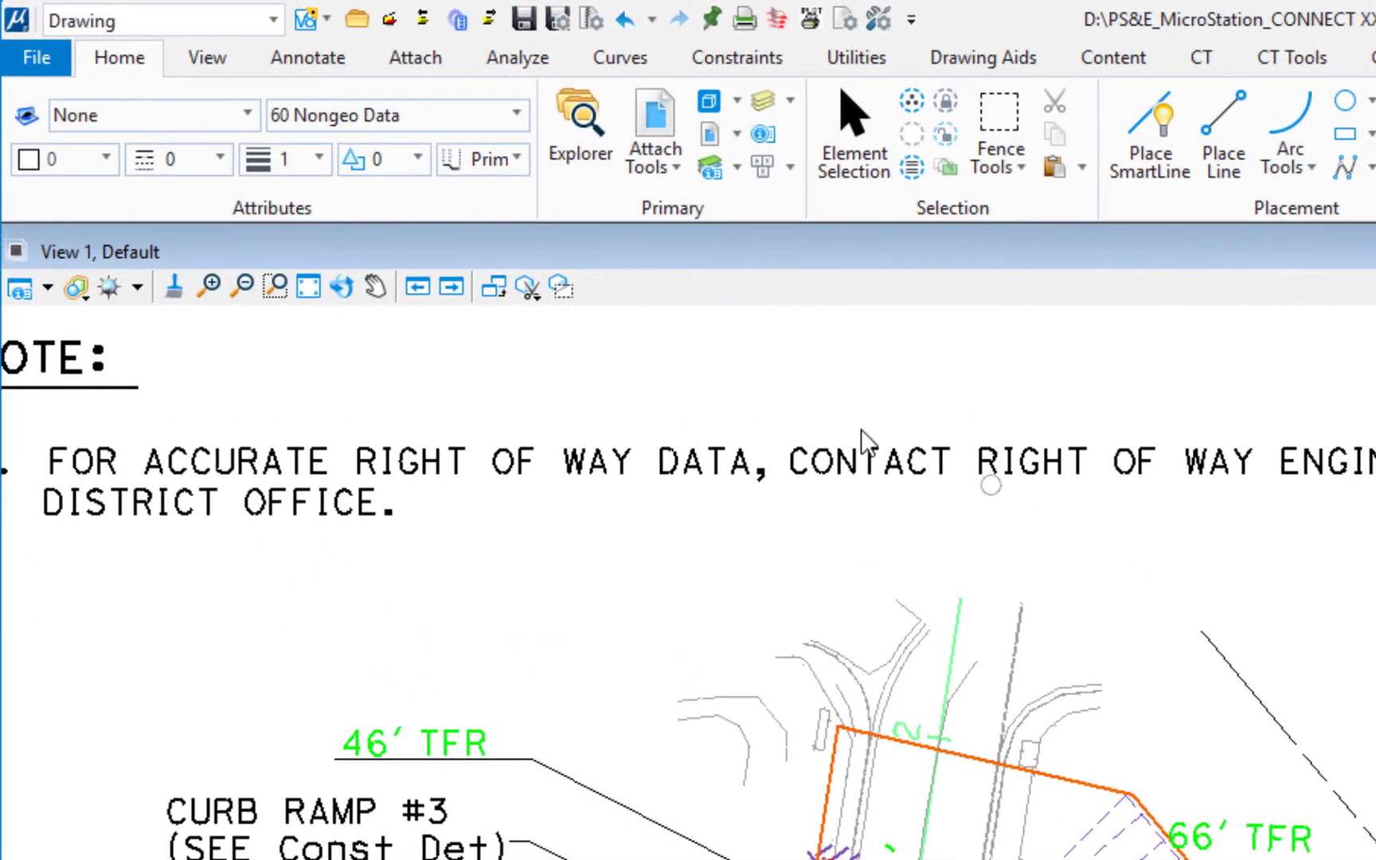
pyautogui.moveTo(308, 57)
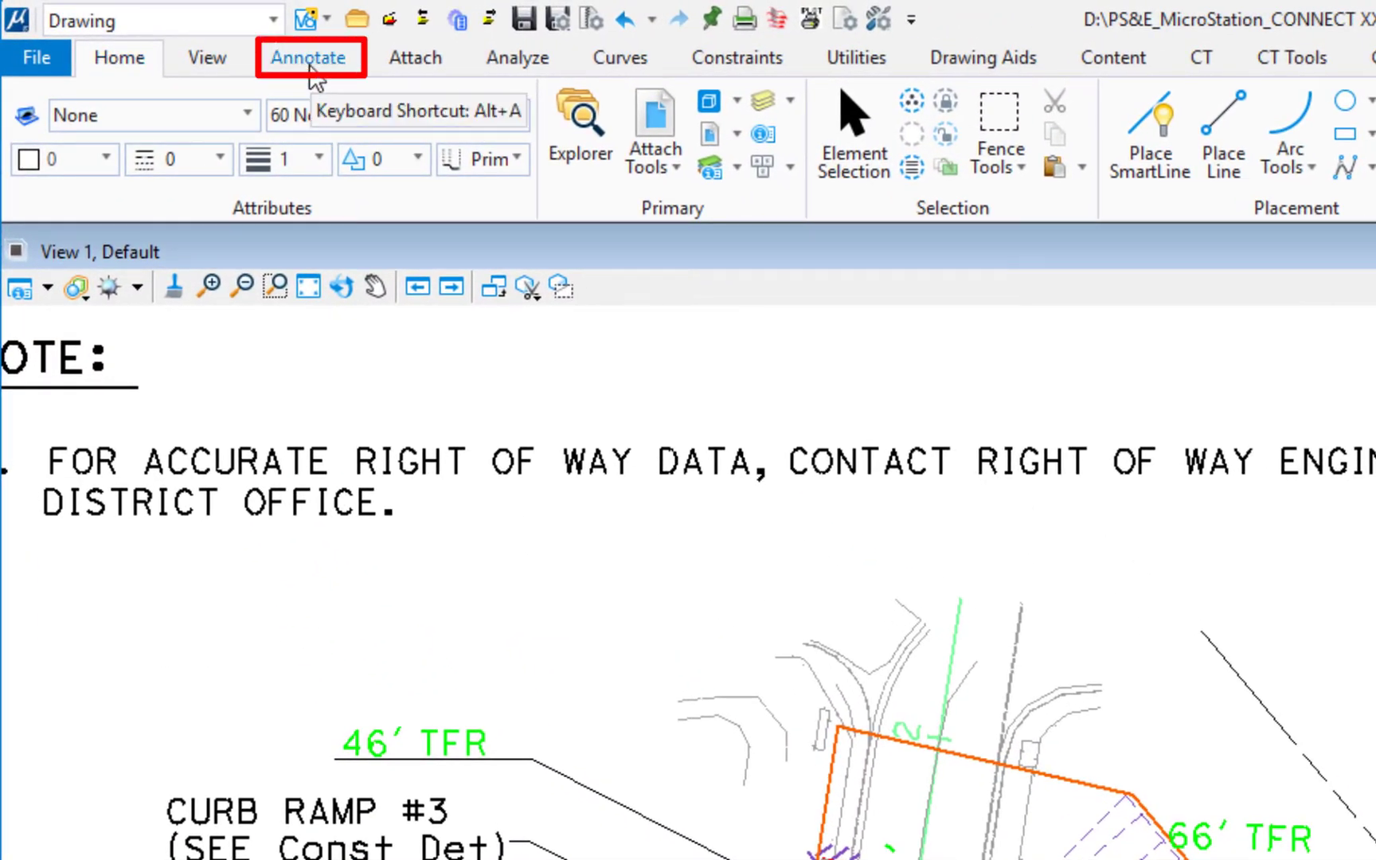
pyautogui.click(307, 58)
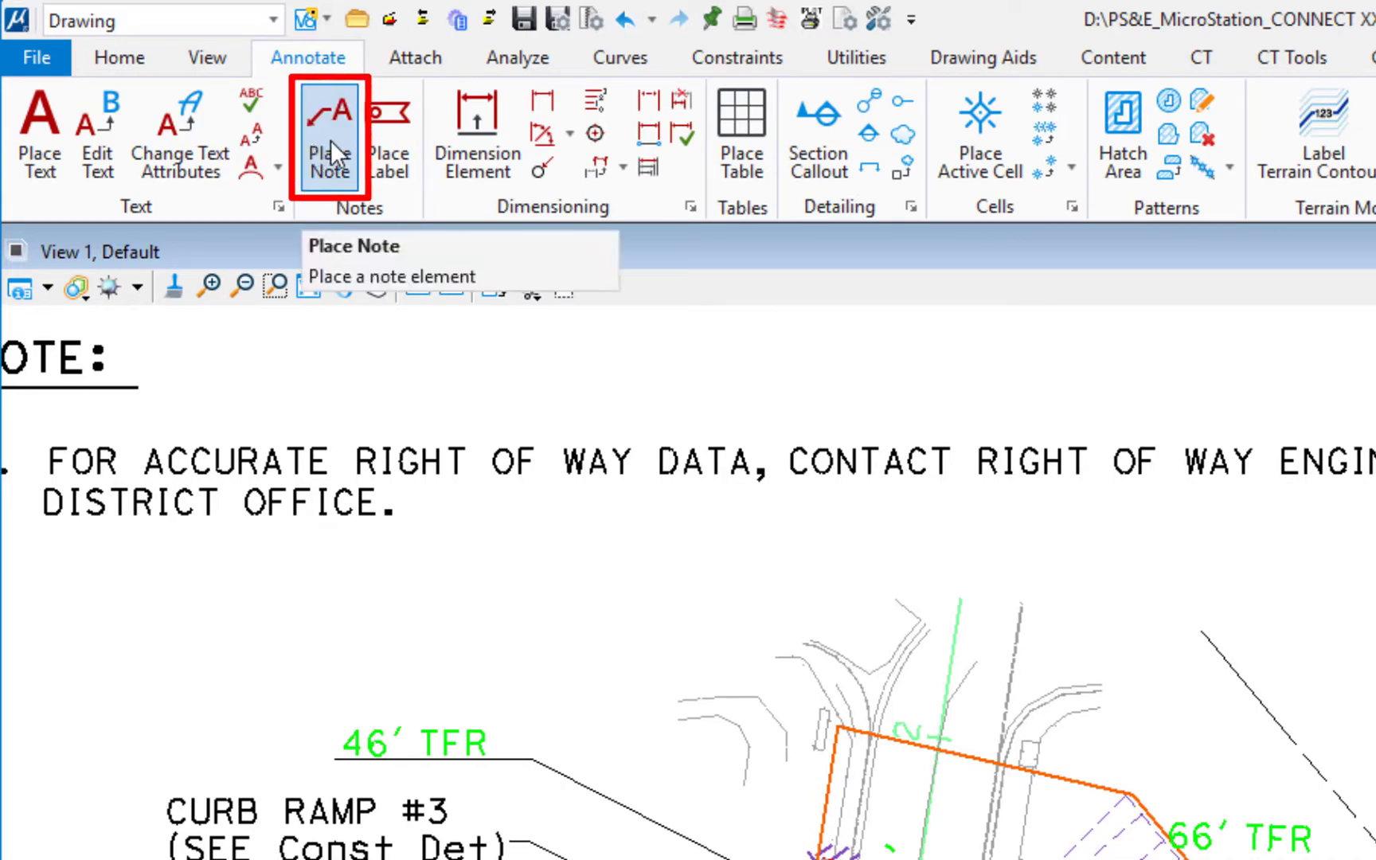
pyautogui.click(330, 132)
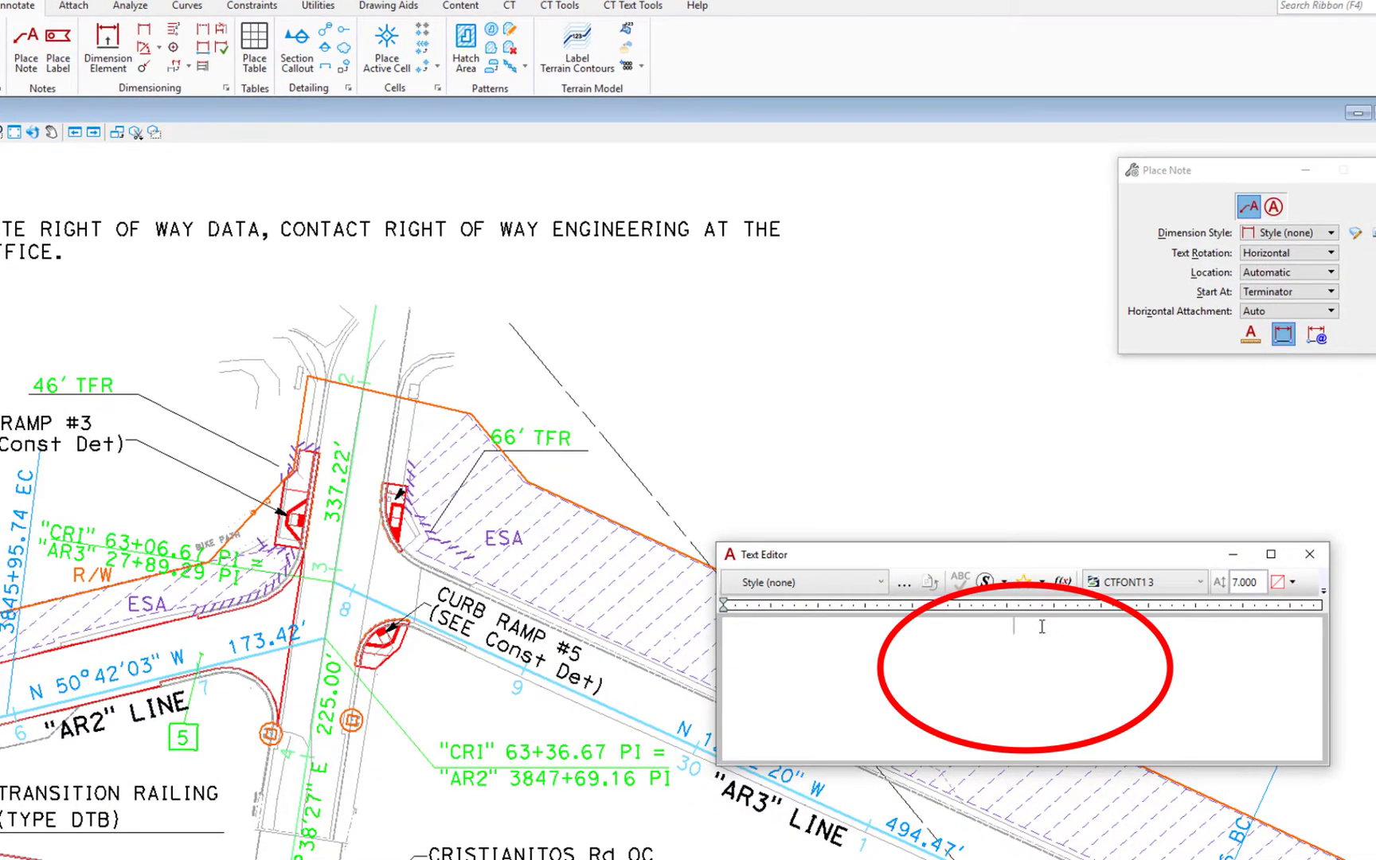
# Enter the note text CURB RAMP # with (SEE Const Det) on the second line.
pyautogui.write('CURB')
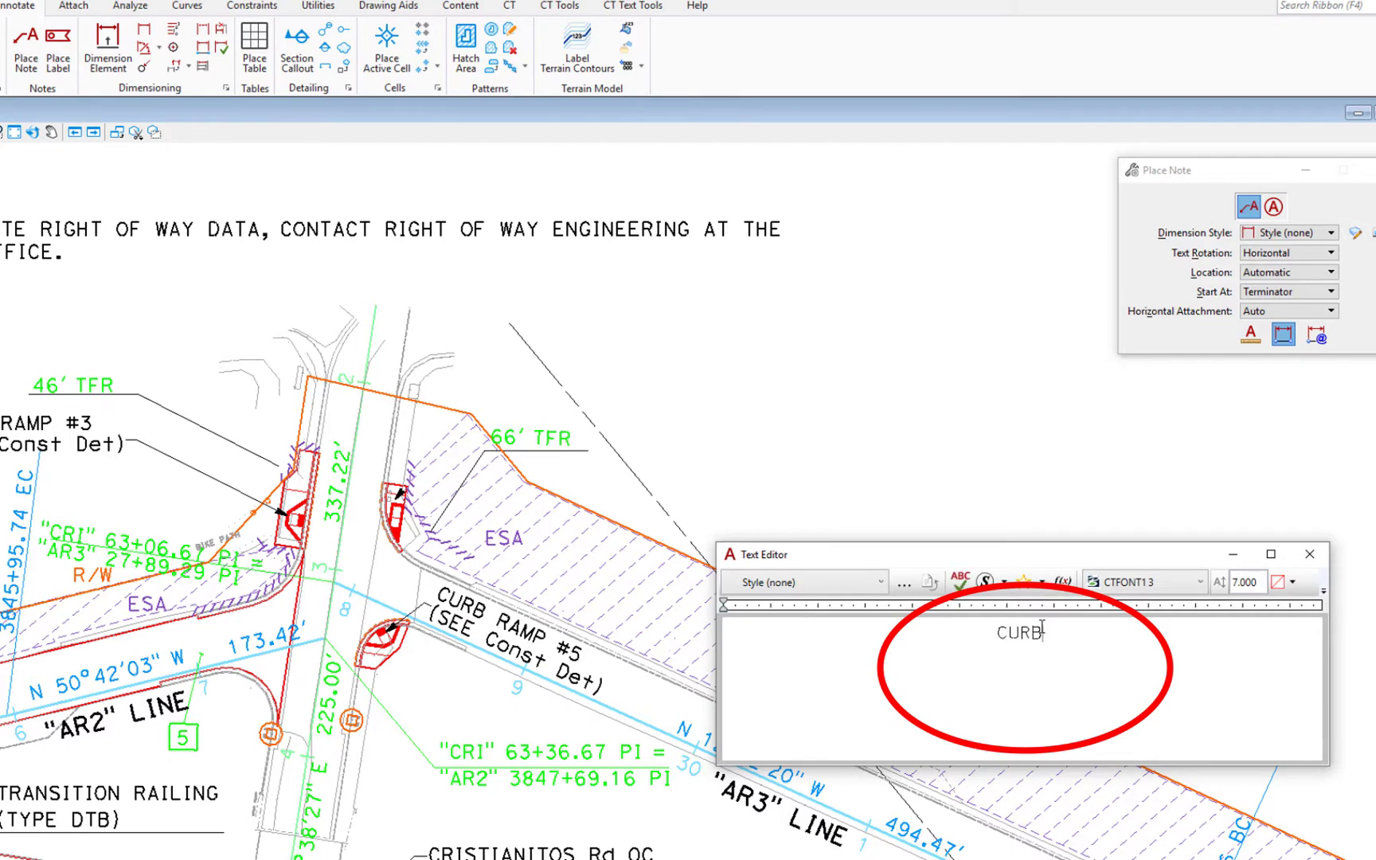
pyautogui.write('RAMP')
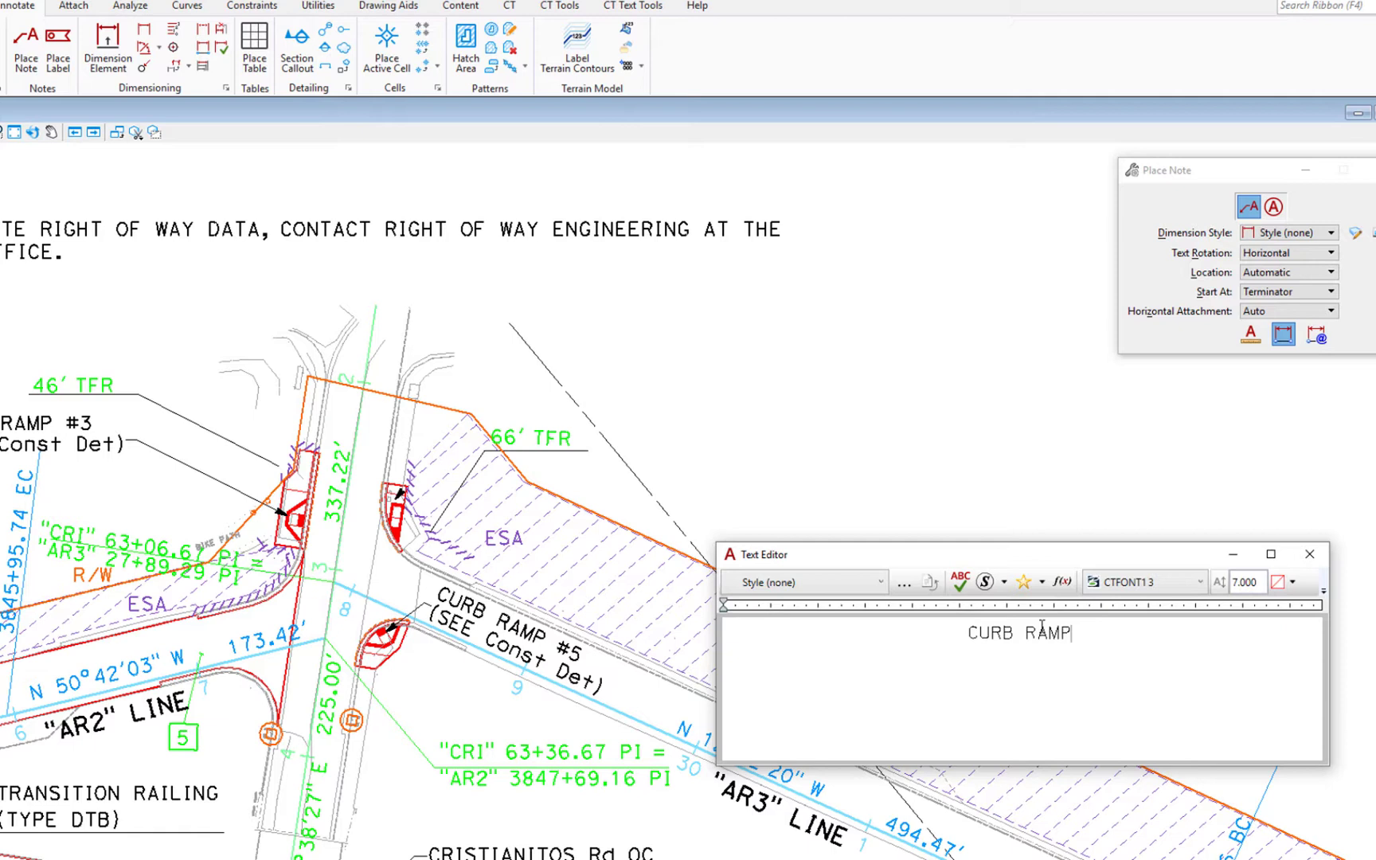
pyautogui.write('#')
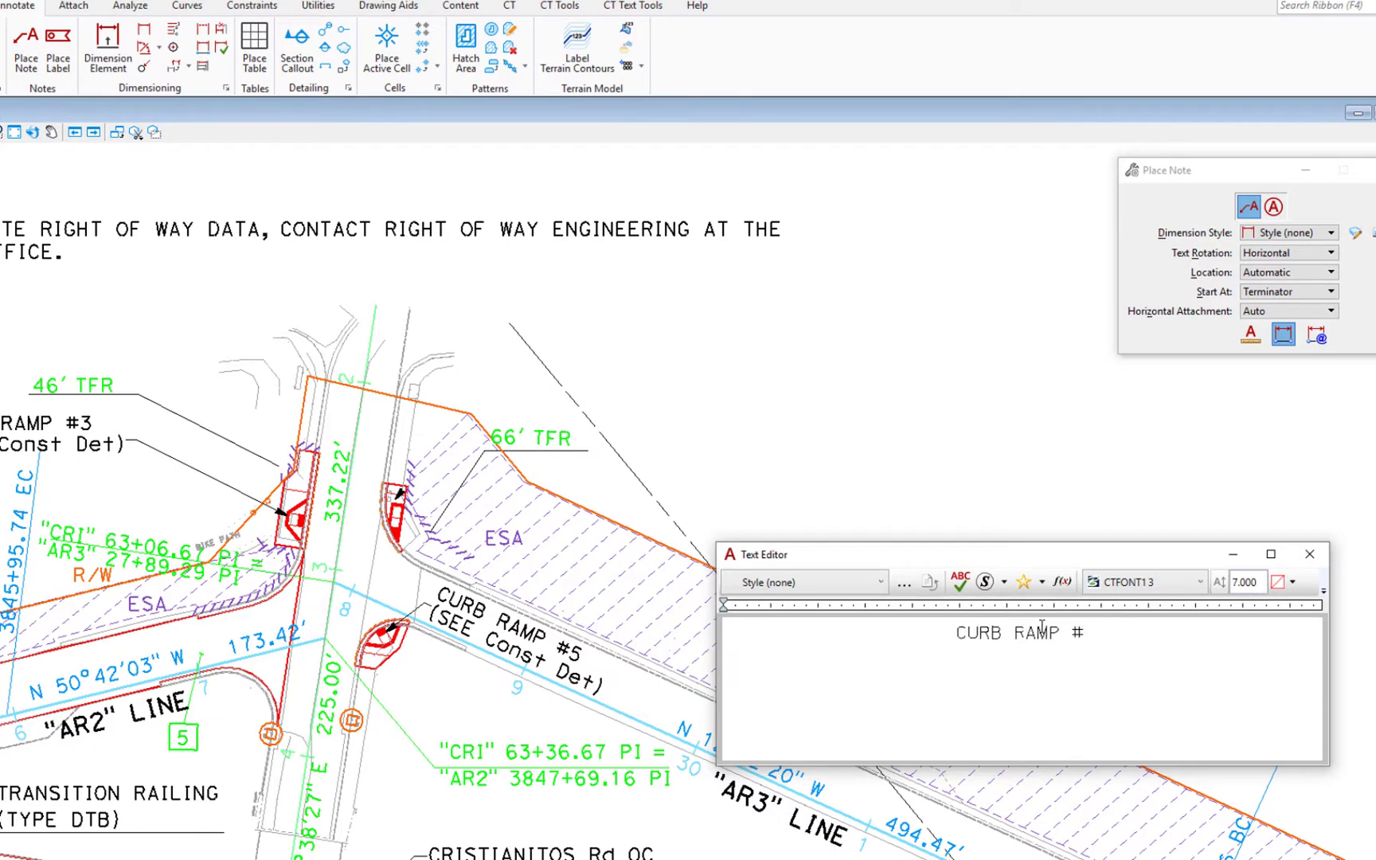
pyautogui.write('(S')
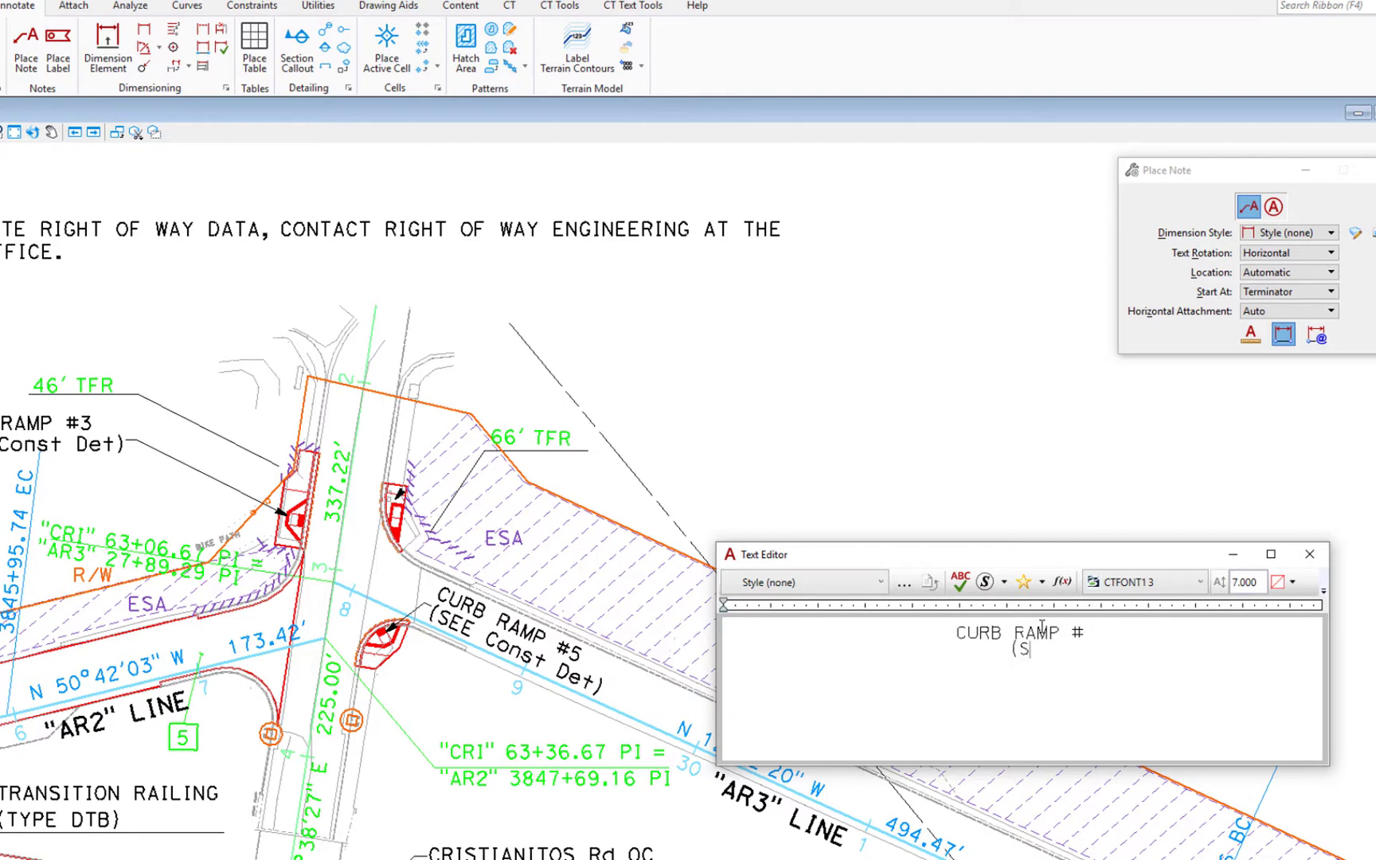
pyautogui.write('EE')
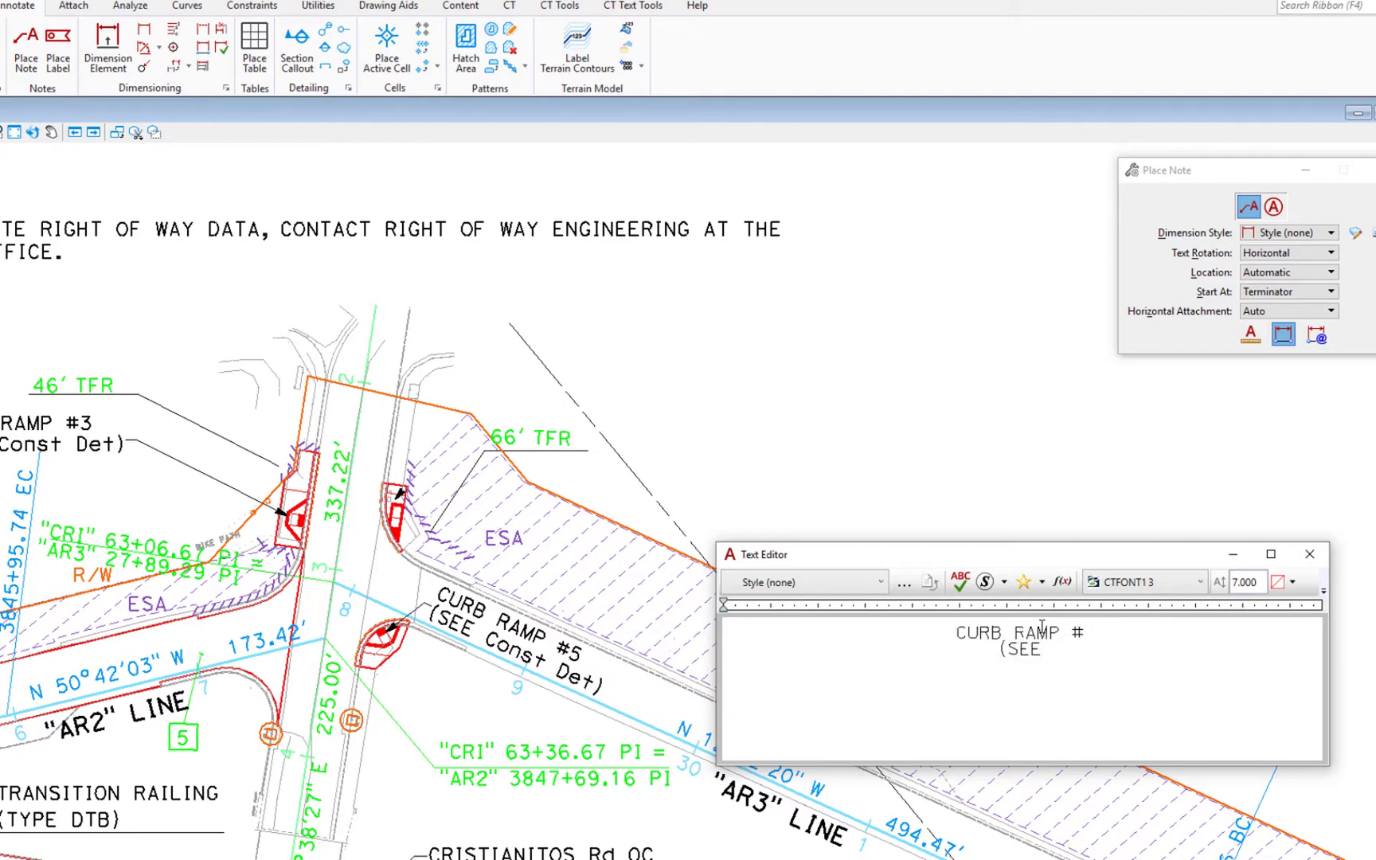
pyautogui.write('Const')
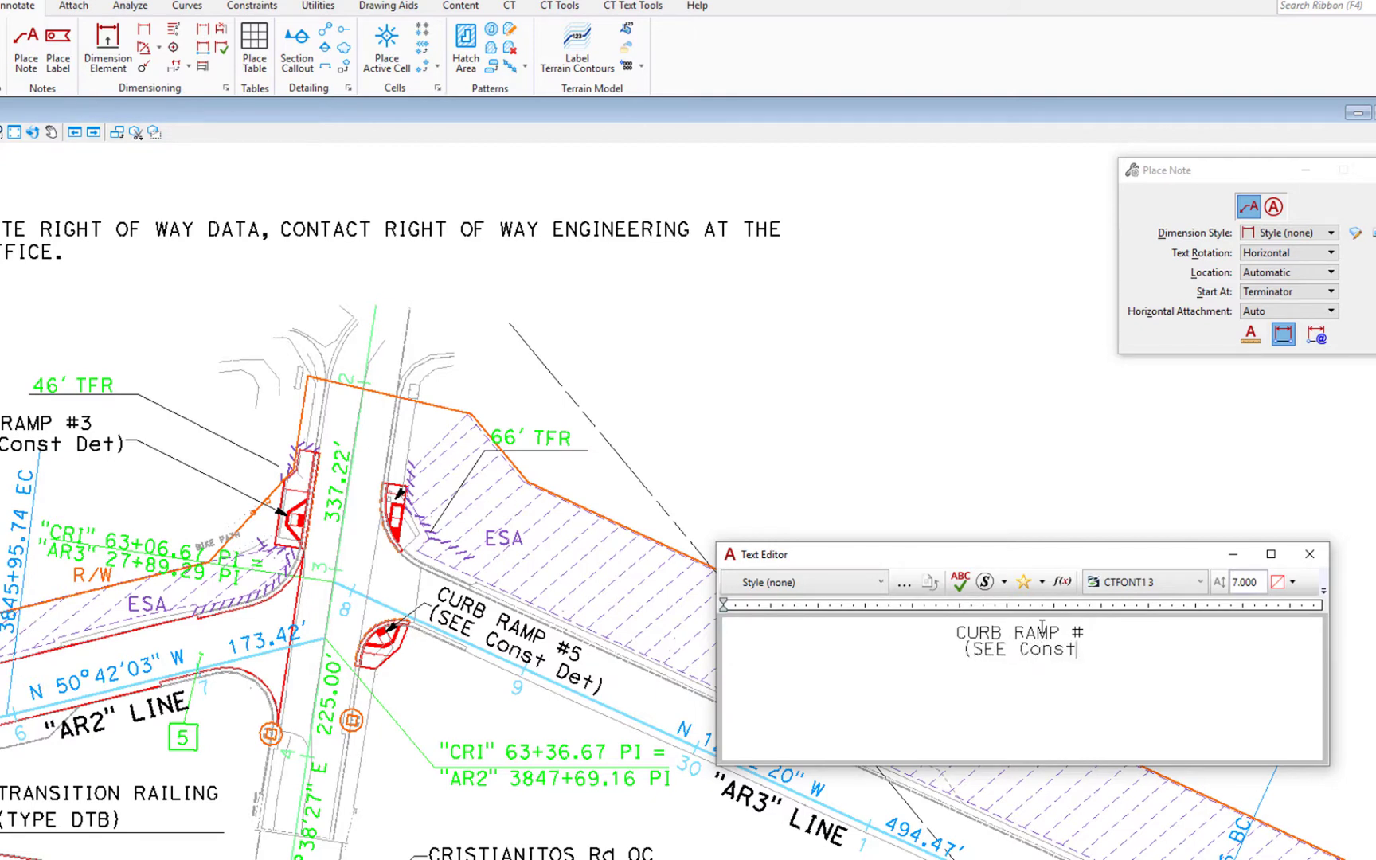
pyautogui.write('Det')
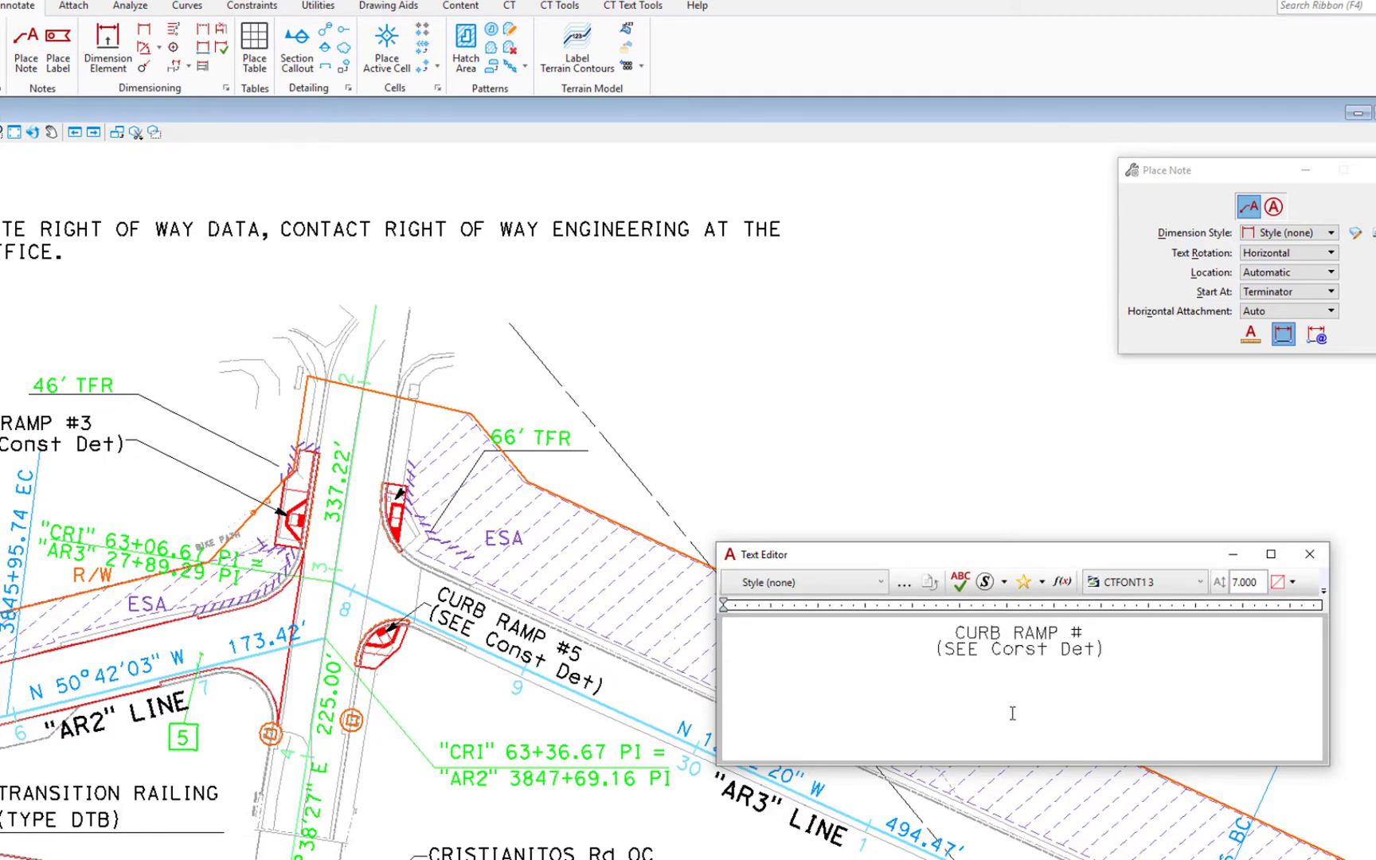
pyautogui.moveTo(1062, 746)
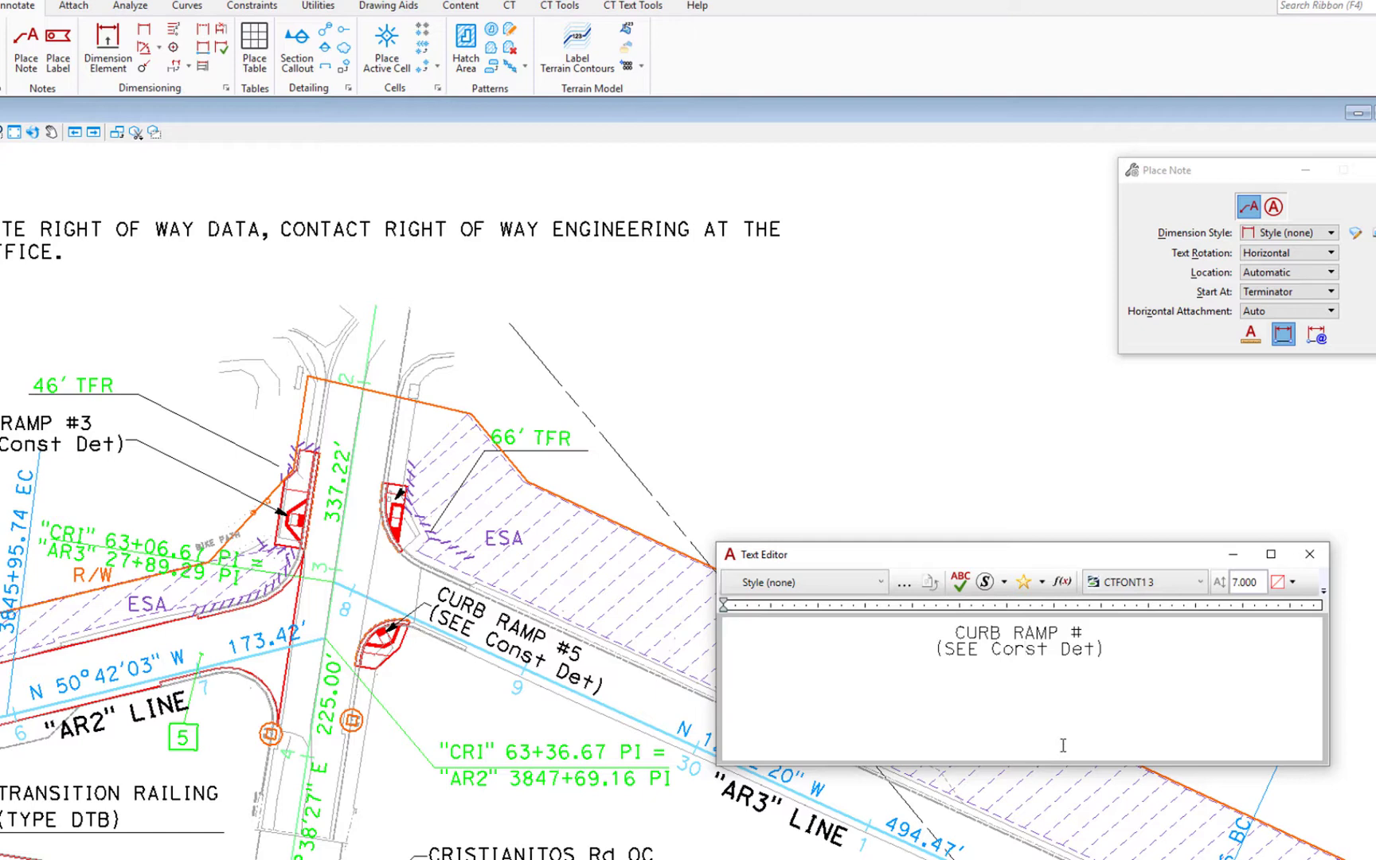
# Save the selected note text as favorite CURB RAMP # and check it in the Insert Favorite list.
pyautogui.click(1106, 646)
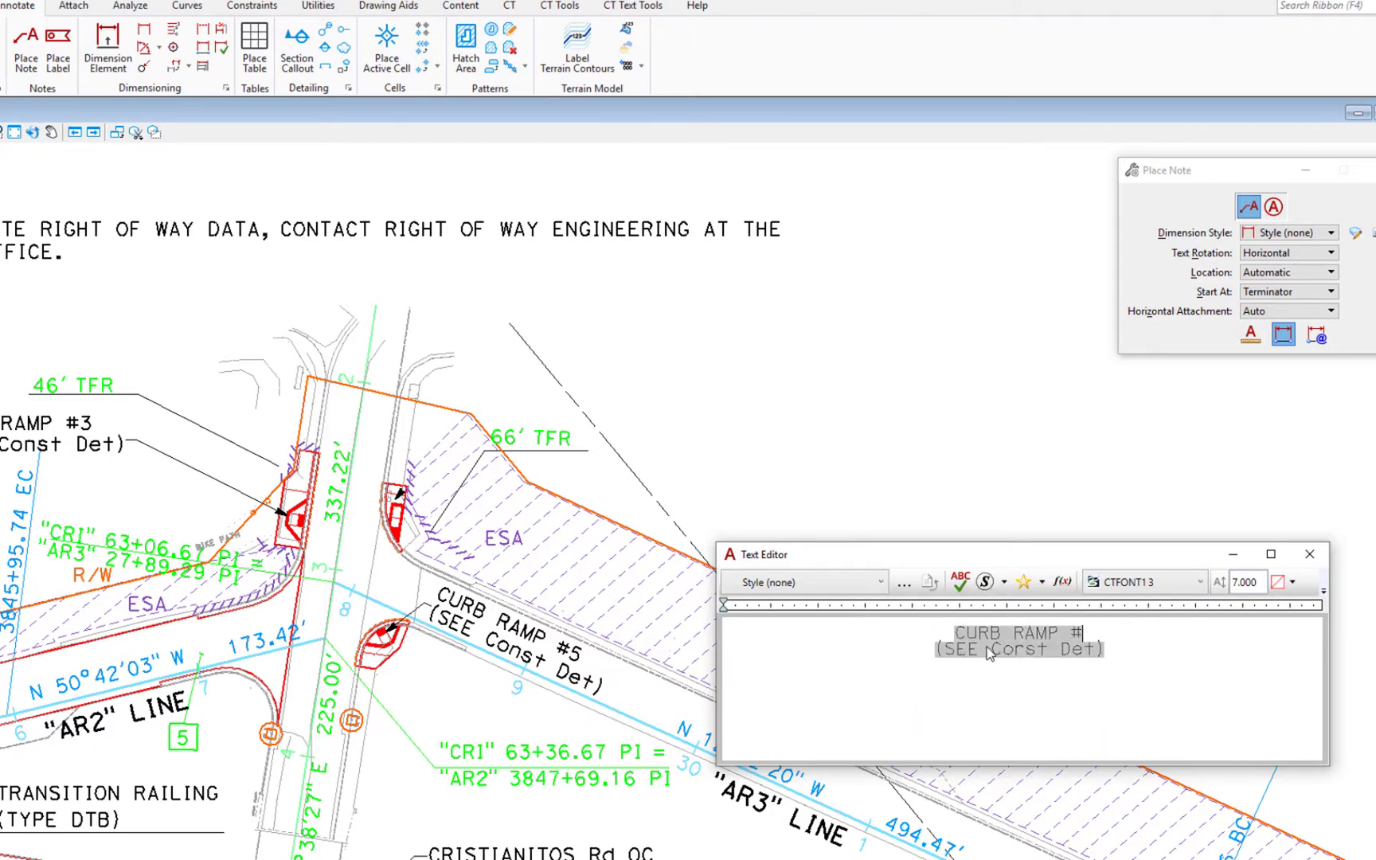
pyautogui.rightClick(1017, 632)
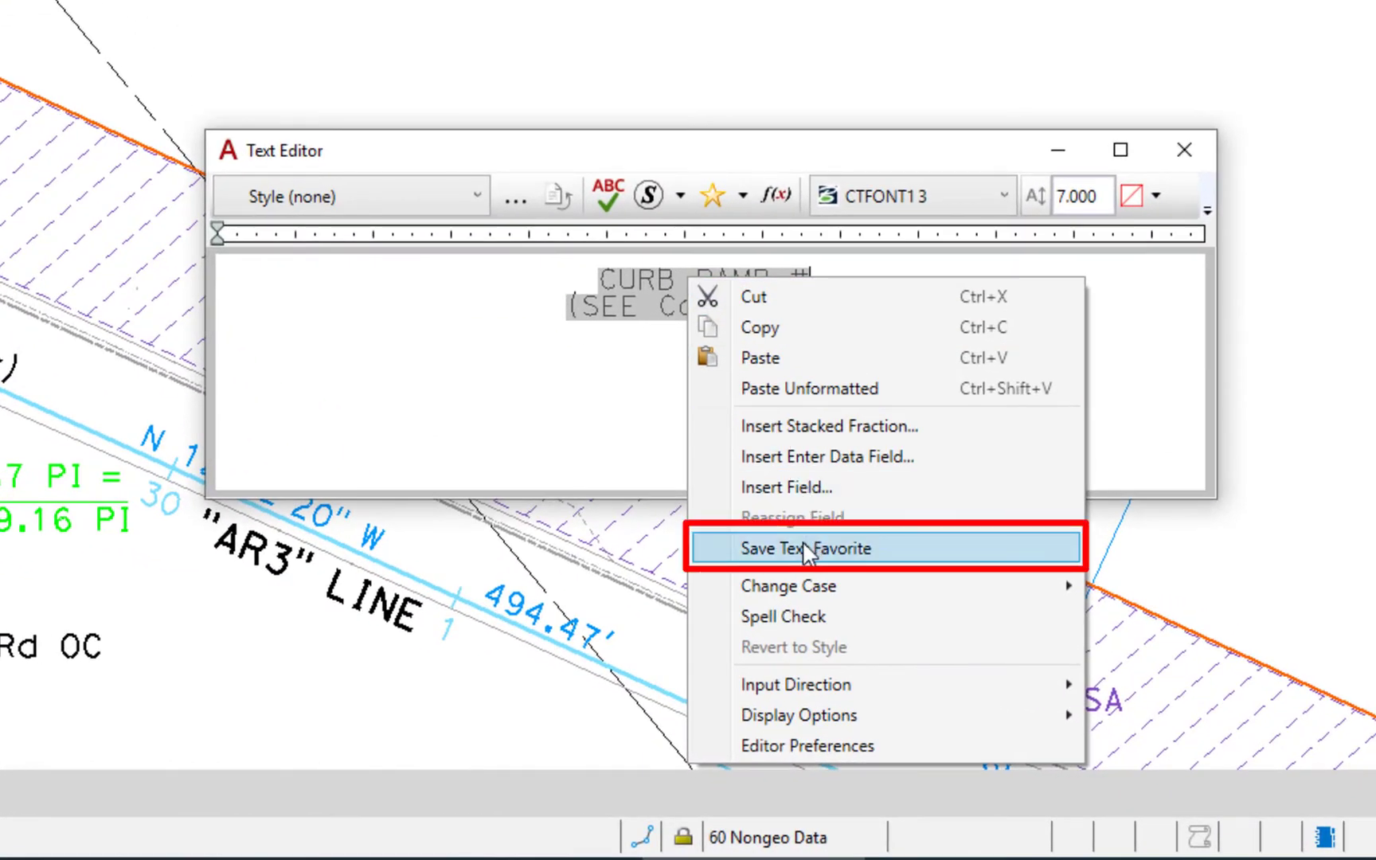
pyautogui.moveTo(814, 552)
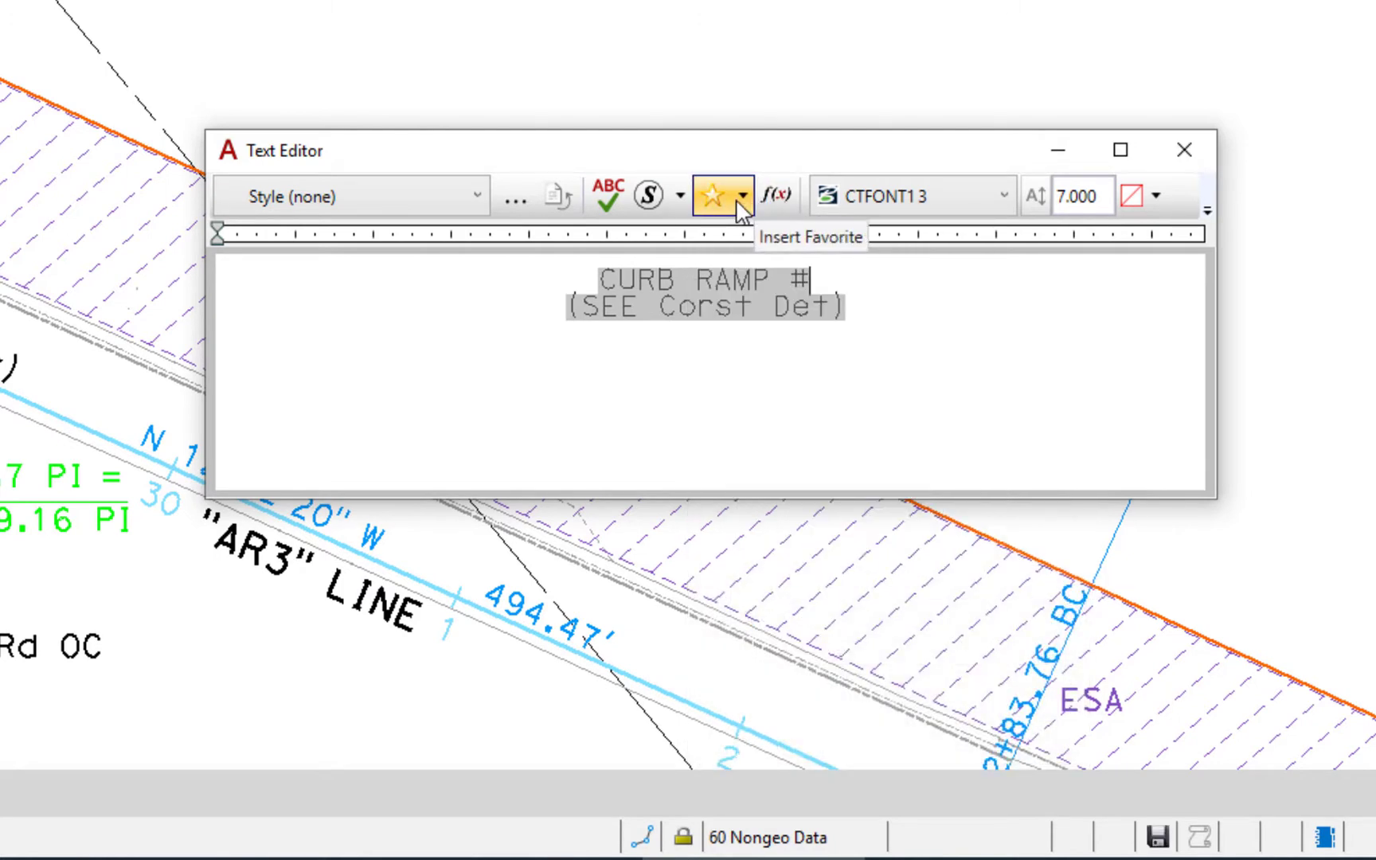
pyautogui.click(740, 194)
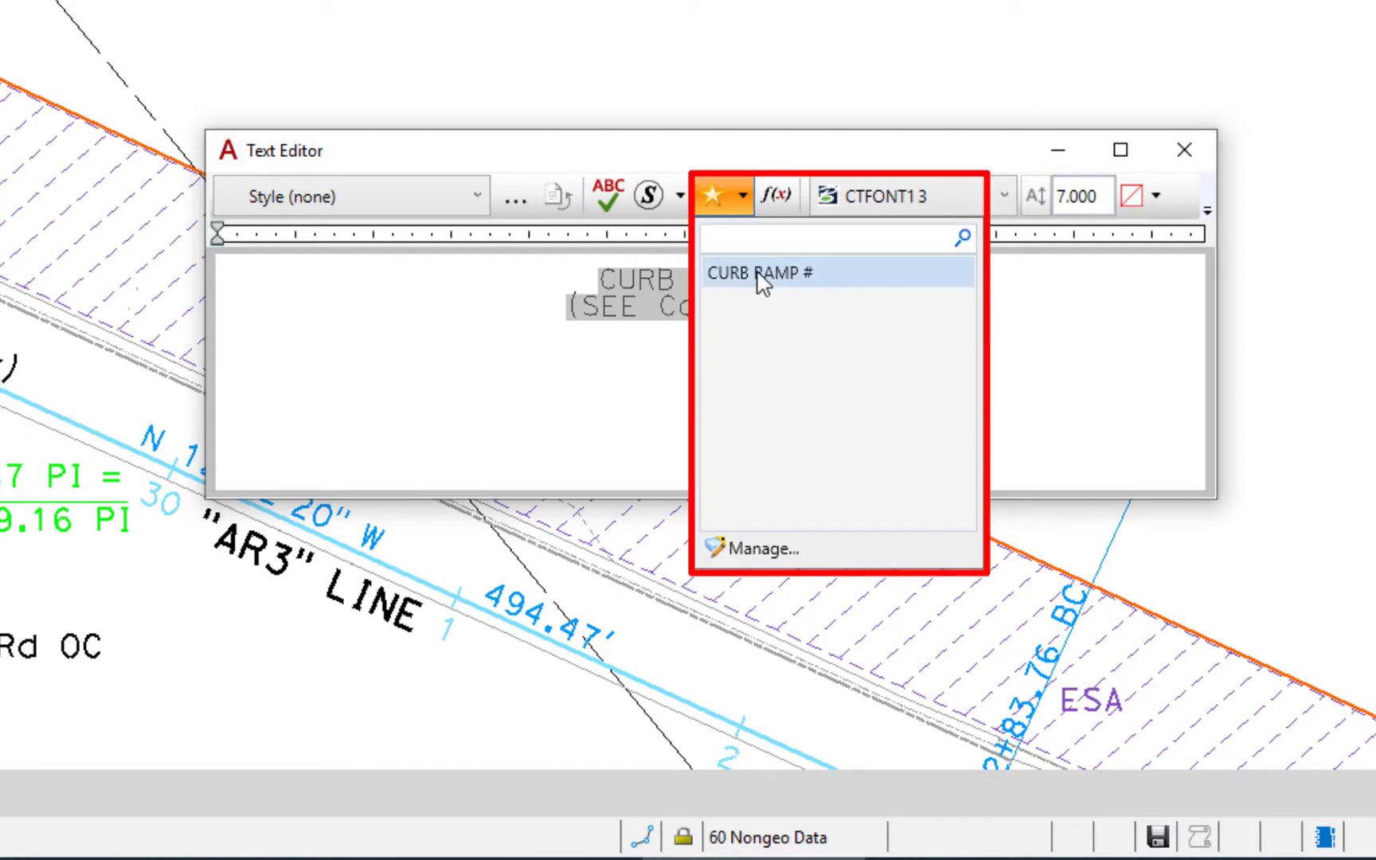
pyautogui.moveTo(784, 547)
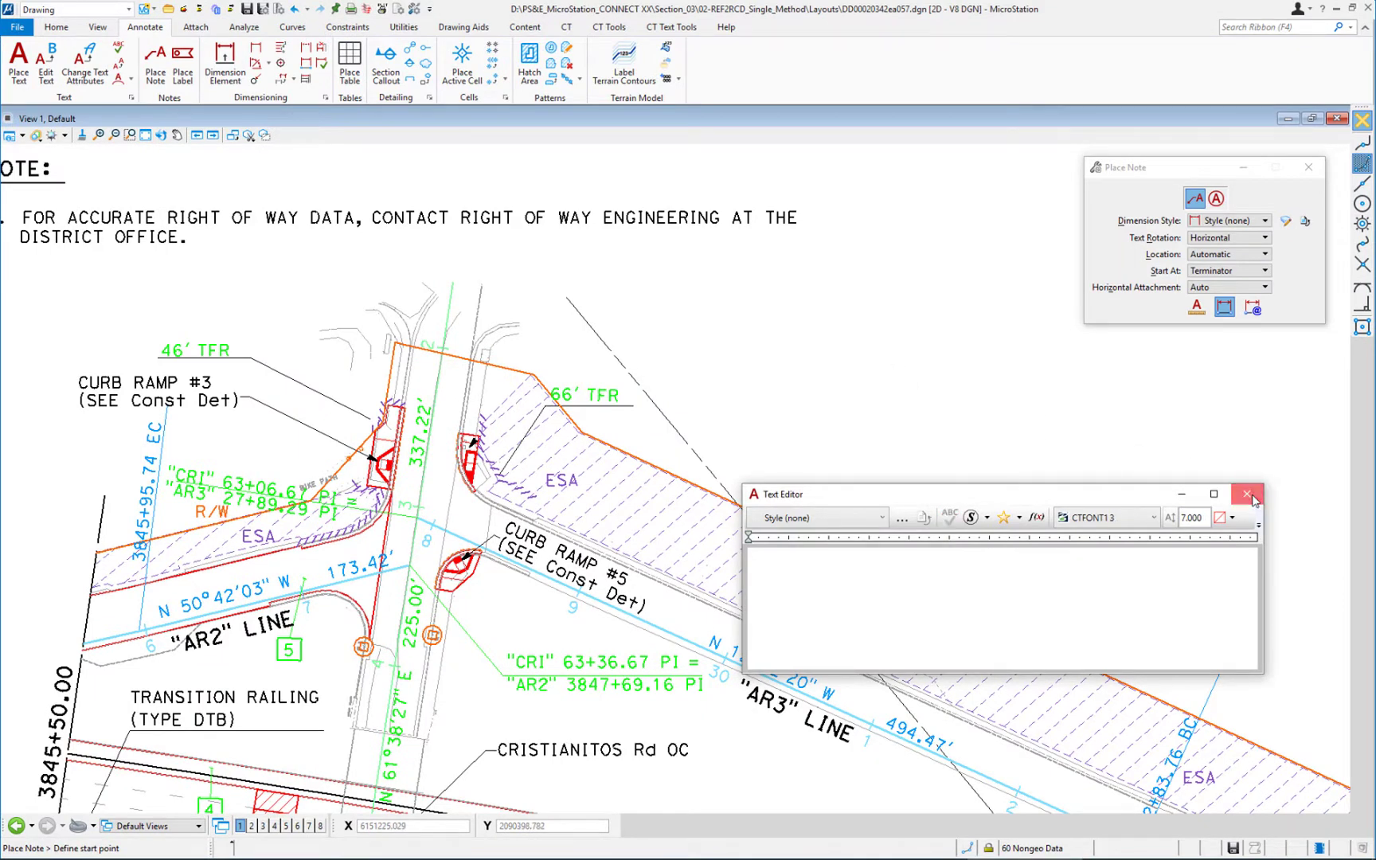
# Begin another note from the CURB RAMP # favorite and number it 4, then reopen the favorites.
pyautogui.click(1245, 493)
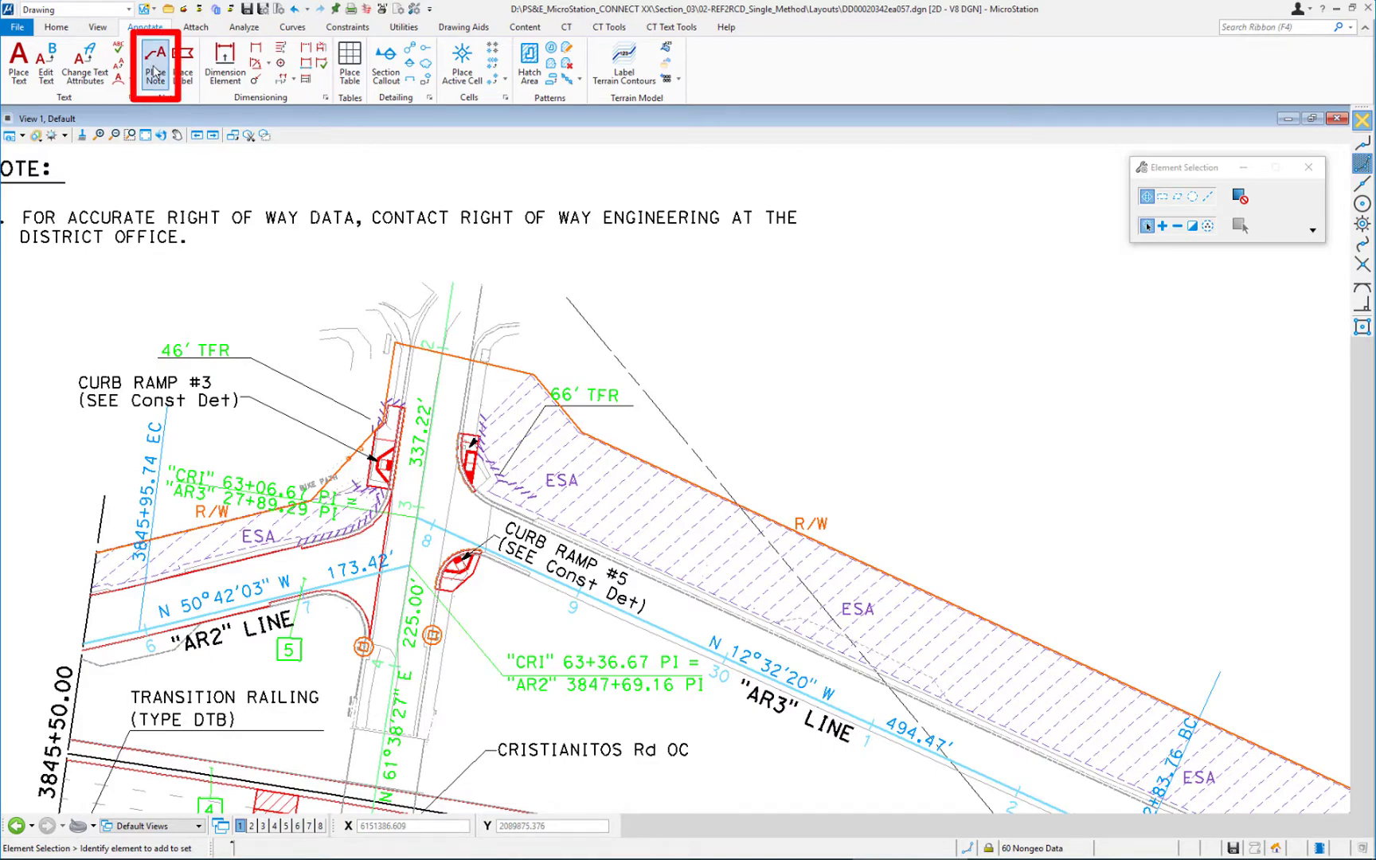
pyautogui.click(156, 62)
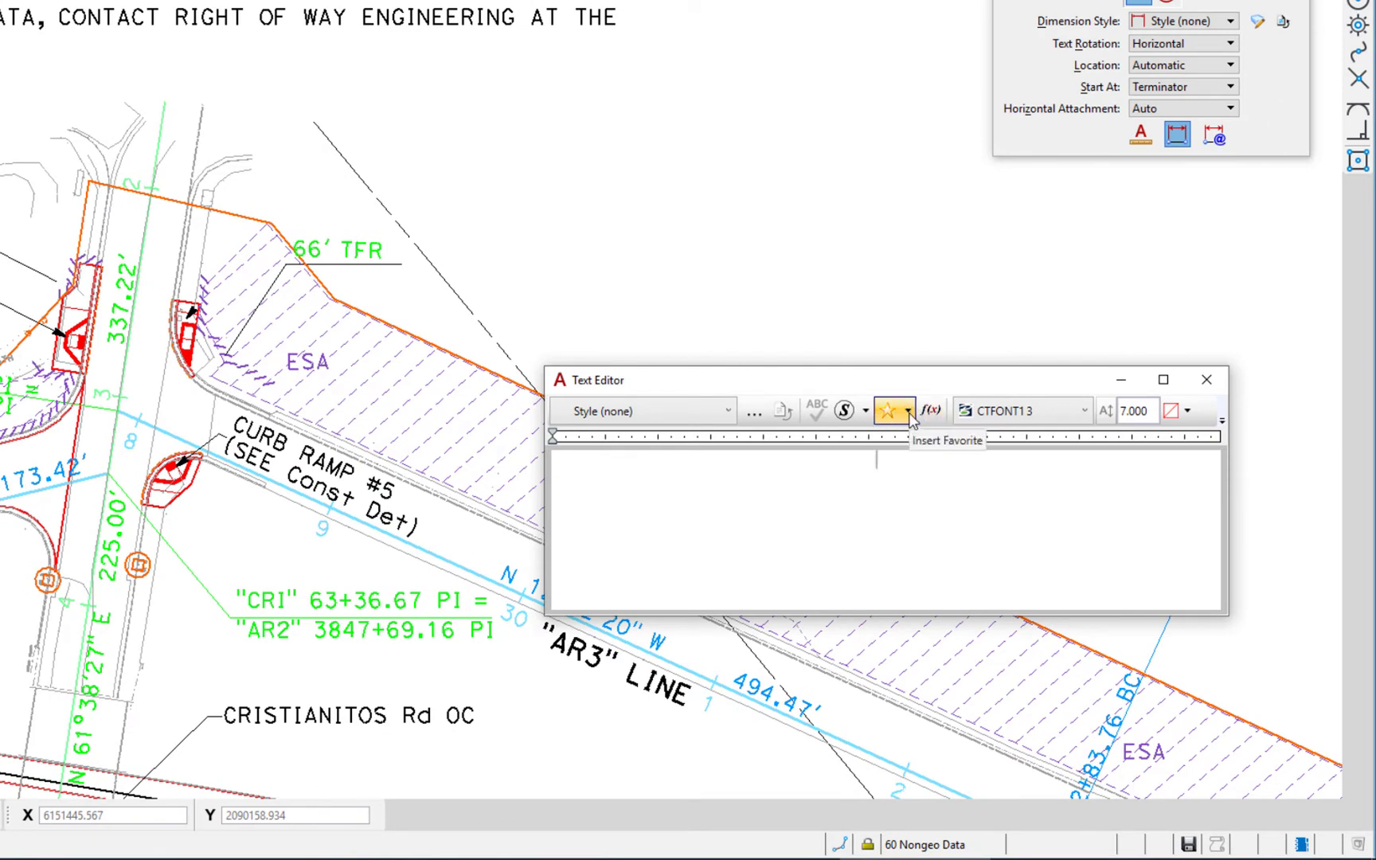
pyautogui.click(886, 409)
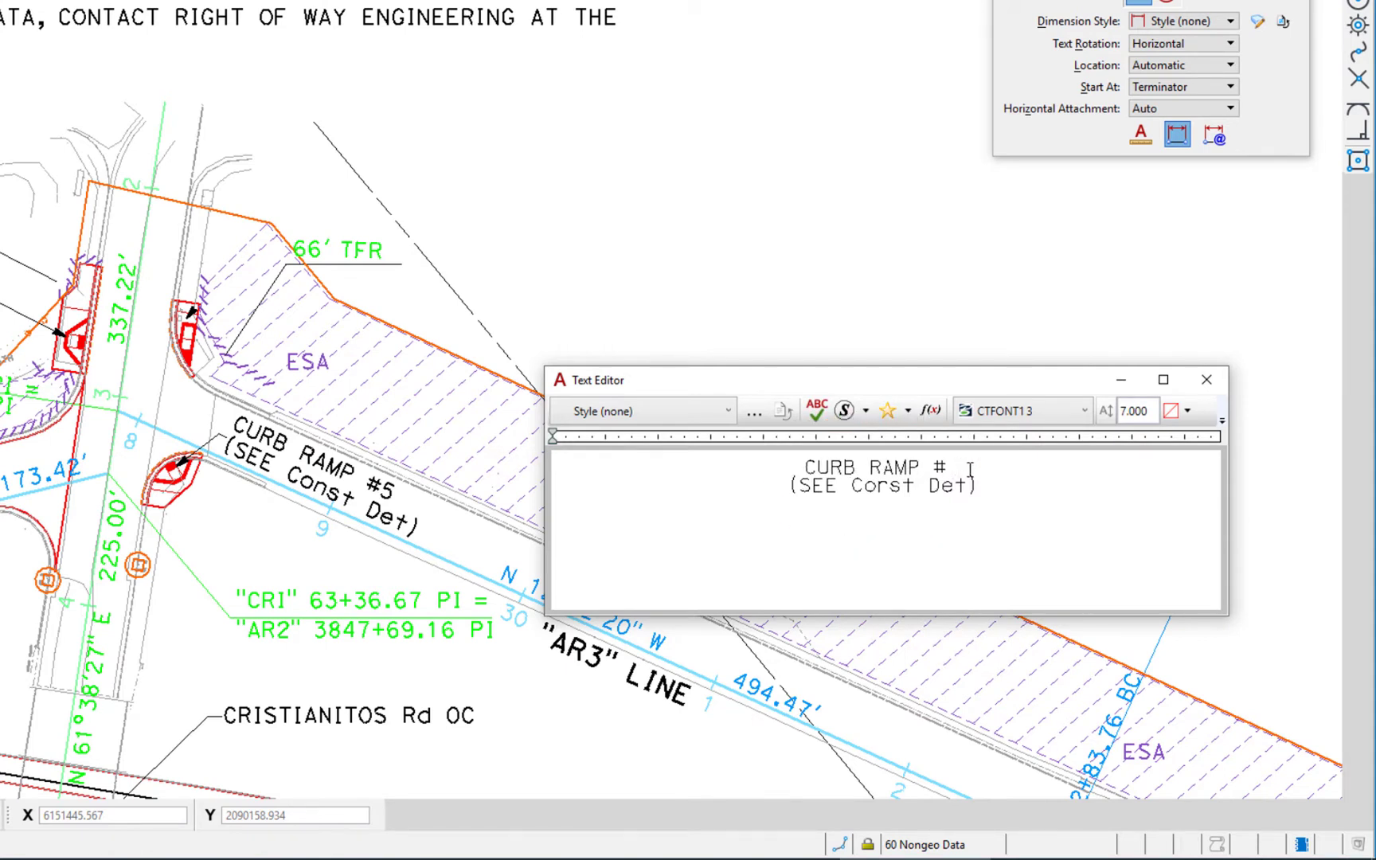
pyautogui.write('4')
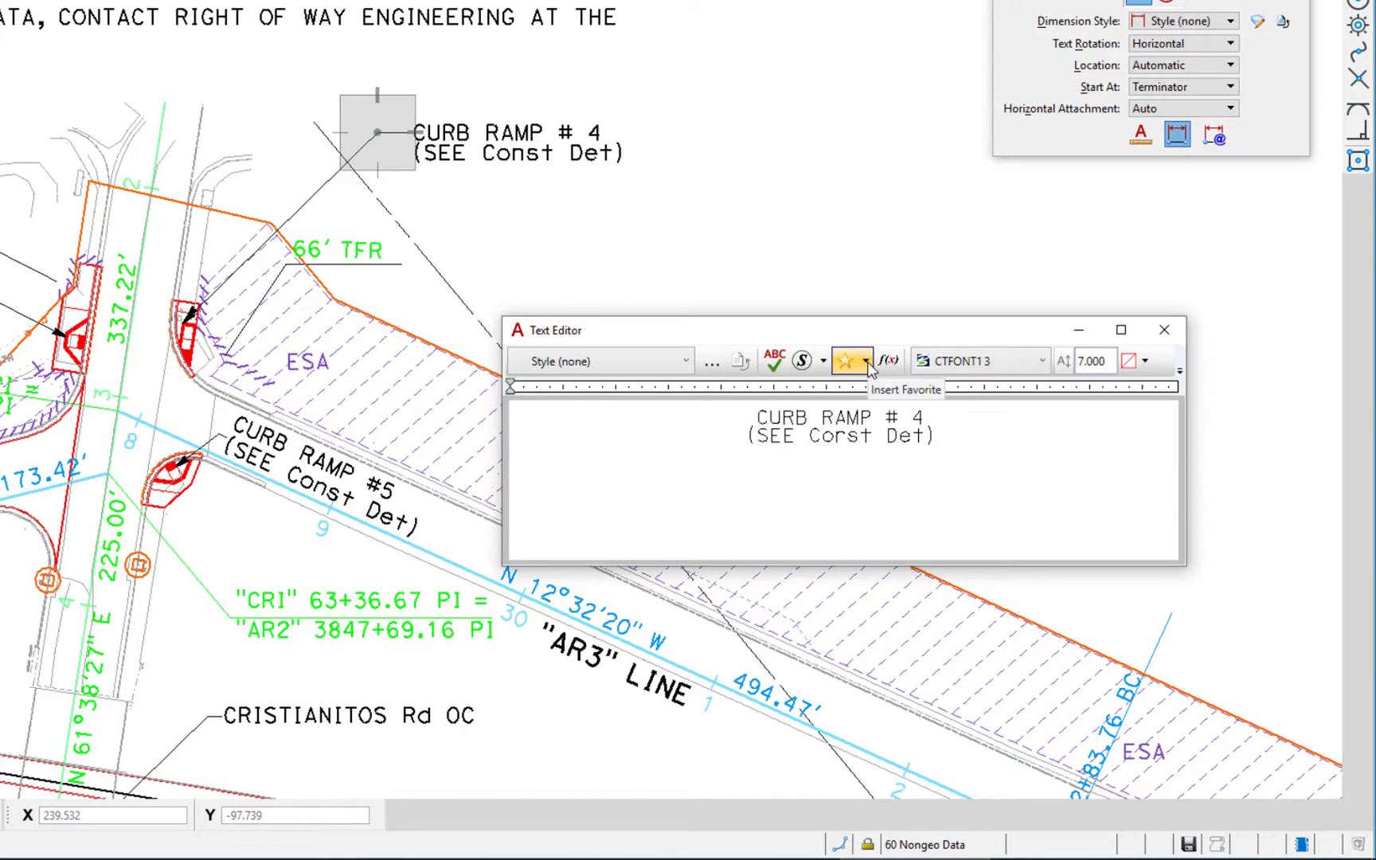
pyautogui.click(845, 360)
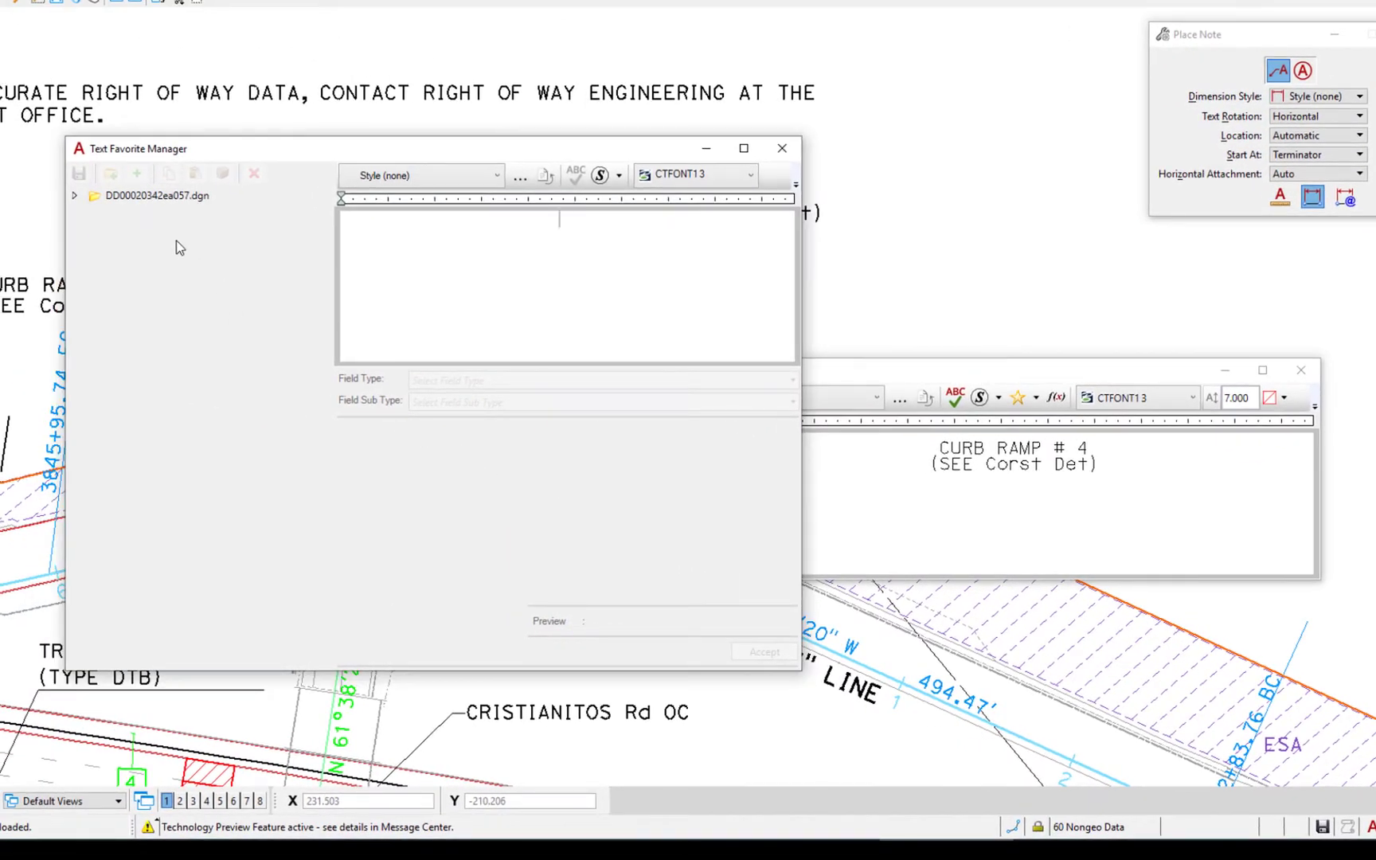
# Pick the CURB RAMP # favorite from the drawing's favorites in Text Favorite Manager.
pyautogui.click(156, 195)
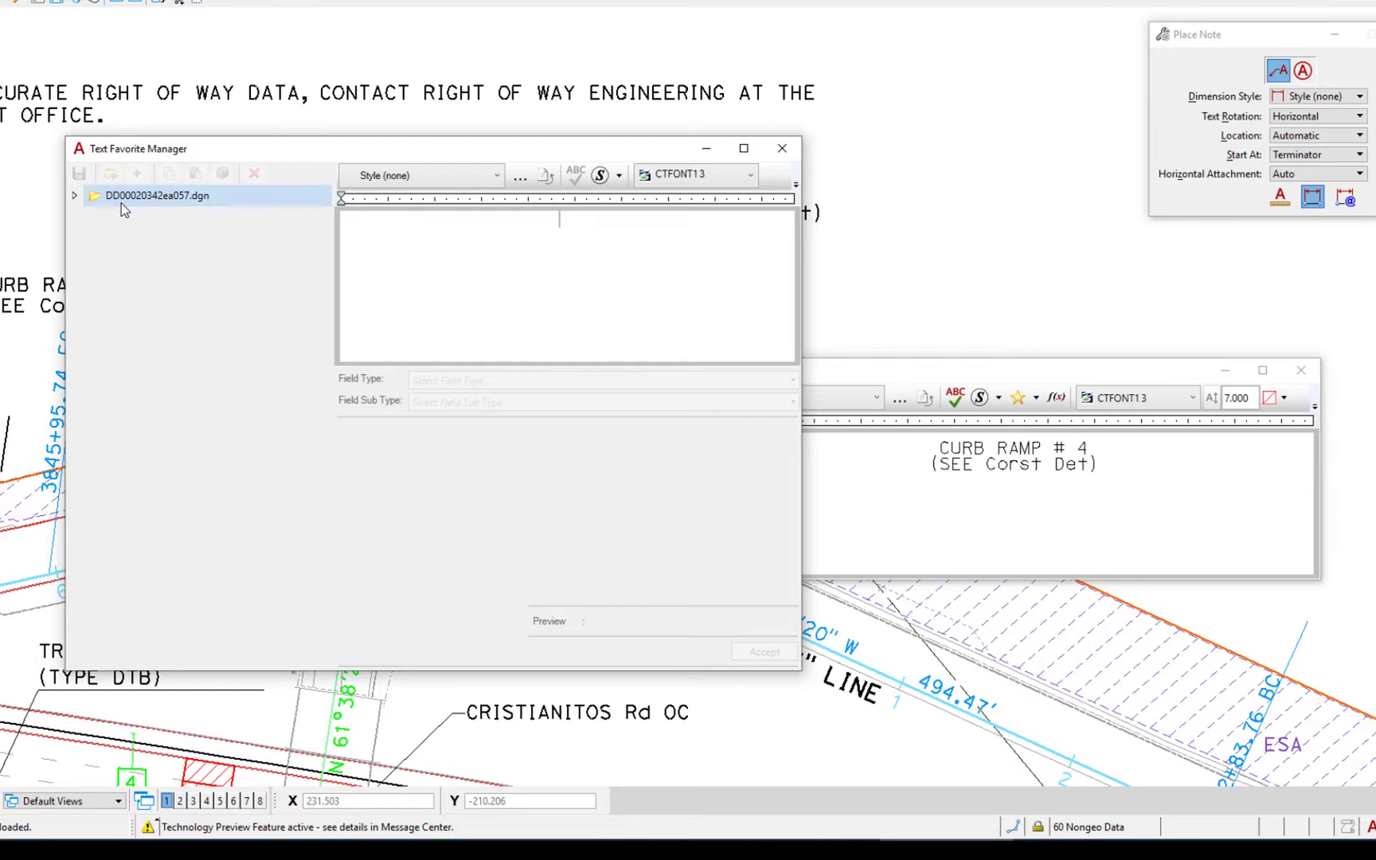
pyautogui.moveTo(123, 213)
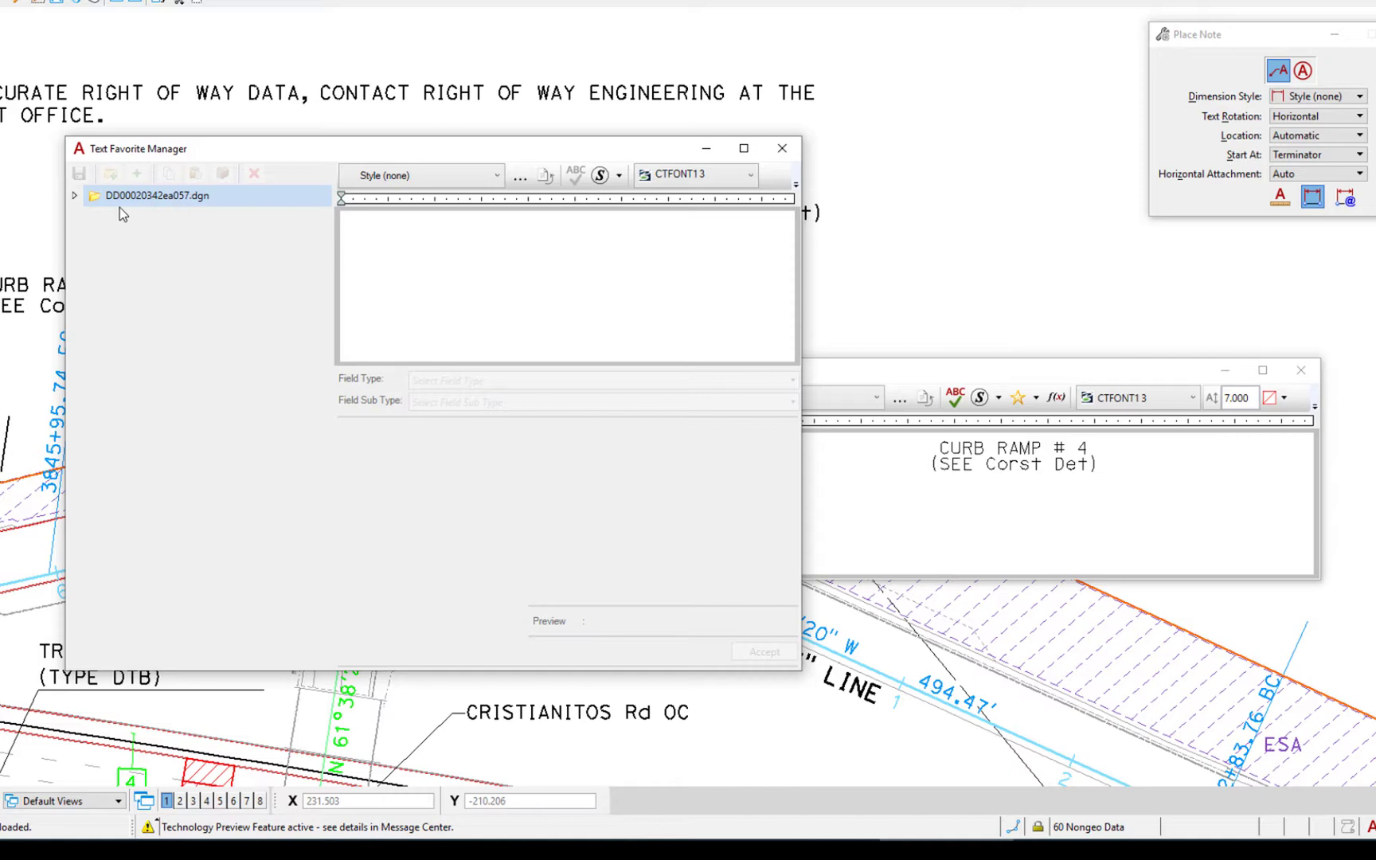
pyautogui.click(559, 220)
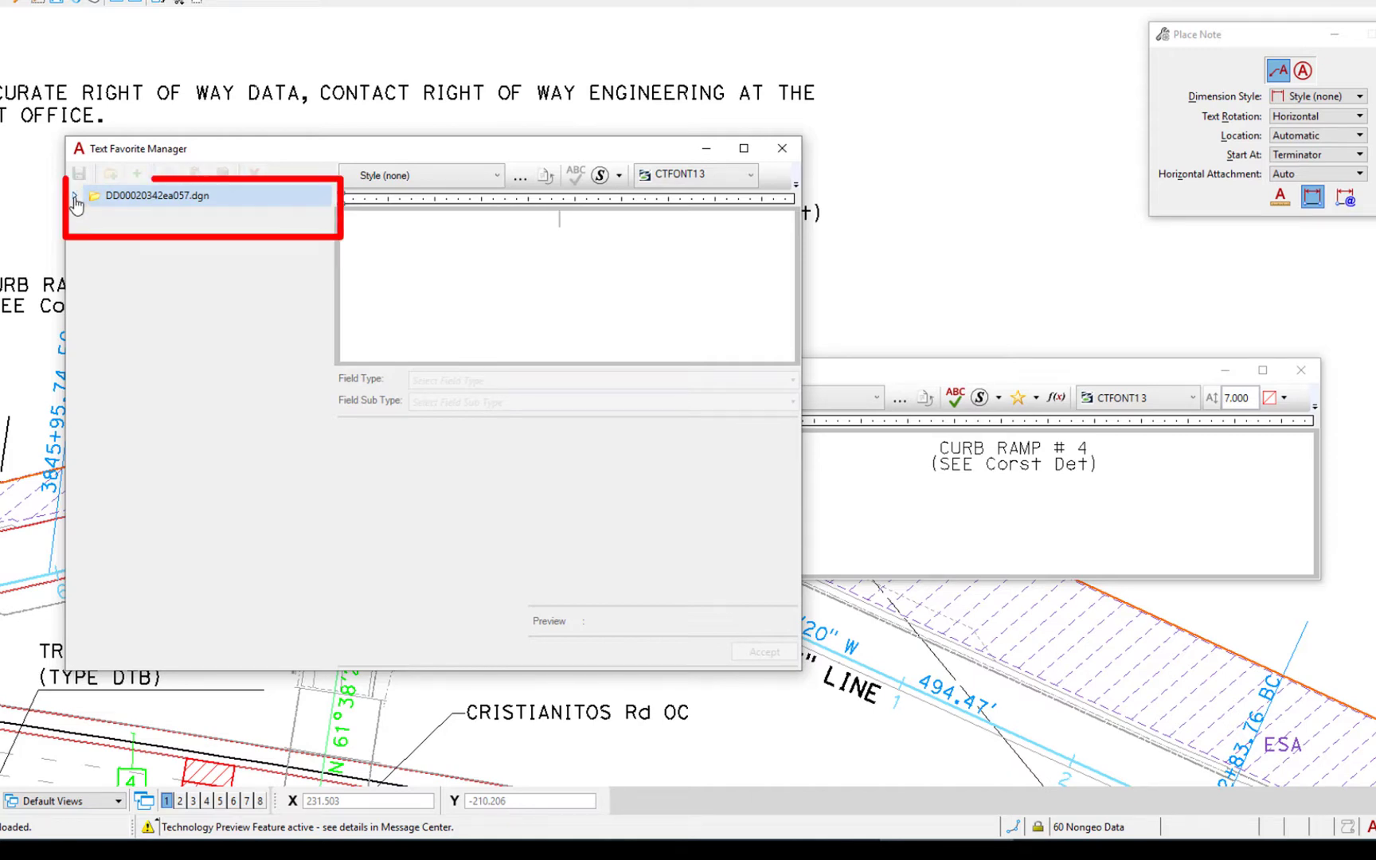
pyautogui.click(76, 195)
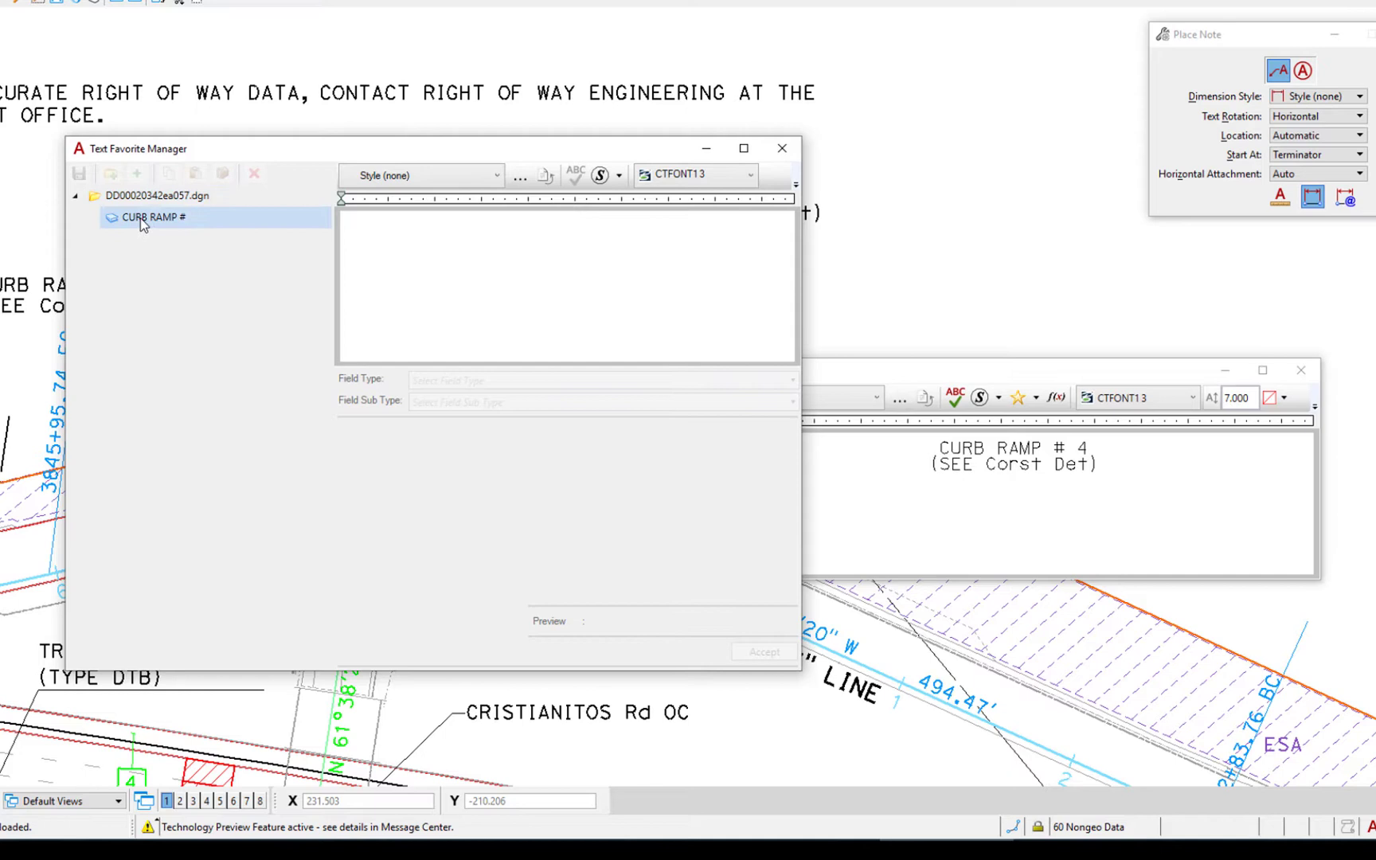
pyautogui.click(153, 216)
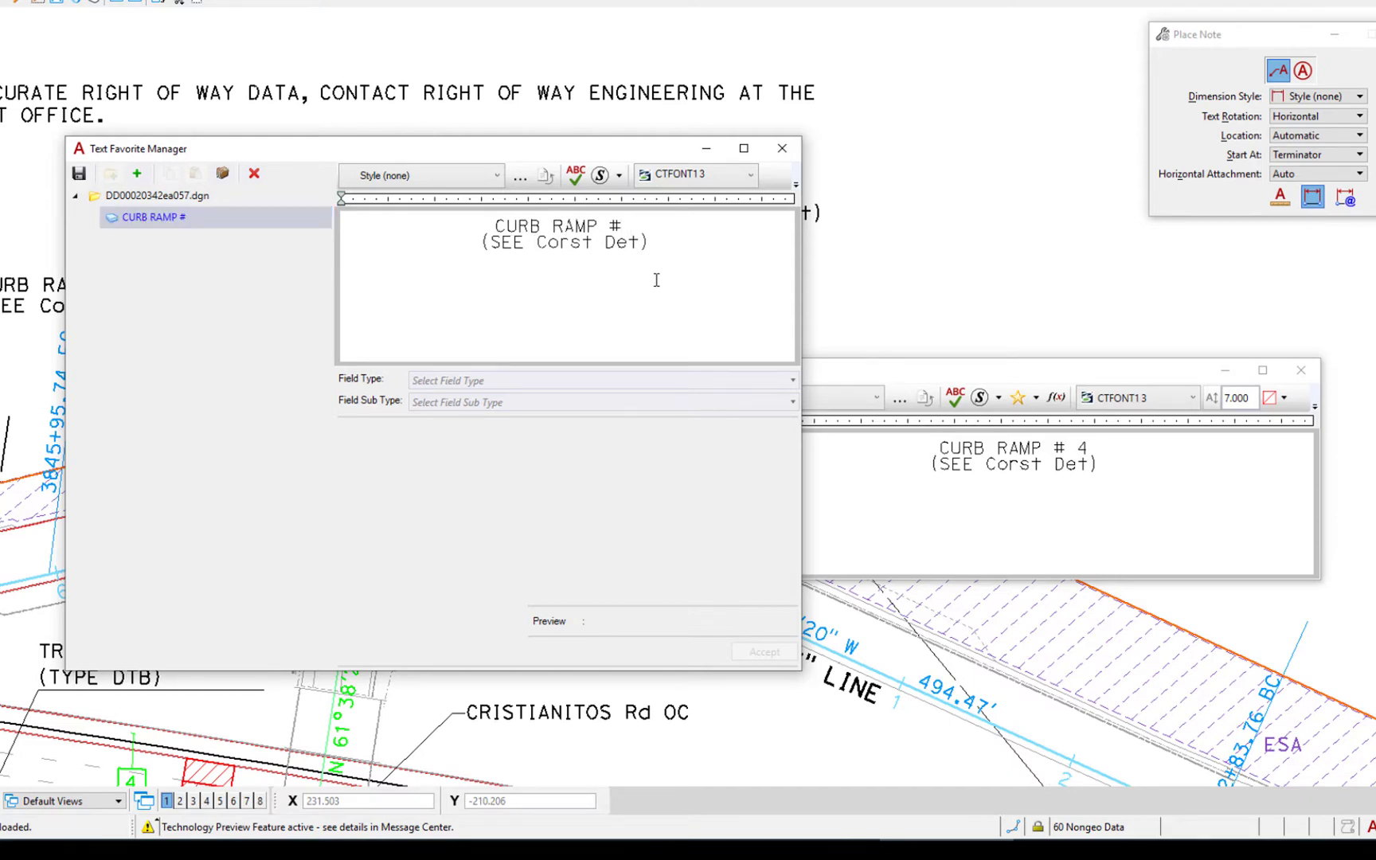
# Edit the favorite to read CURB RAMP # 10, save it and close the manager.
pyautogui.write('10')
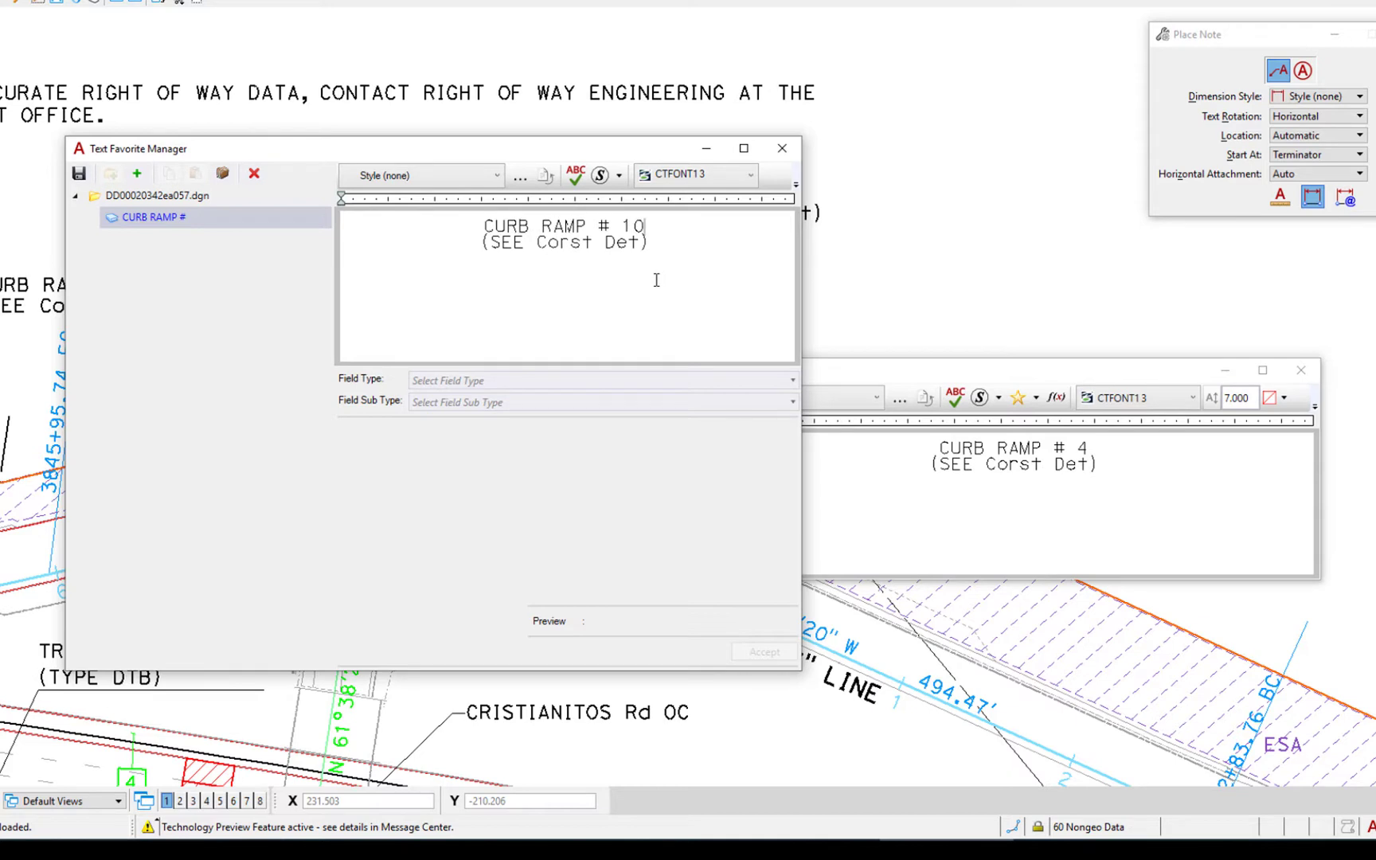
pyautogui.moveTo(80, 174)
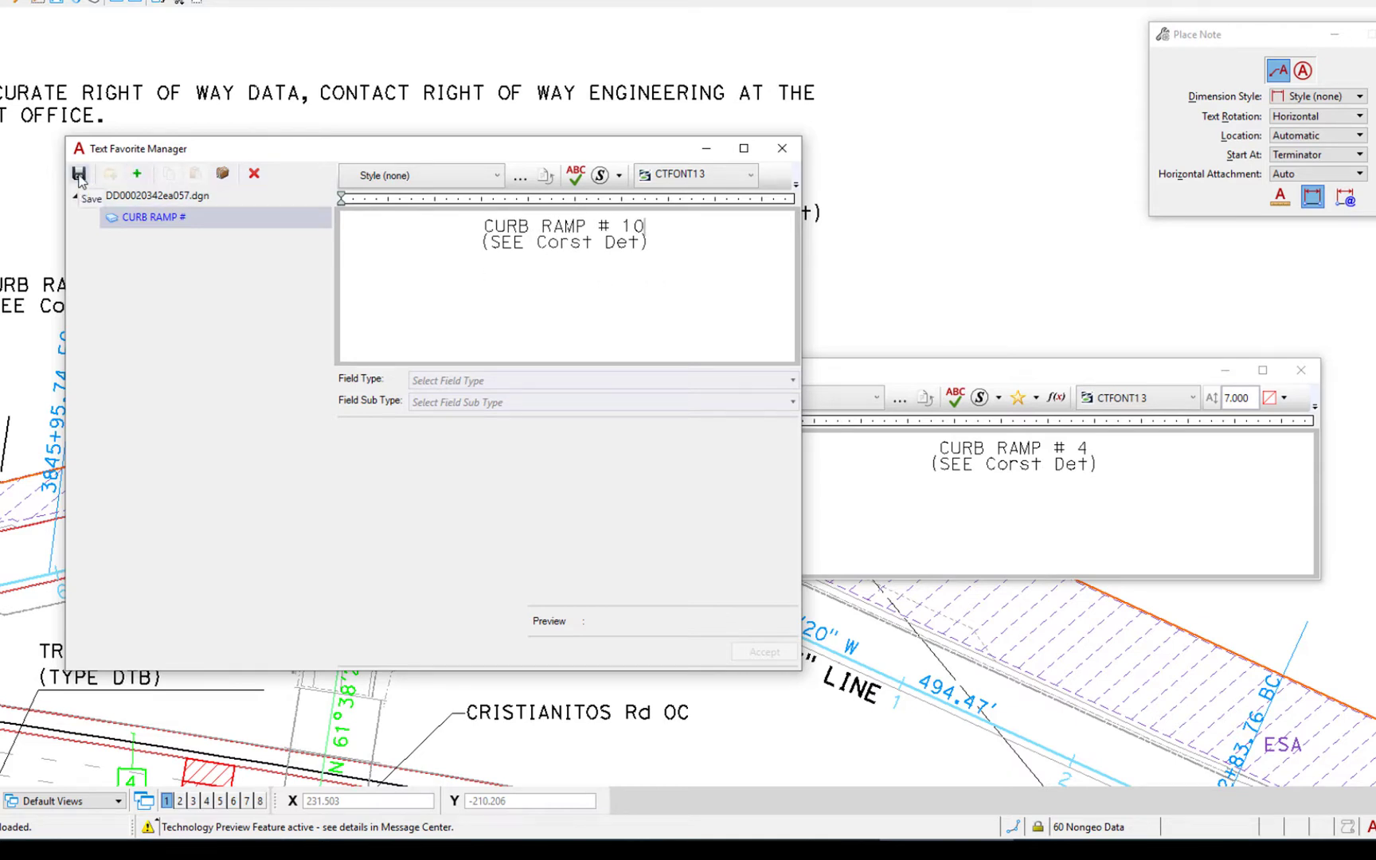
pyautogui.click(80, 174)
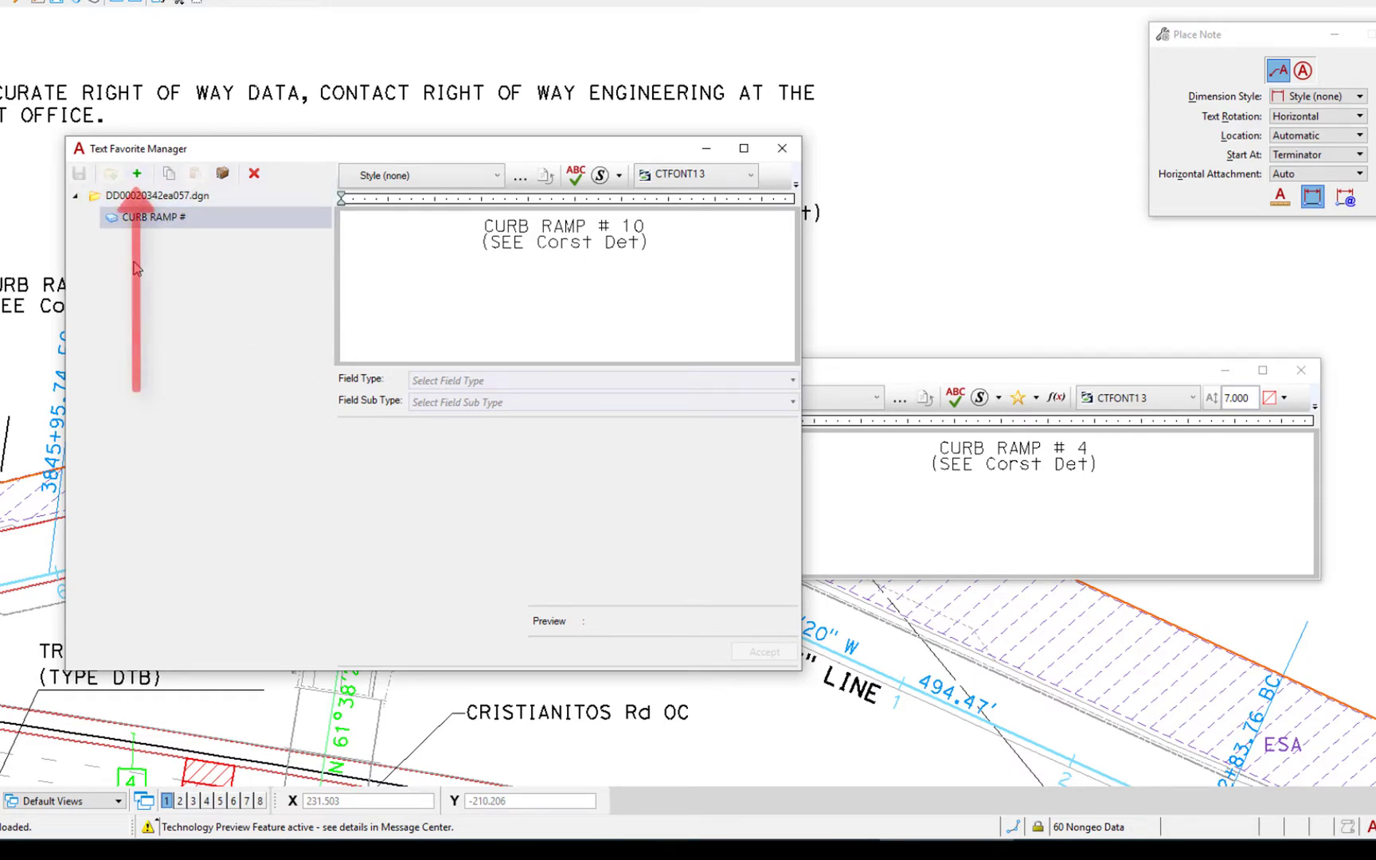
pyautogui.moveTo(793, 158)
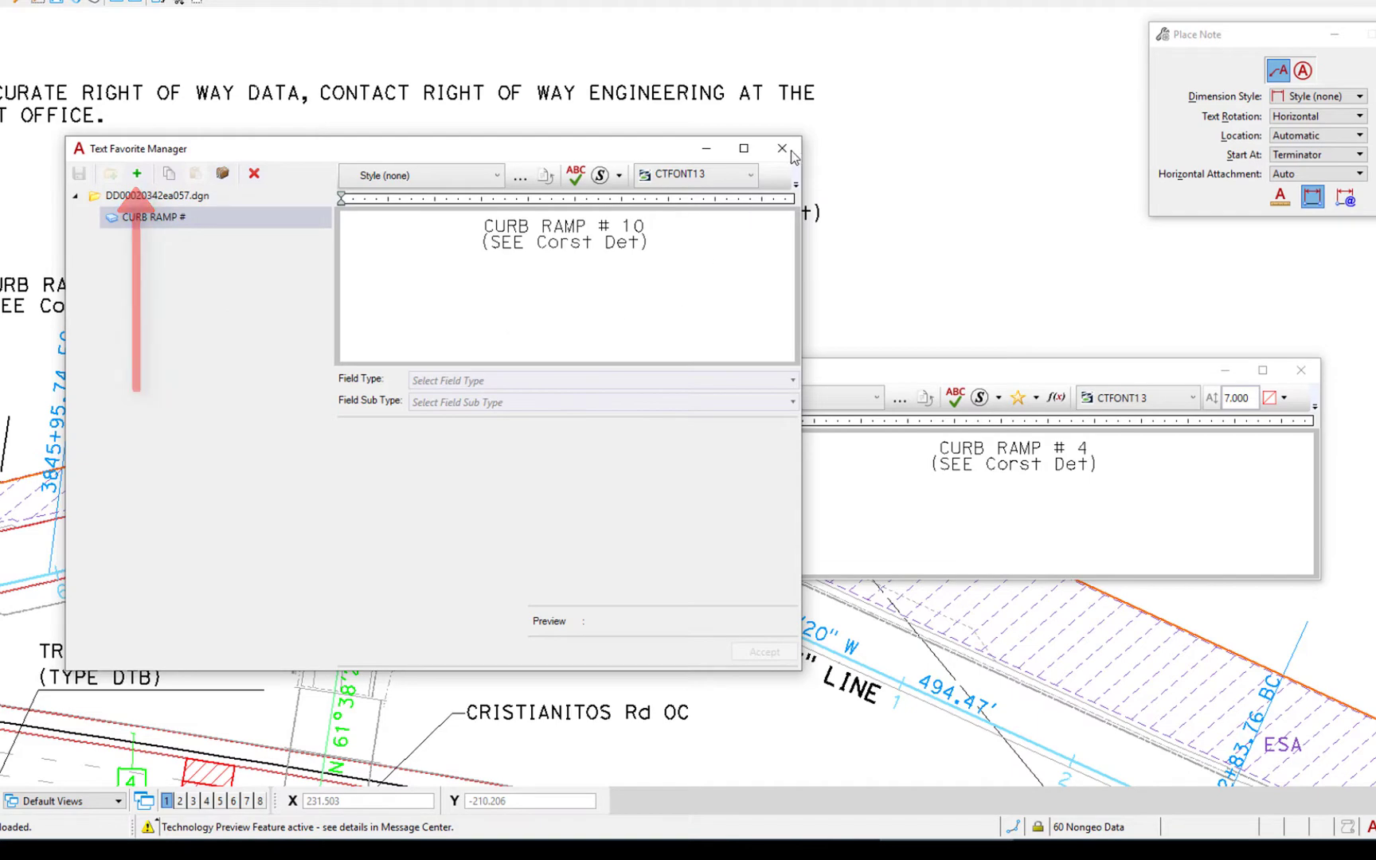
pyautogui.click(780, 148)
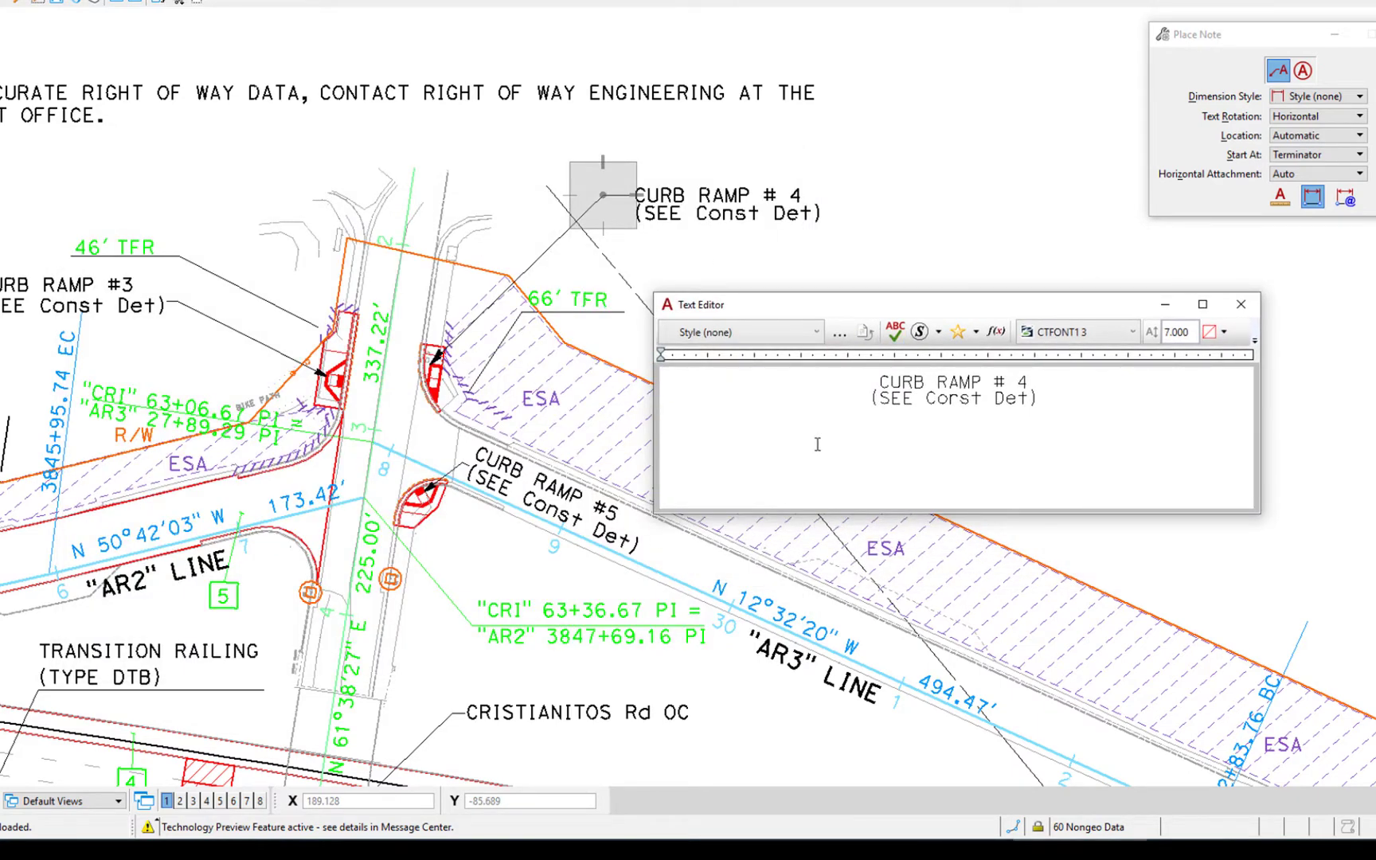
pyautogui.moveTo(800, 286)
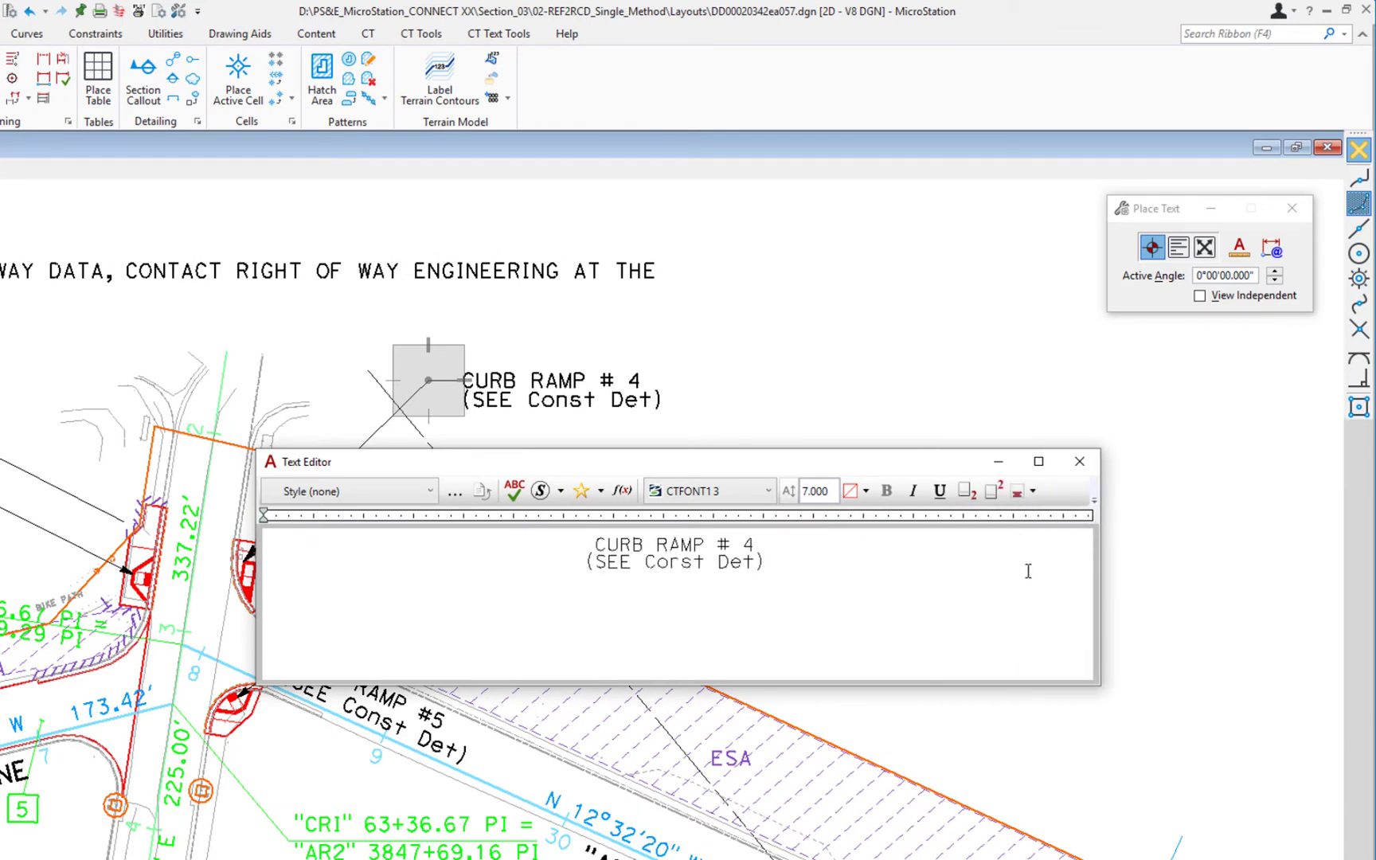
pyautogui.moveTo(1102, 562)
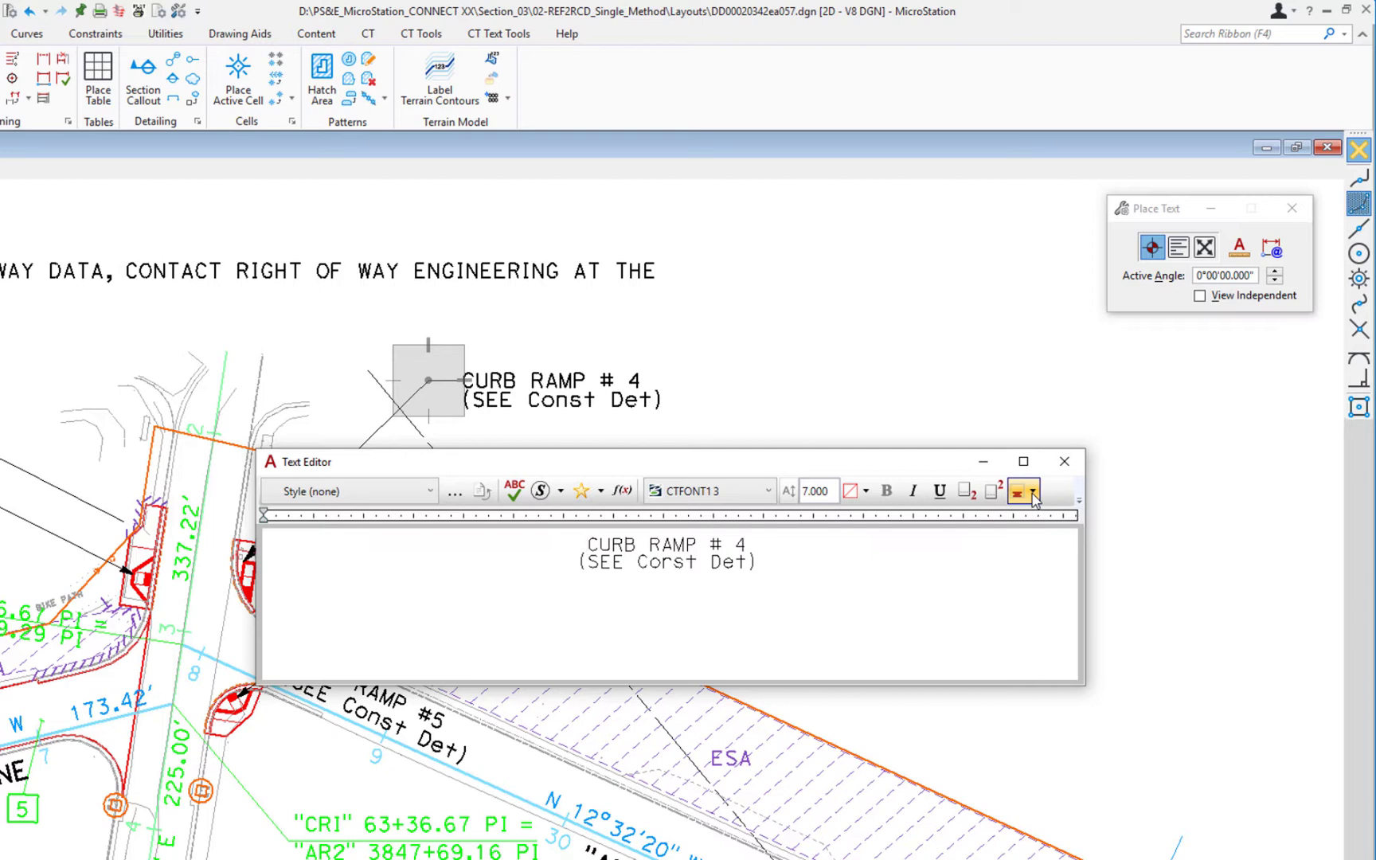
# Set the CURB RAMP # 4 text justification to Top Left and review the size field.
pyautogui.click(1022, 491)
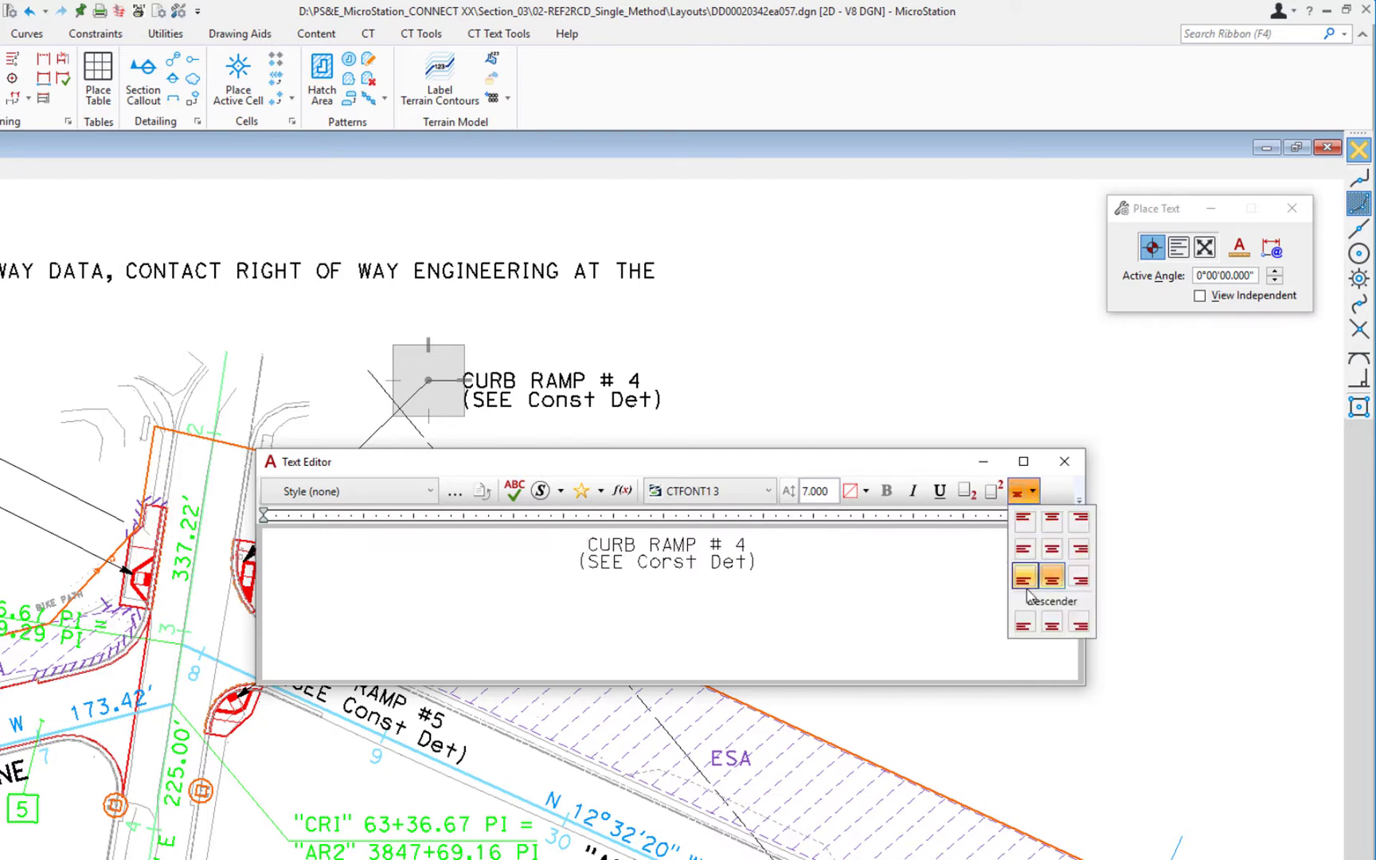
pyautogui.moveTo(1051, 578)
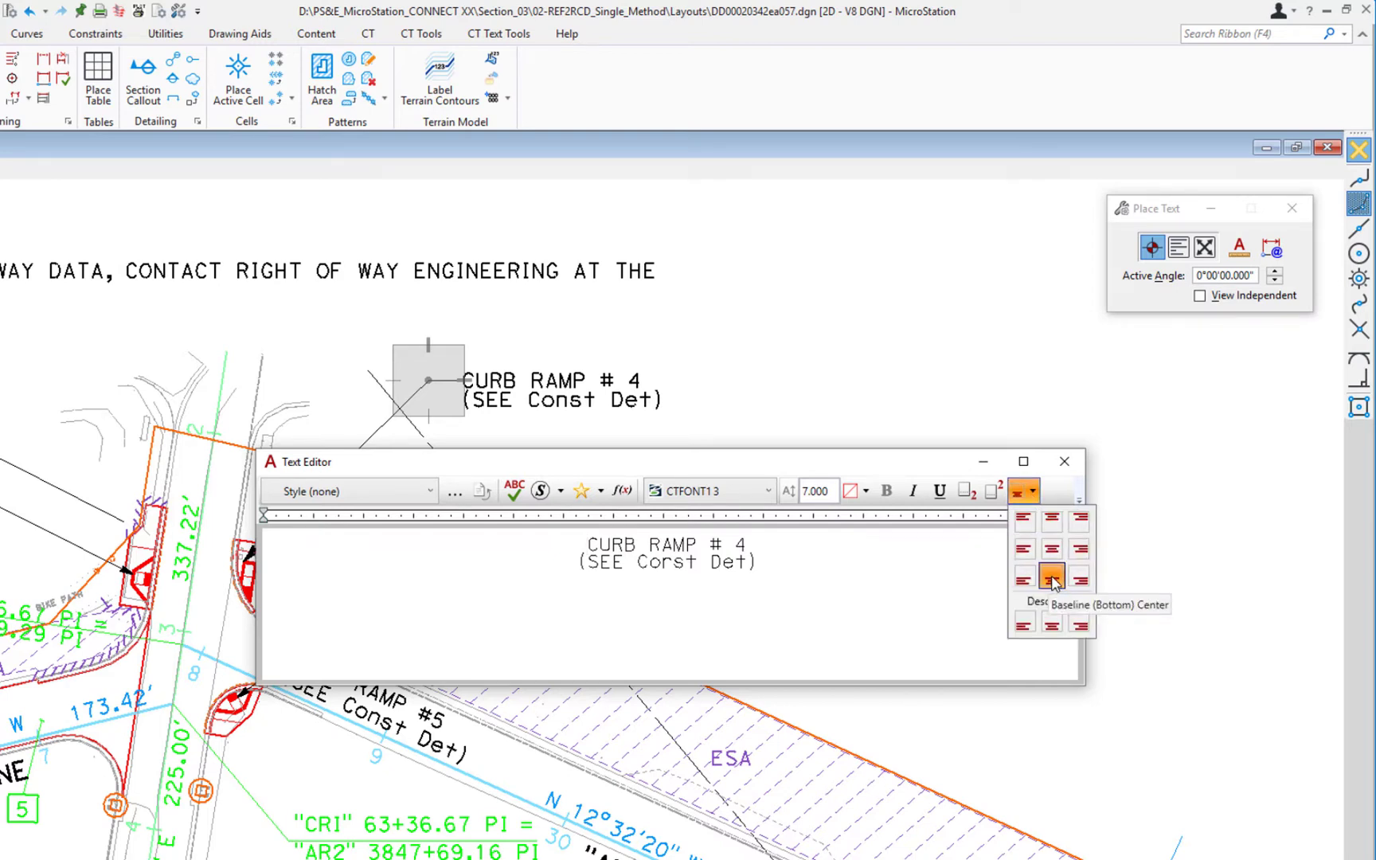
pyautogui.moveTo(1022, 520)
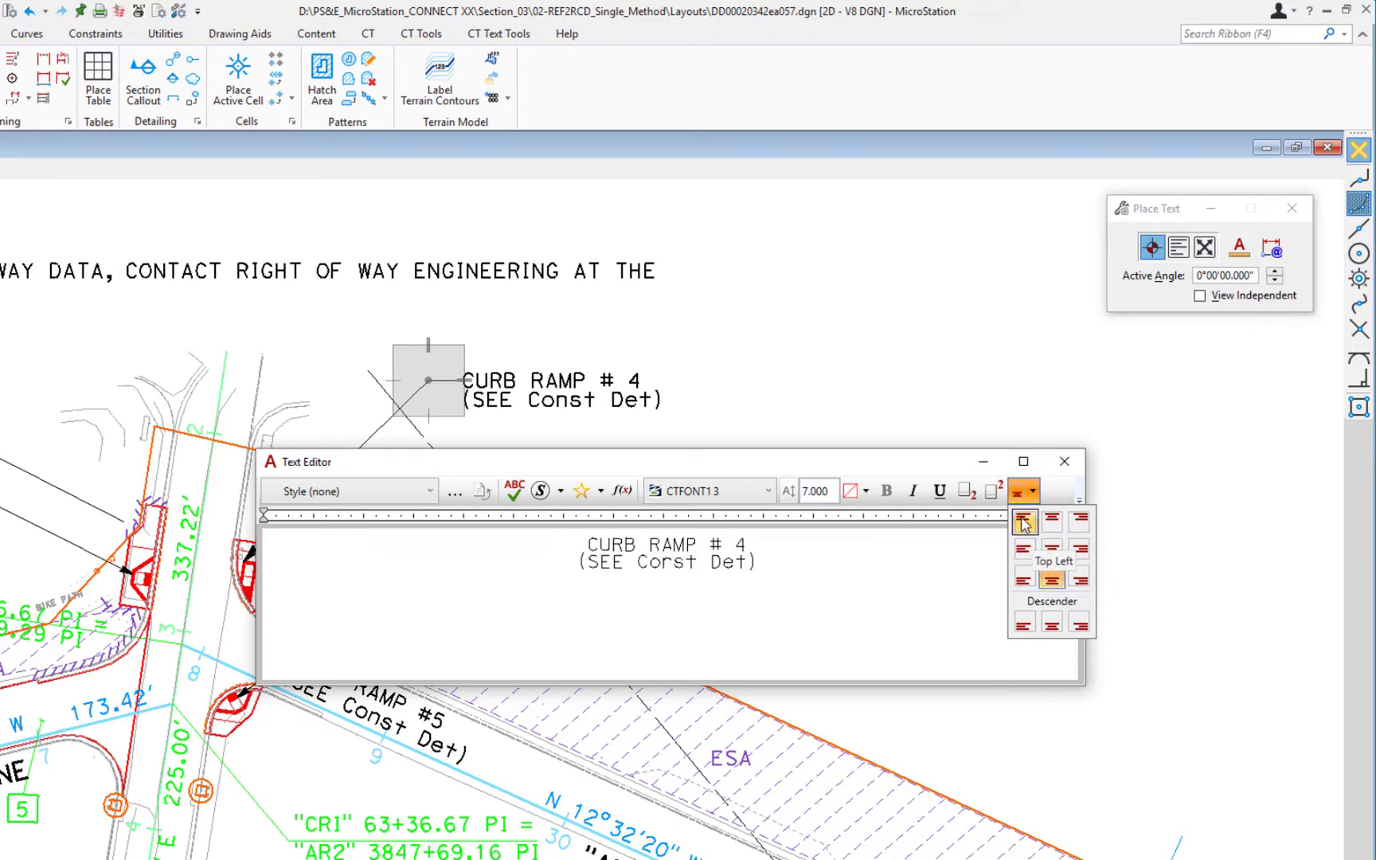
pyautogui.click(1022, 521)
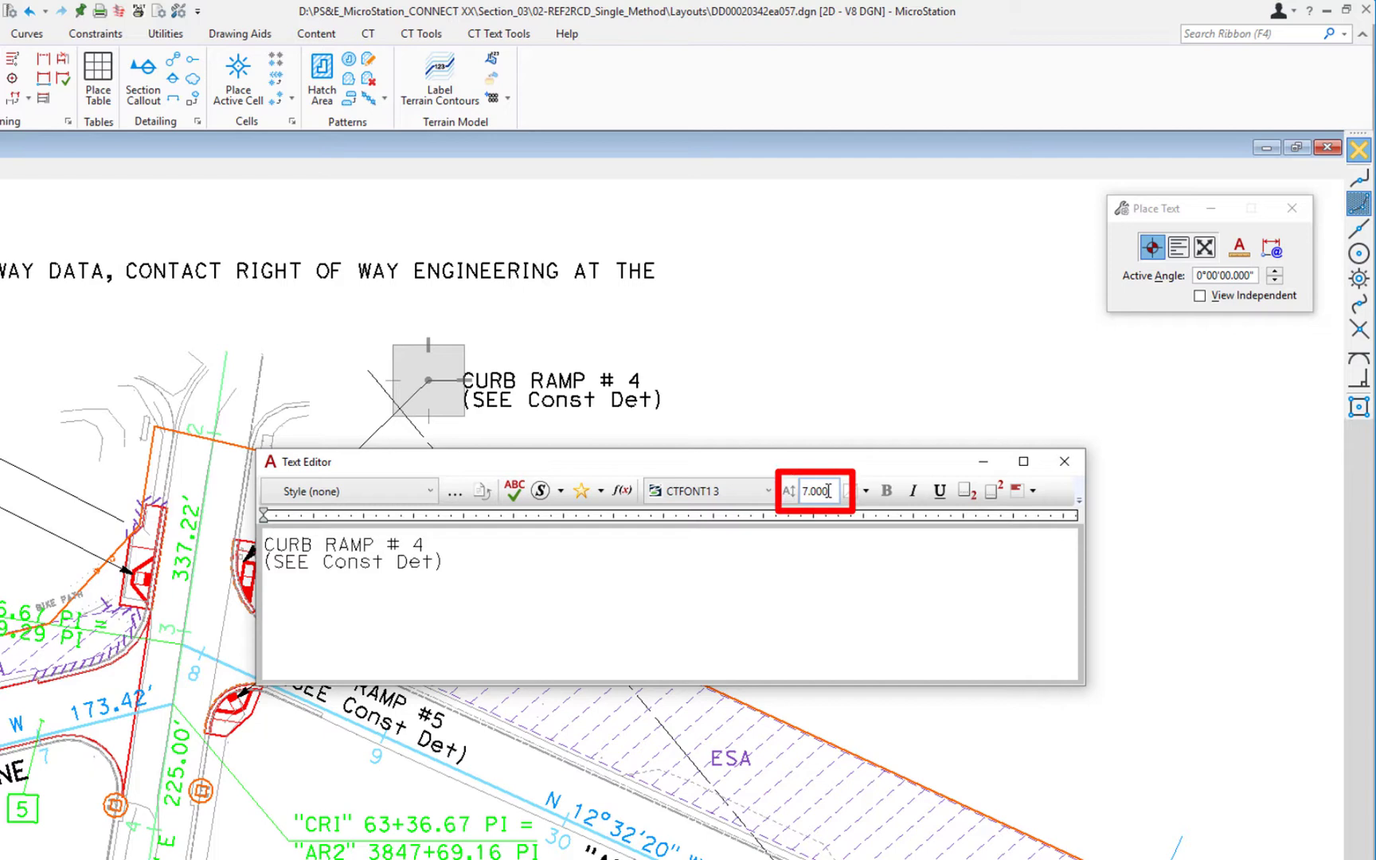
pyautogui.moveTo(828, 494)
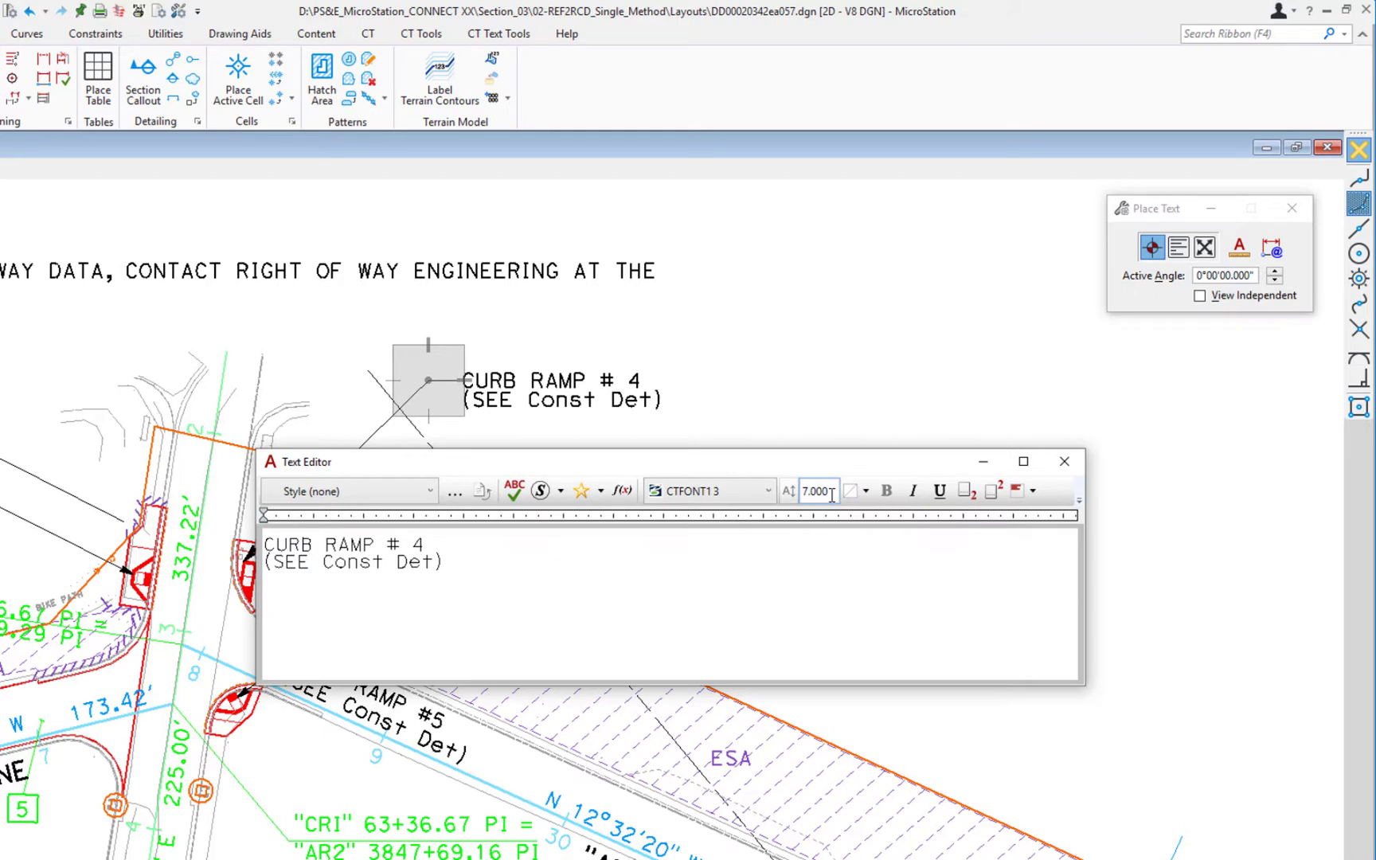
pyautogui.moveTo(771, 491)
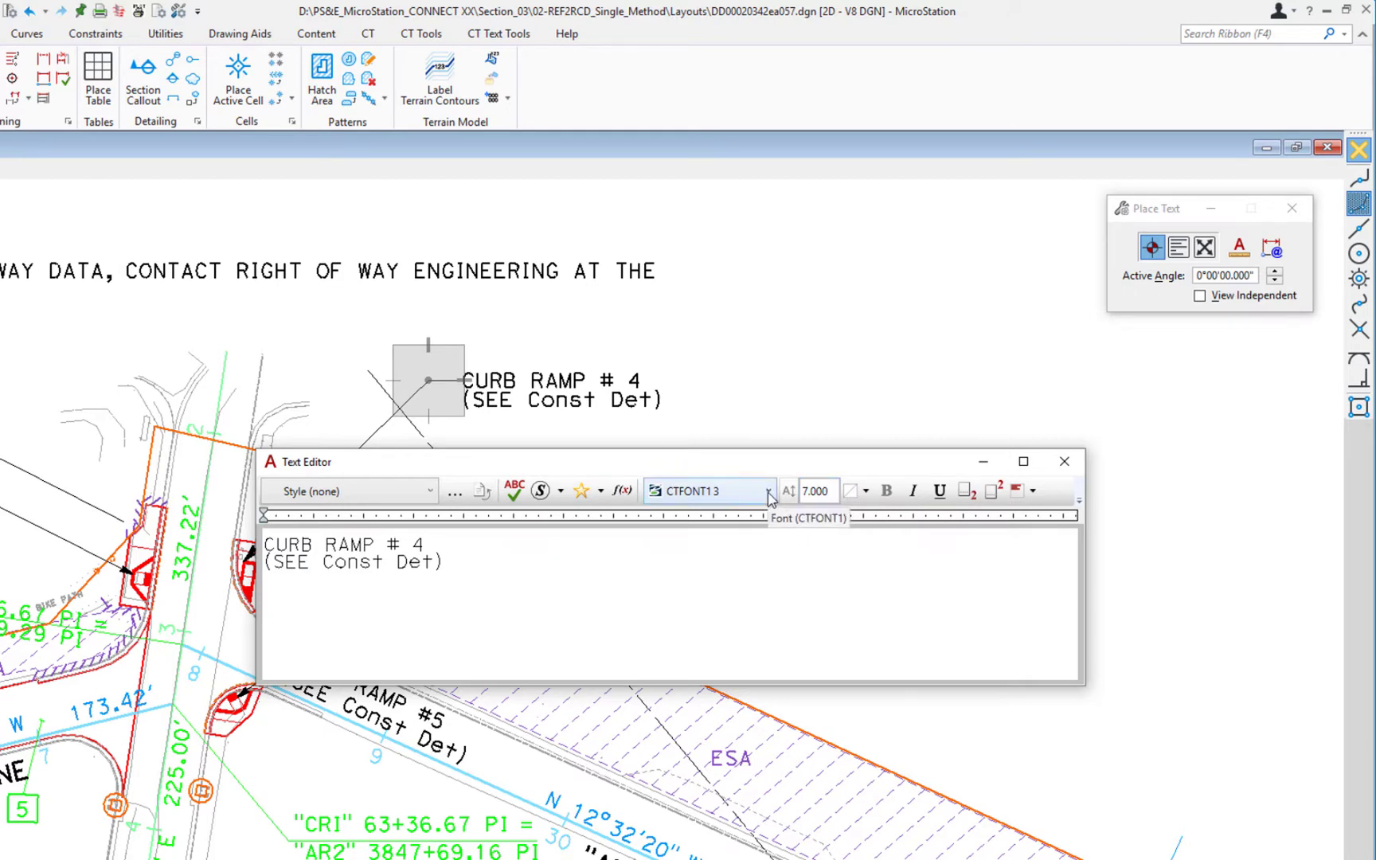
pyautogui.moveTo(430, 504)
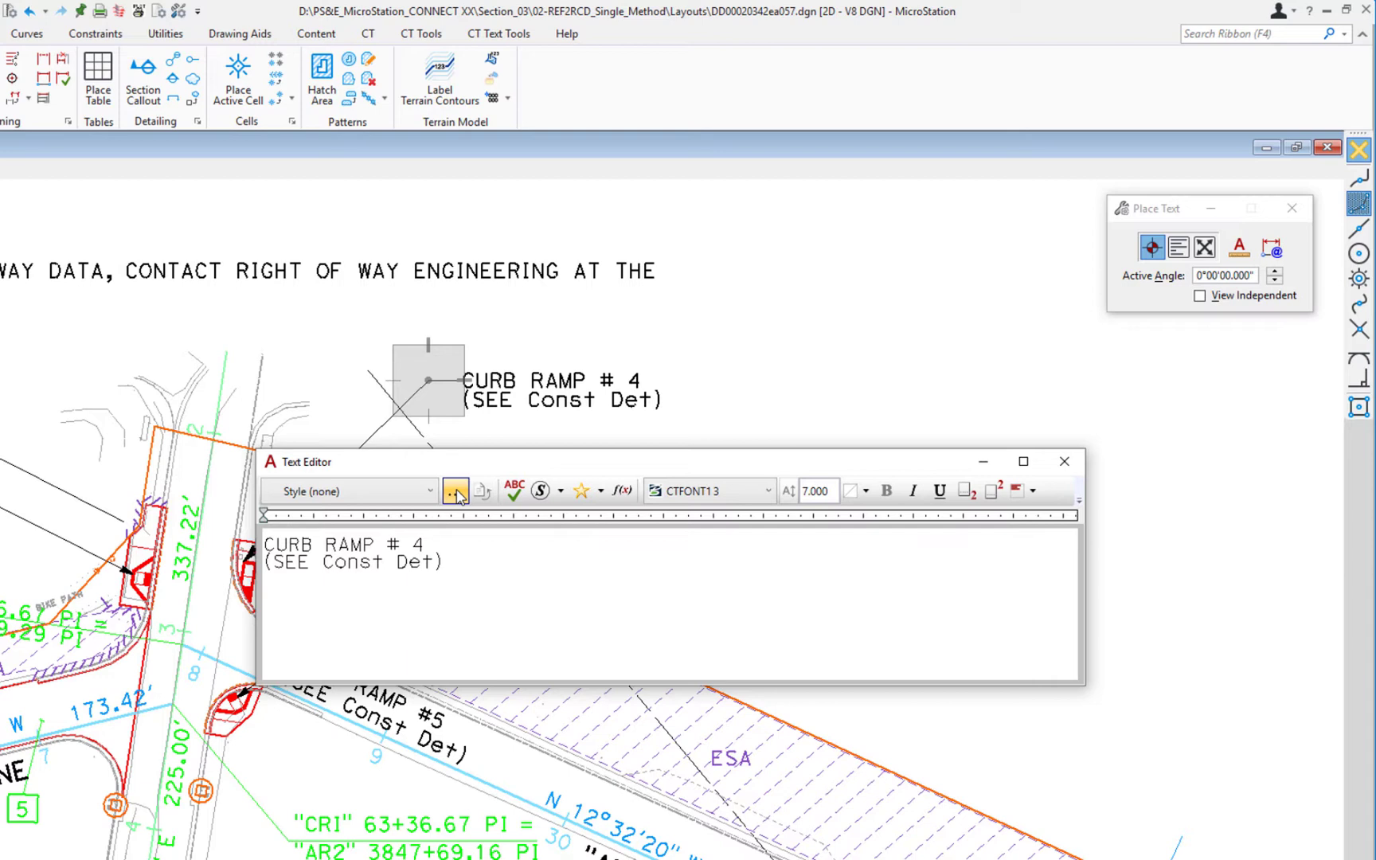
pyautogui.click(581, 490)
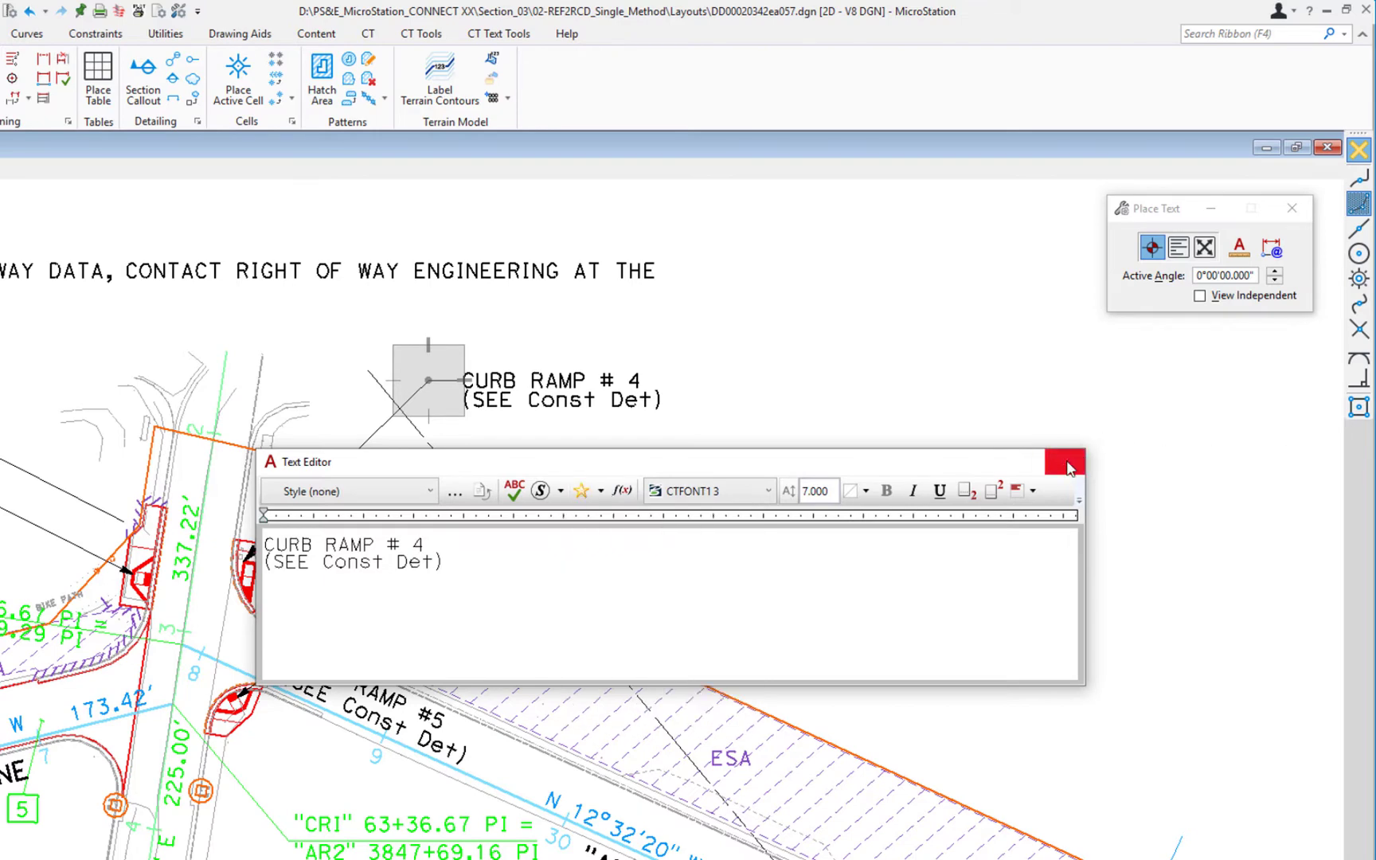
# Finish the text and set Place Table to an empty 4-row, 3-column table with no seed.
pyautogui.click(1065, 462)
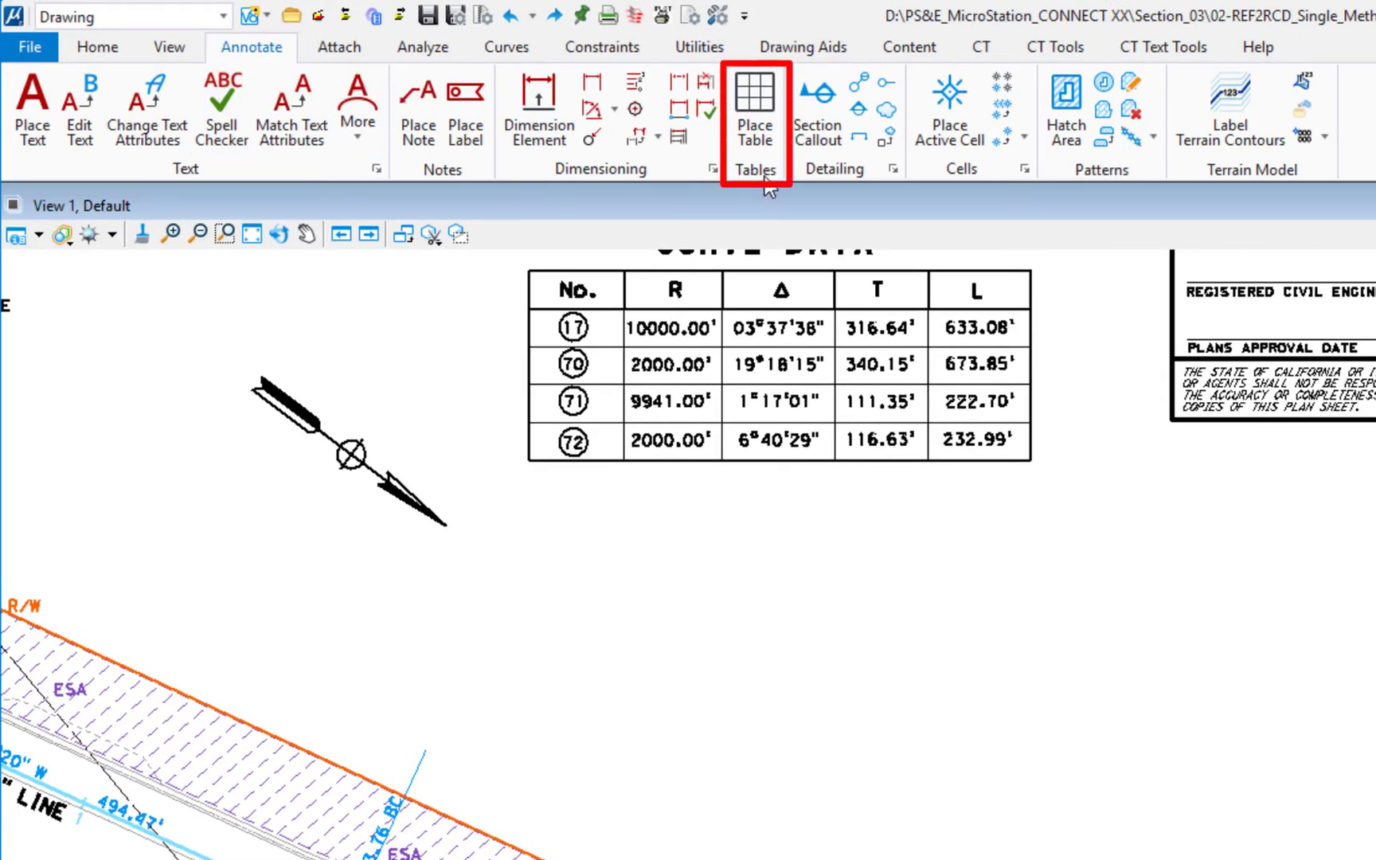
pyautogui.click(753, 105)
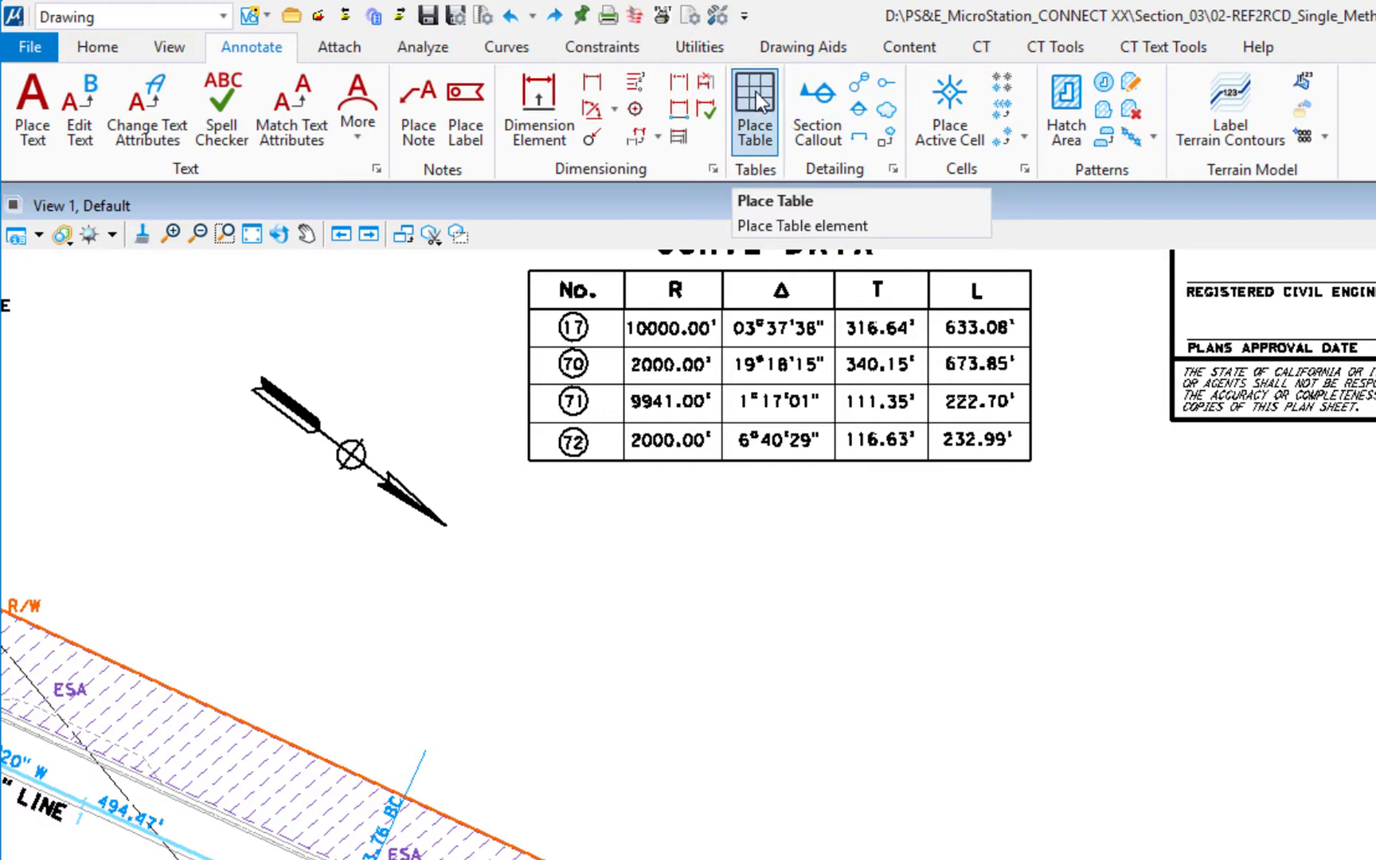
pyautogui.click(774, 201)
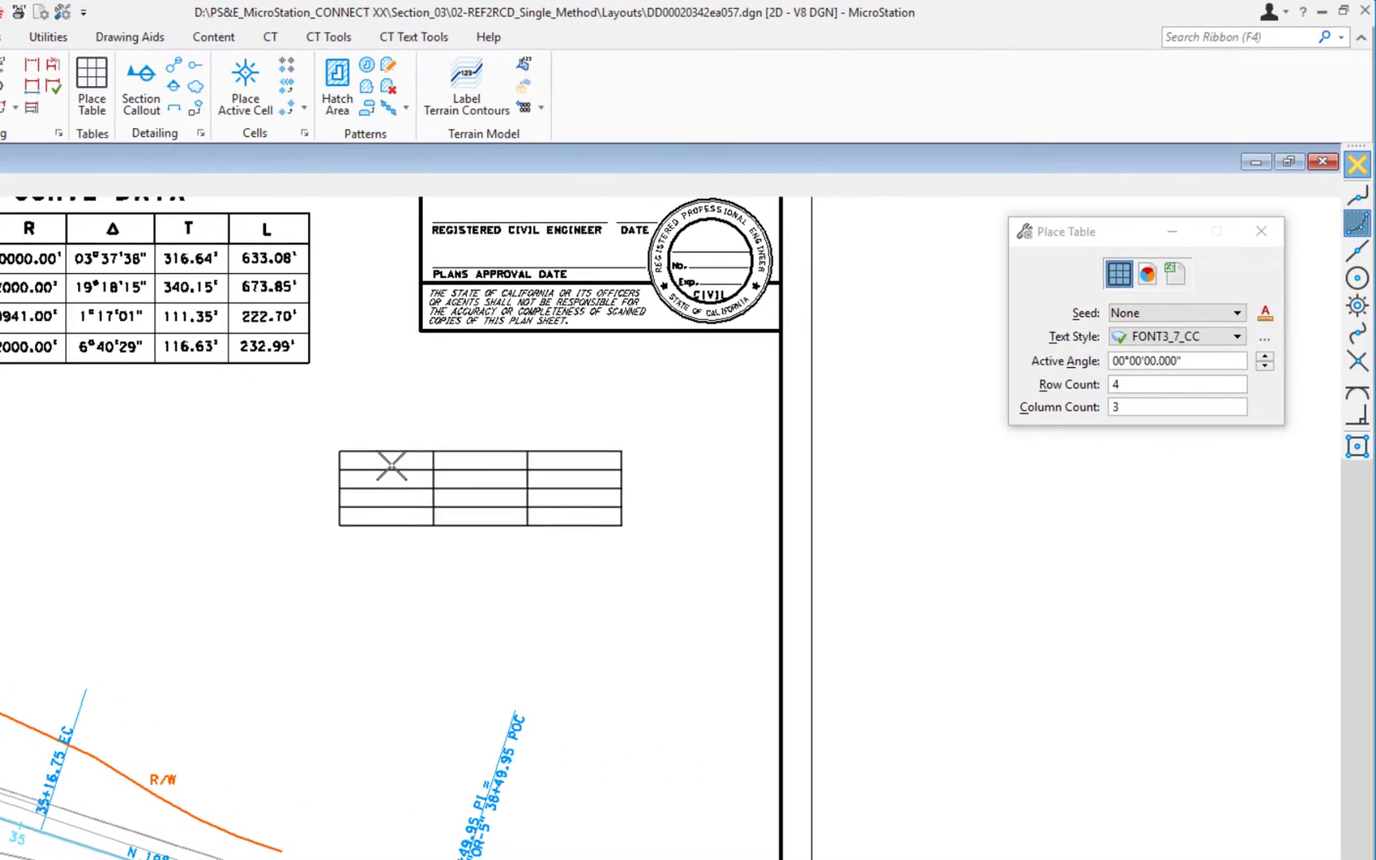
pyautogui.click(1117, 272)
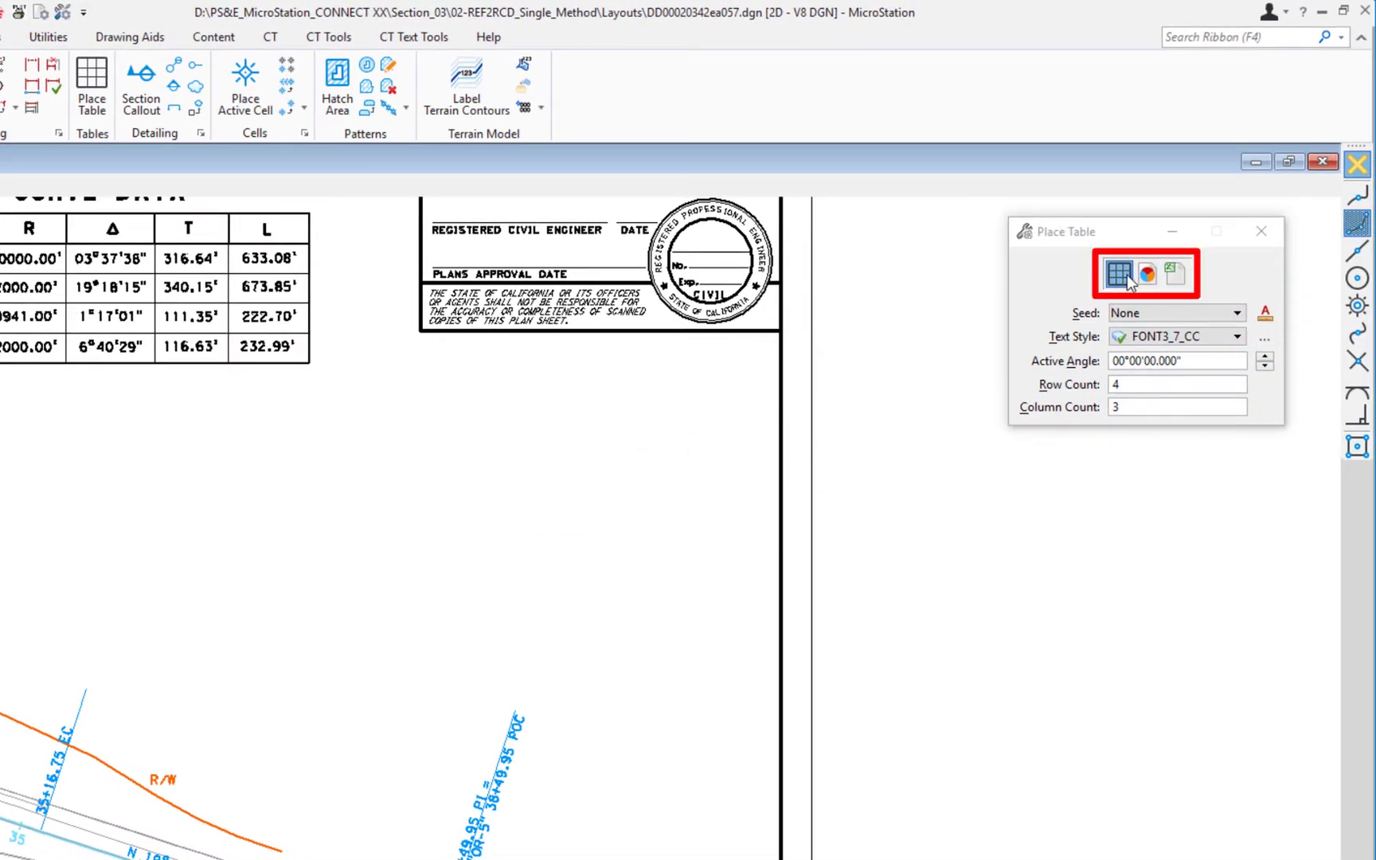
pyautogui.moveTo(1119, 277)
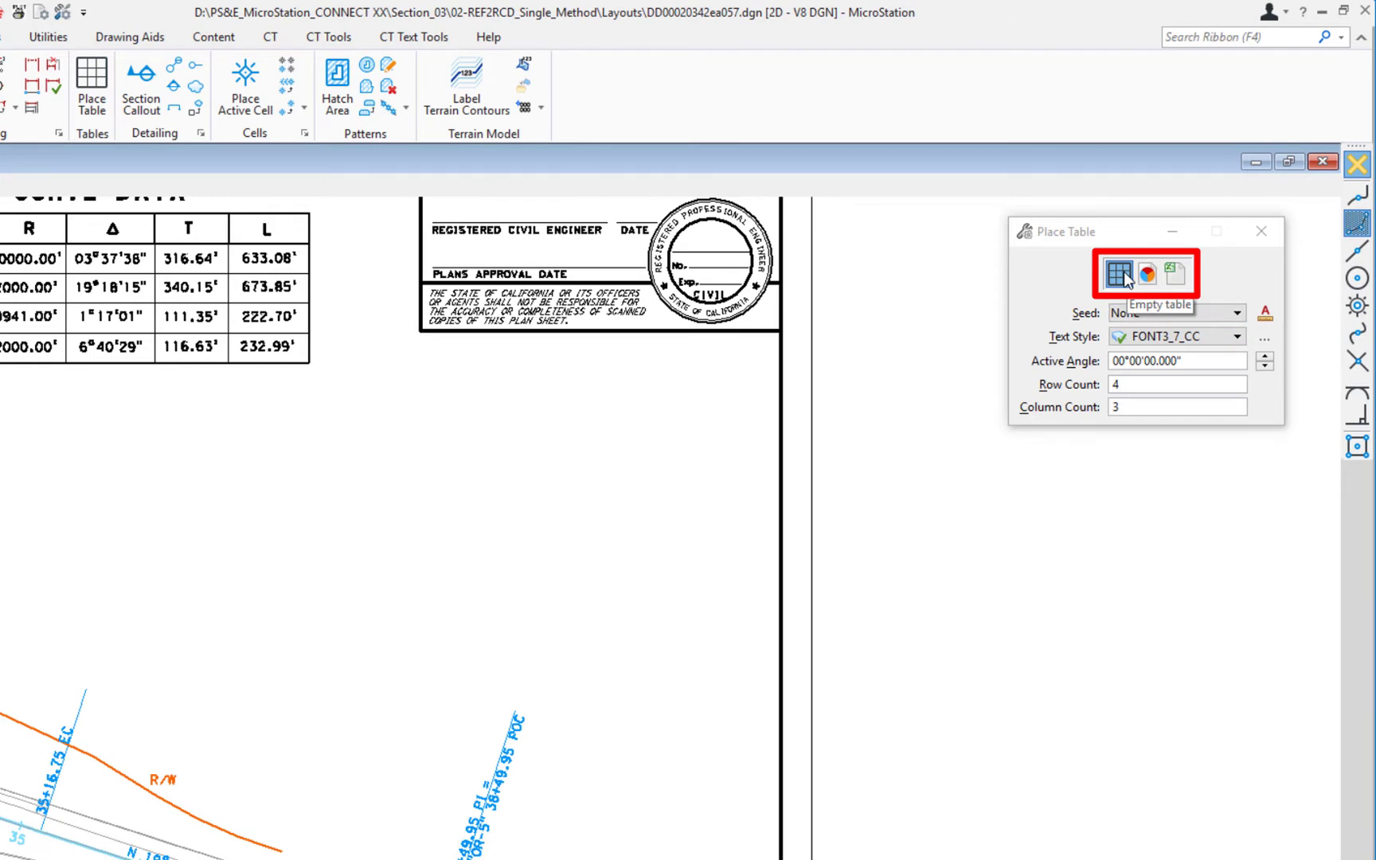
pyautogui.moveTo(1146, 274)
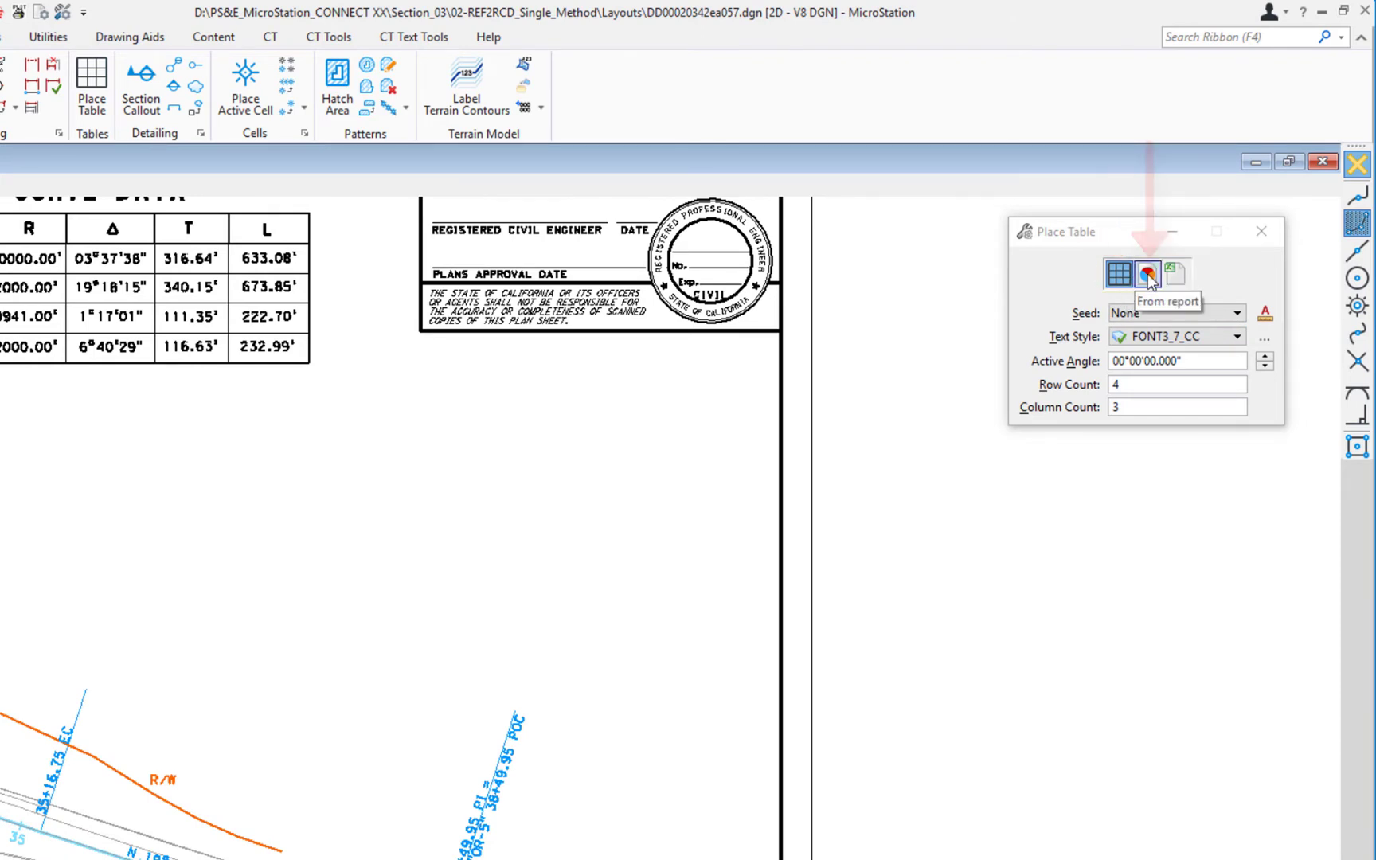
pyautogui.moveTo(1174, 274)
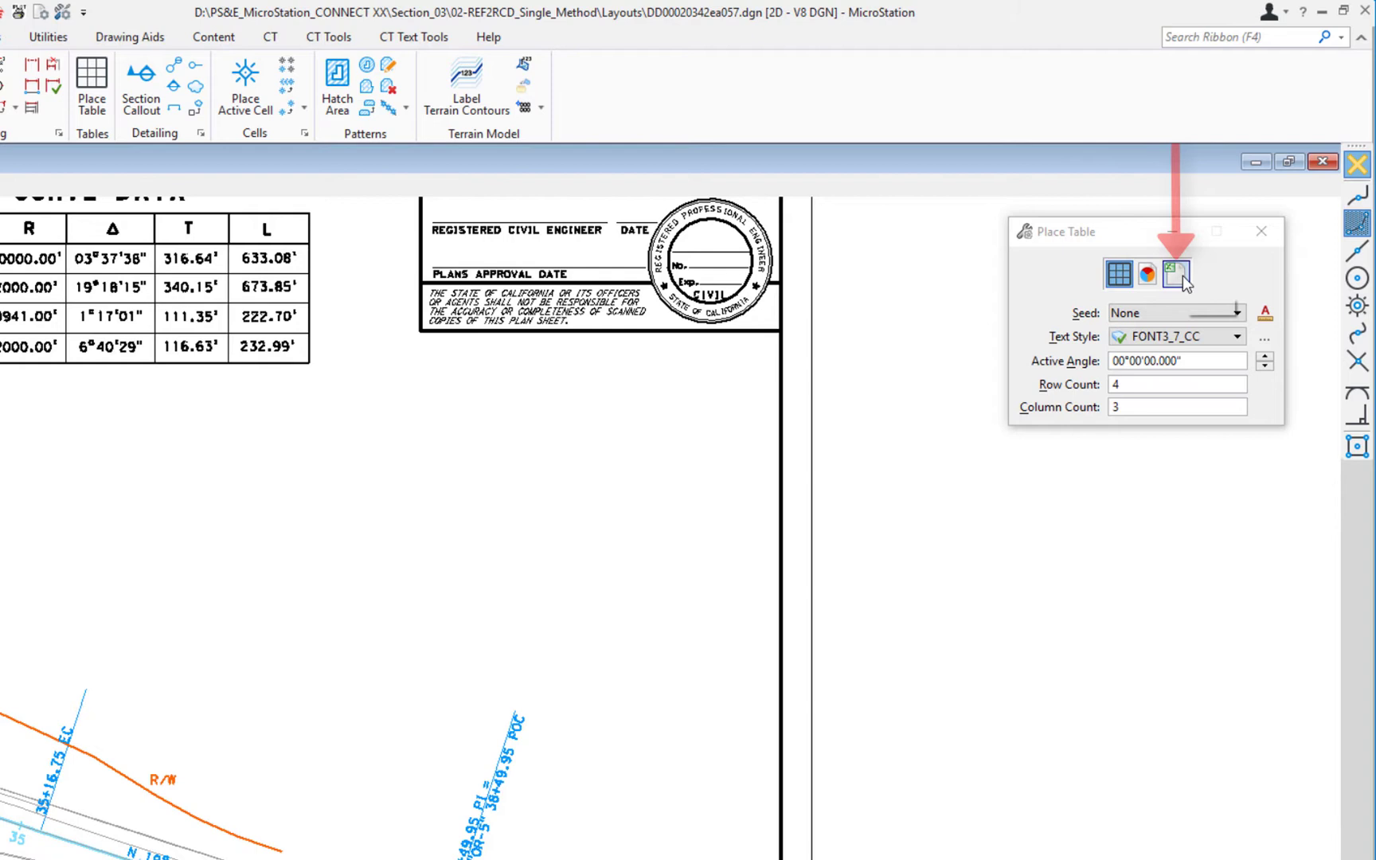
pyautogui.moveTo(1119, 274)
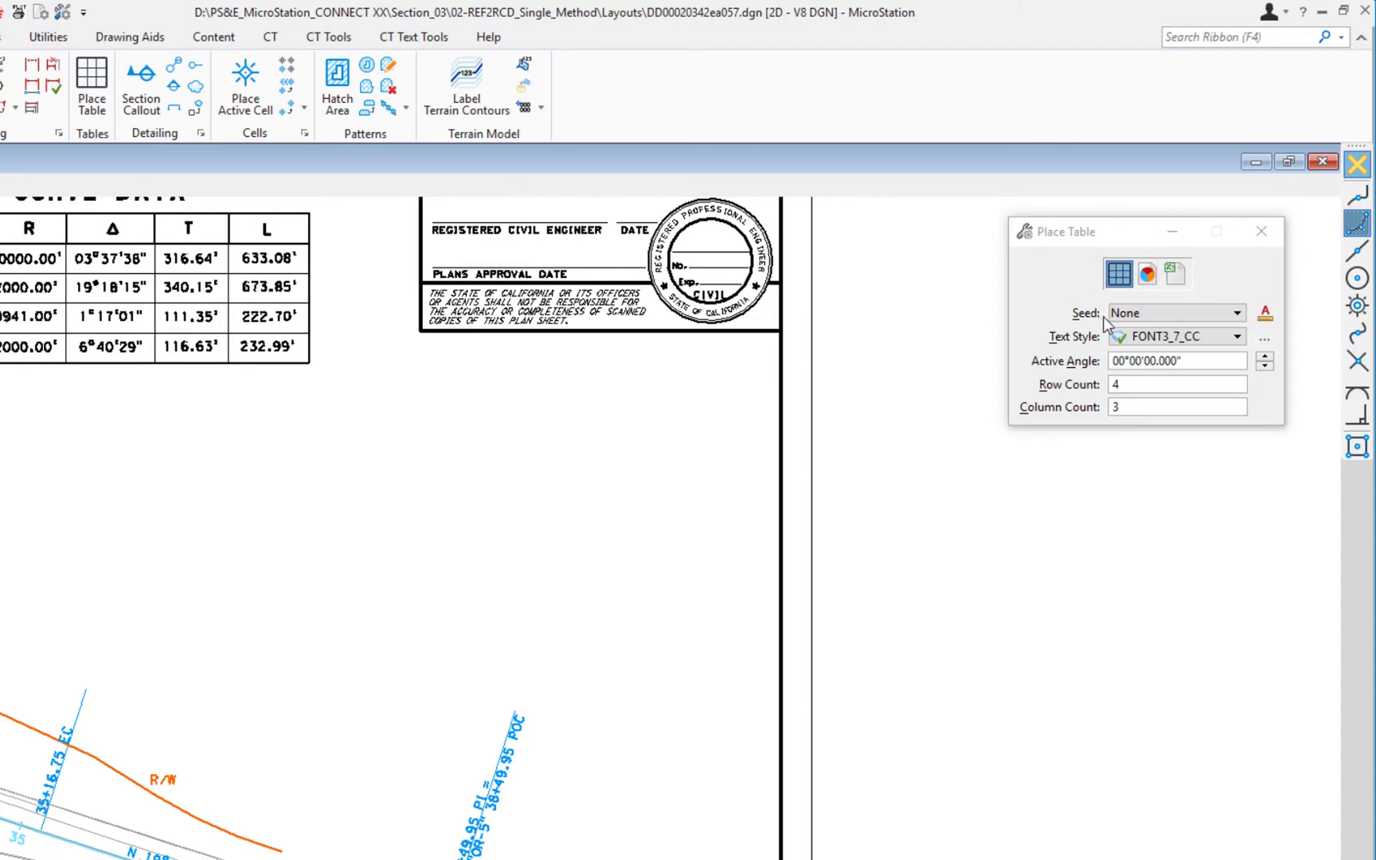
pyautogui.click(1173, 312)
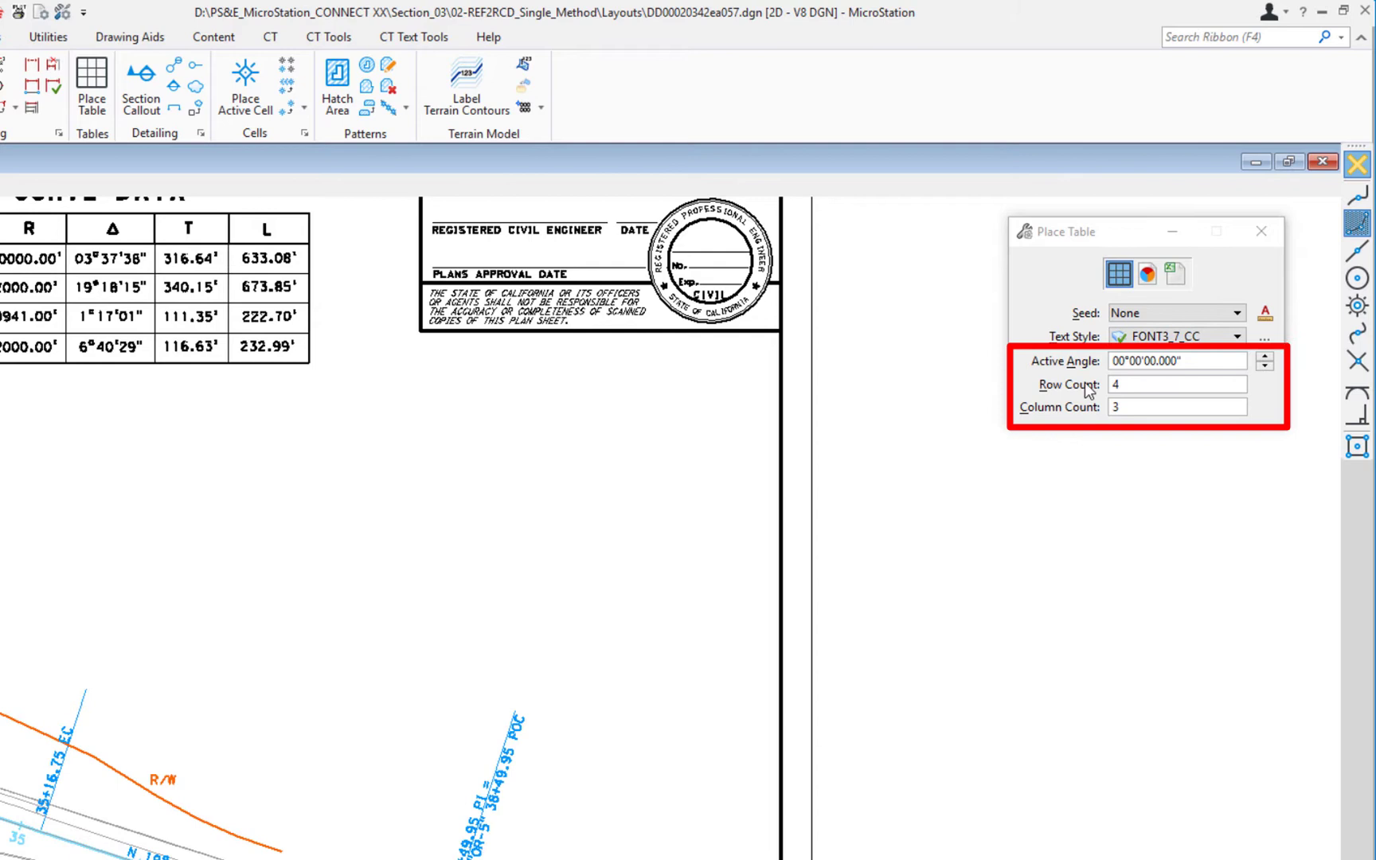
pyautogui.moveTo(1132, 419)
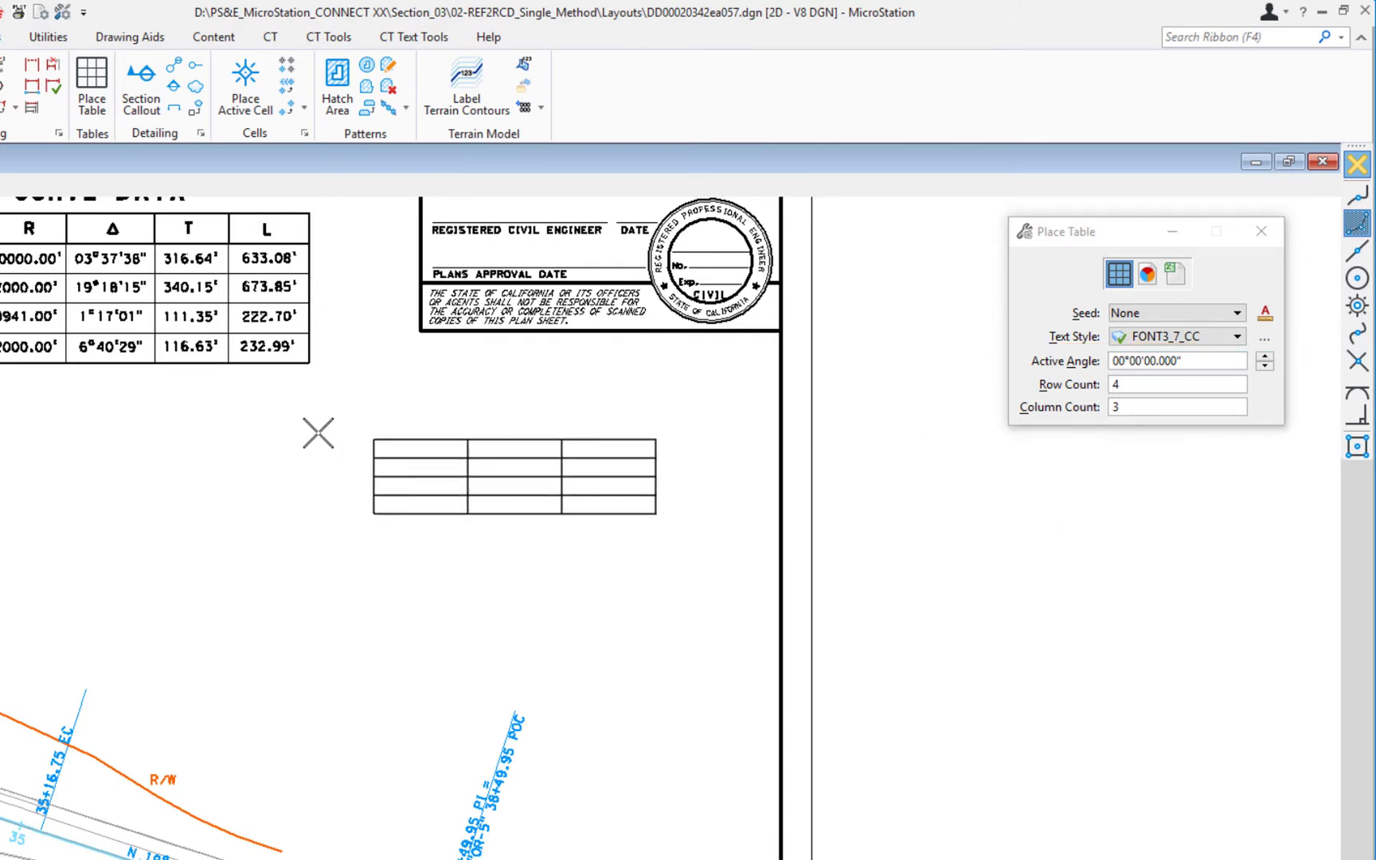
pyautogui.moveTo(186, 471)
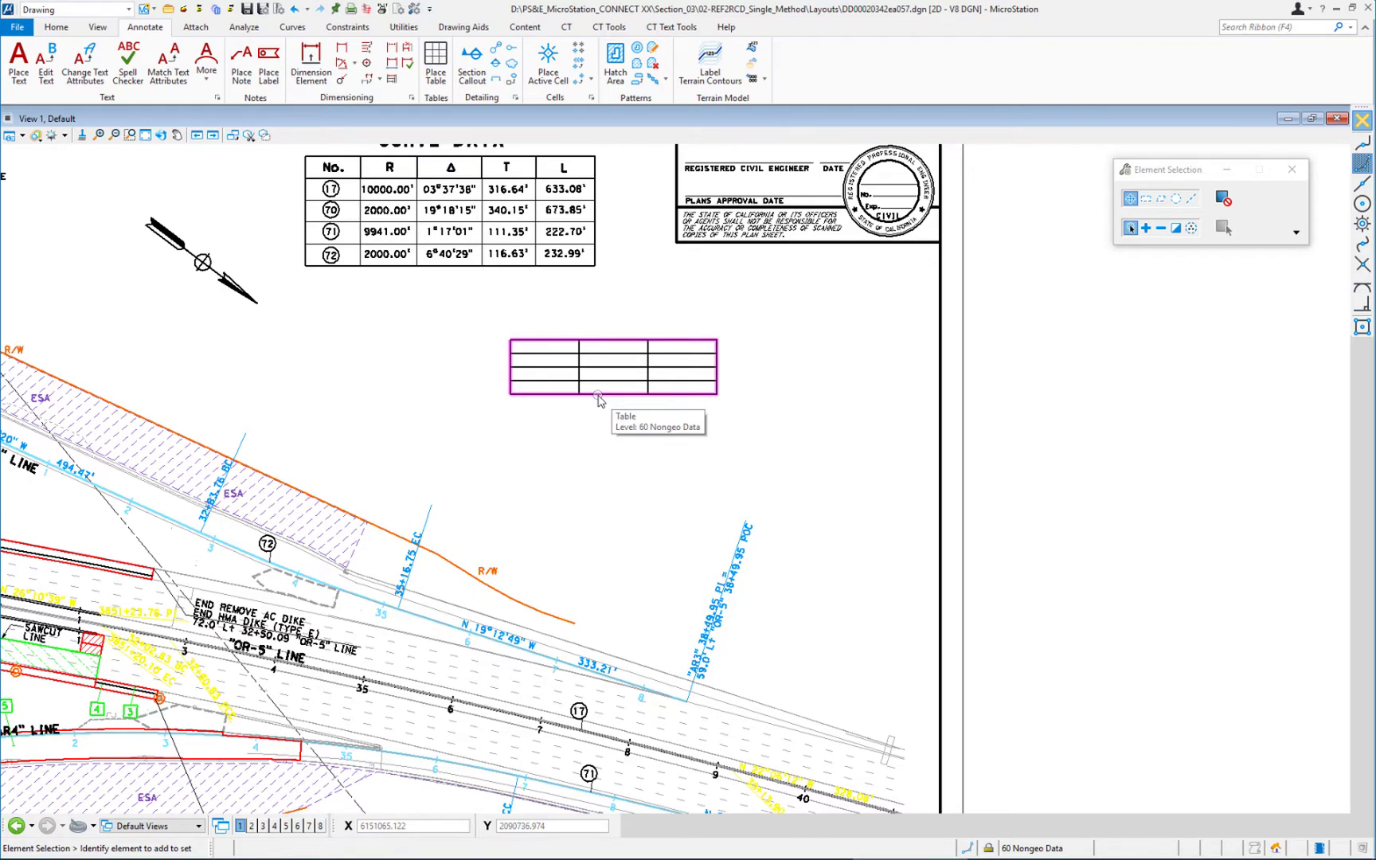
pyautogui.moveTo(604, 397)
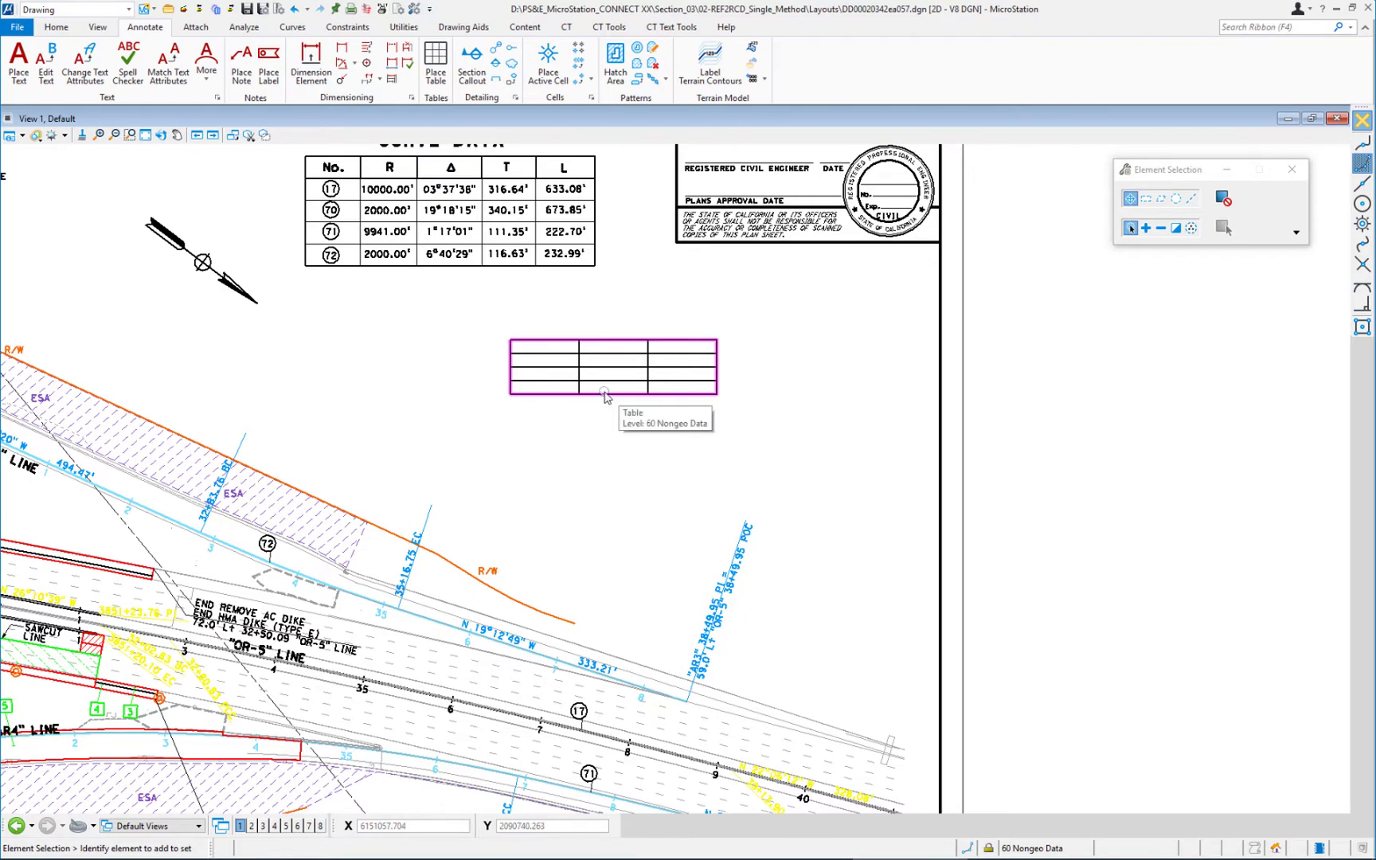
# Drag row 2 taller and column A wider on the blank table, then deselect it.
pyautogui.doubleClick(613, 367)
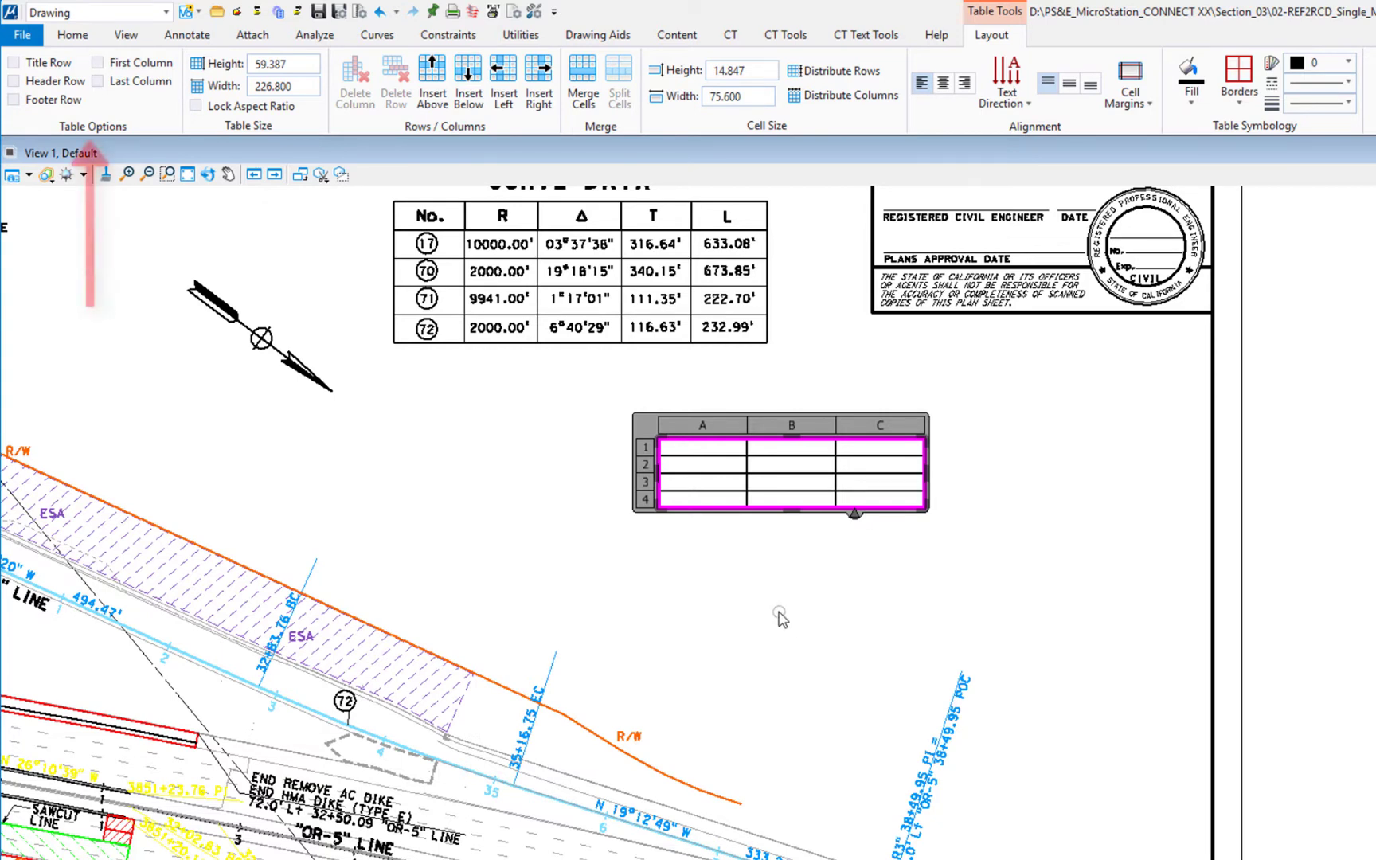
pyautogui.moveTo(524, 441)
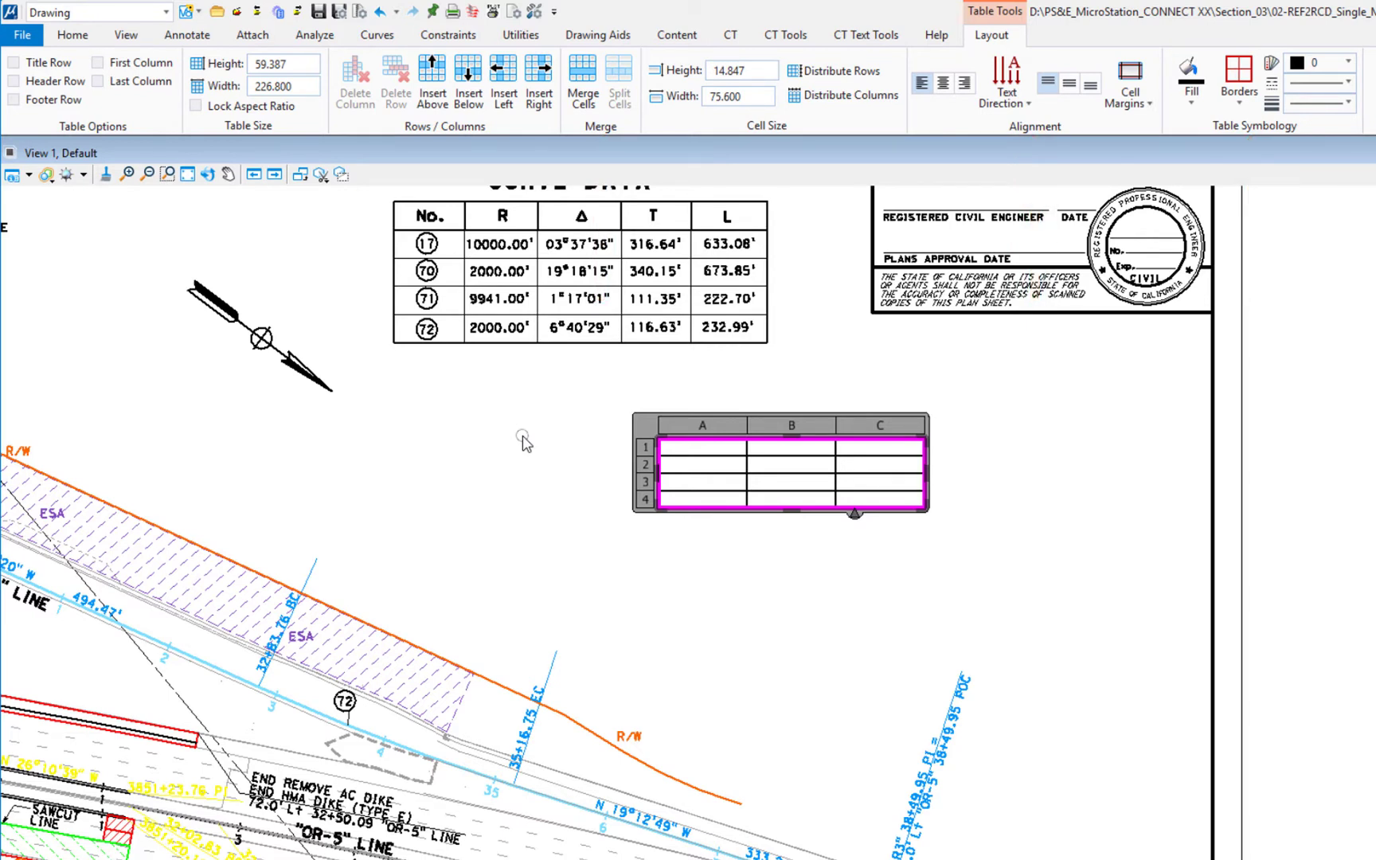
pyautogui.click(701, 479)
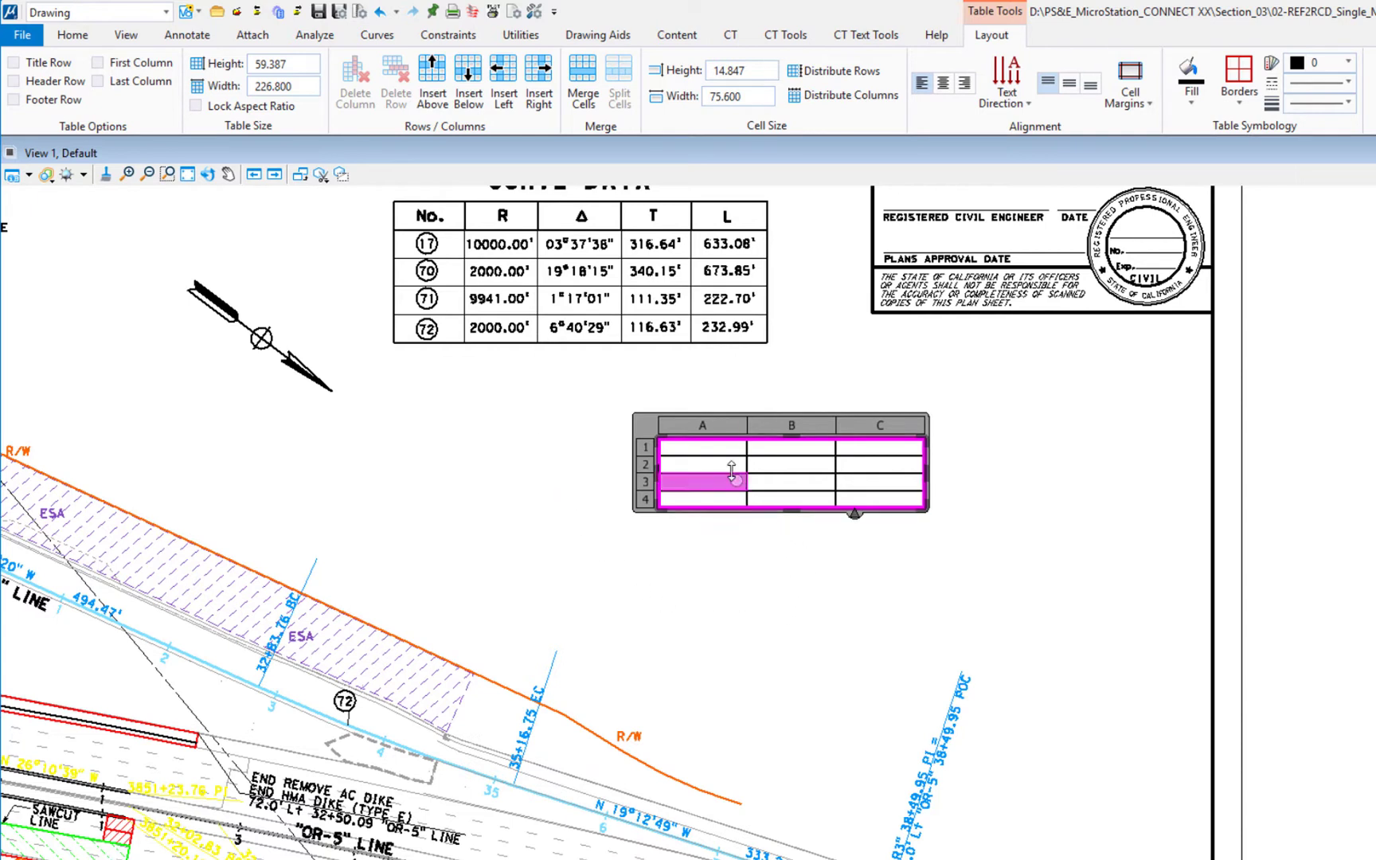
pyautogui.moveTo(746, 430)
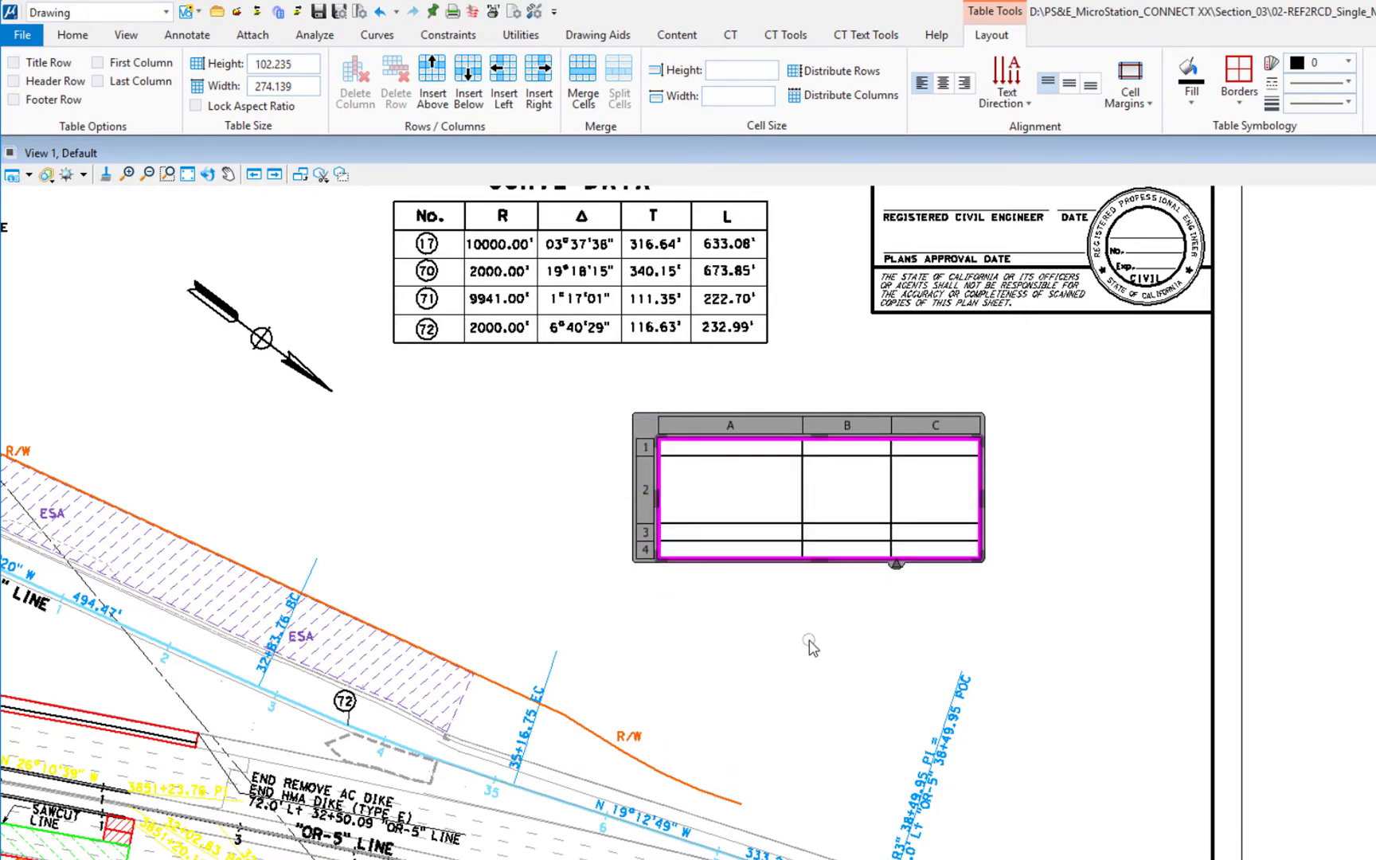
pyautogui.click(810, 643)
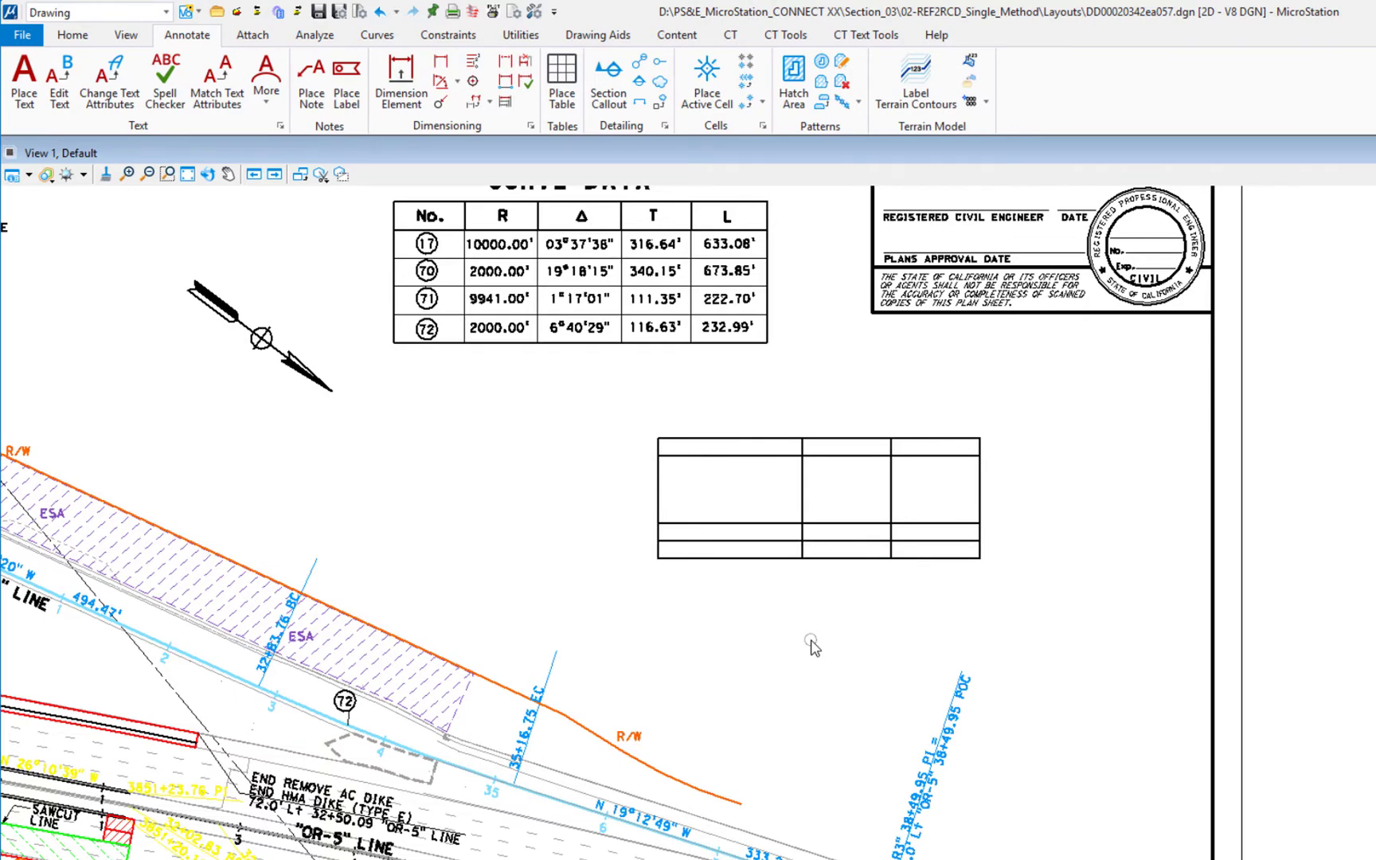
pyautogui.moveTo(785, 572)
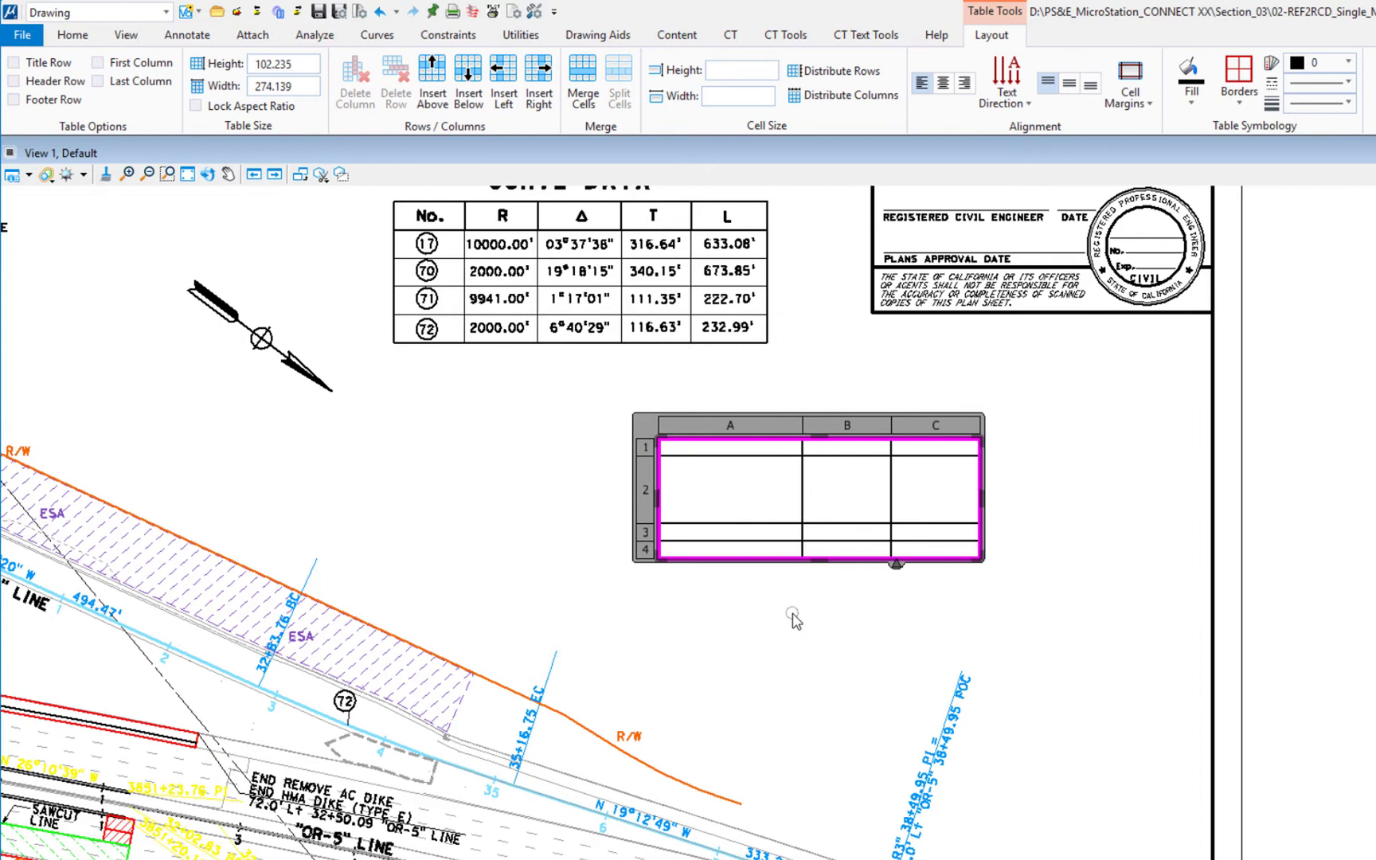
# Enter SAMPLE in cell A2 and centre-justify it within the cell.
pyautogui.click(730, 489)
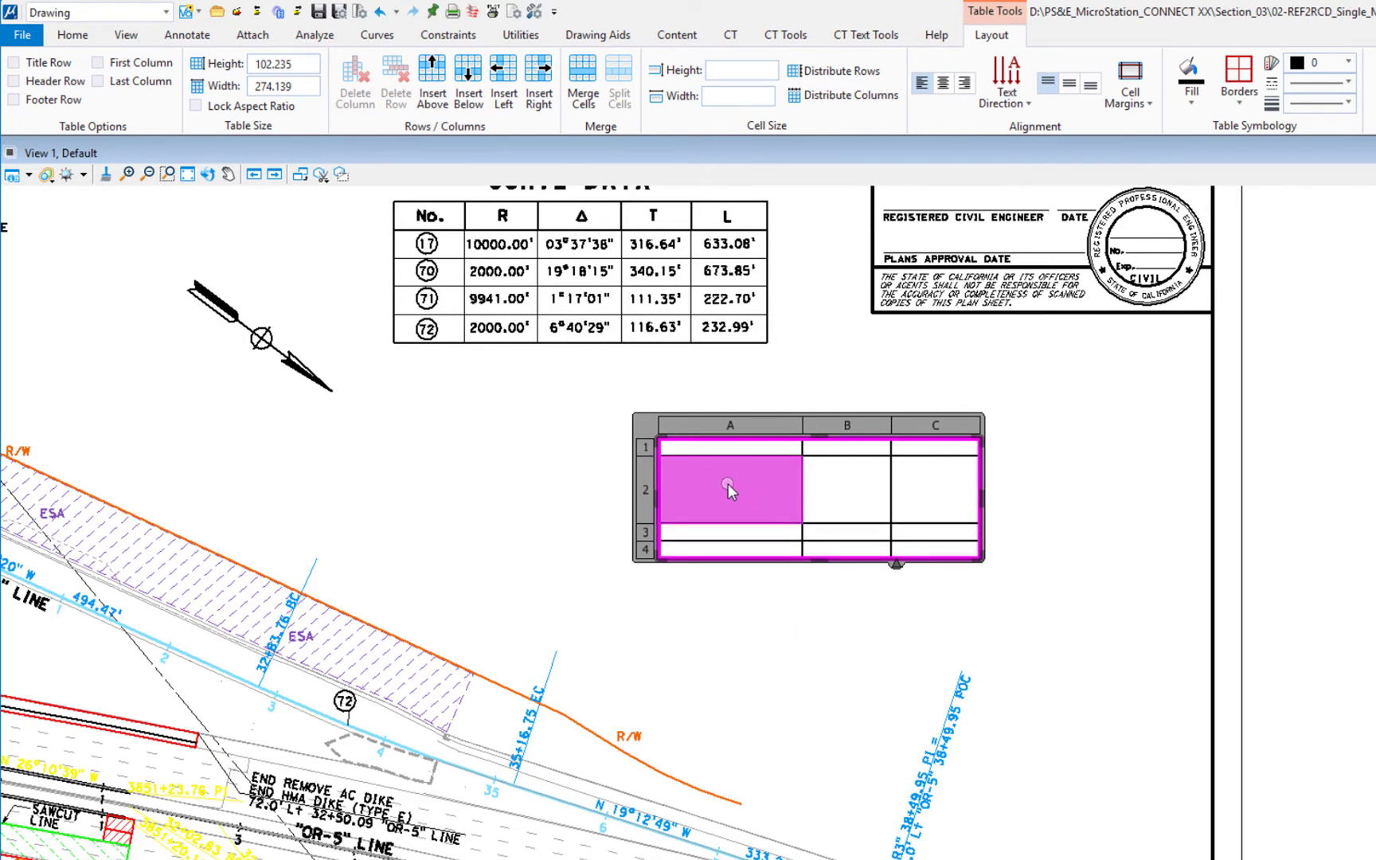
pyautogui.moveTo(728, 489)
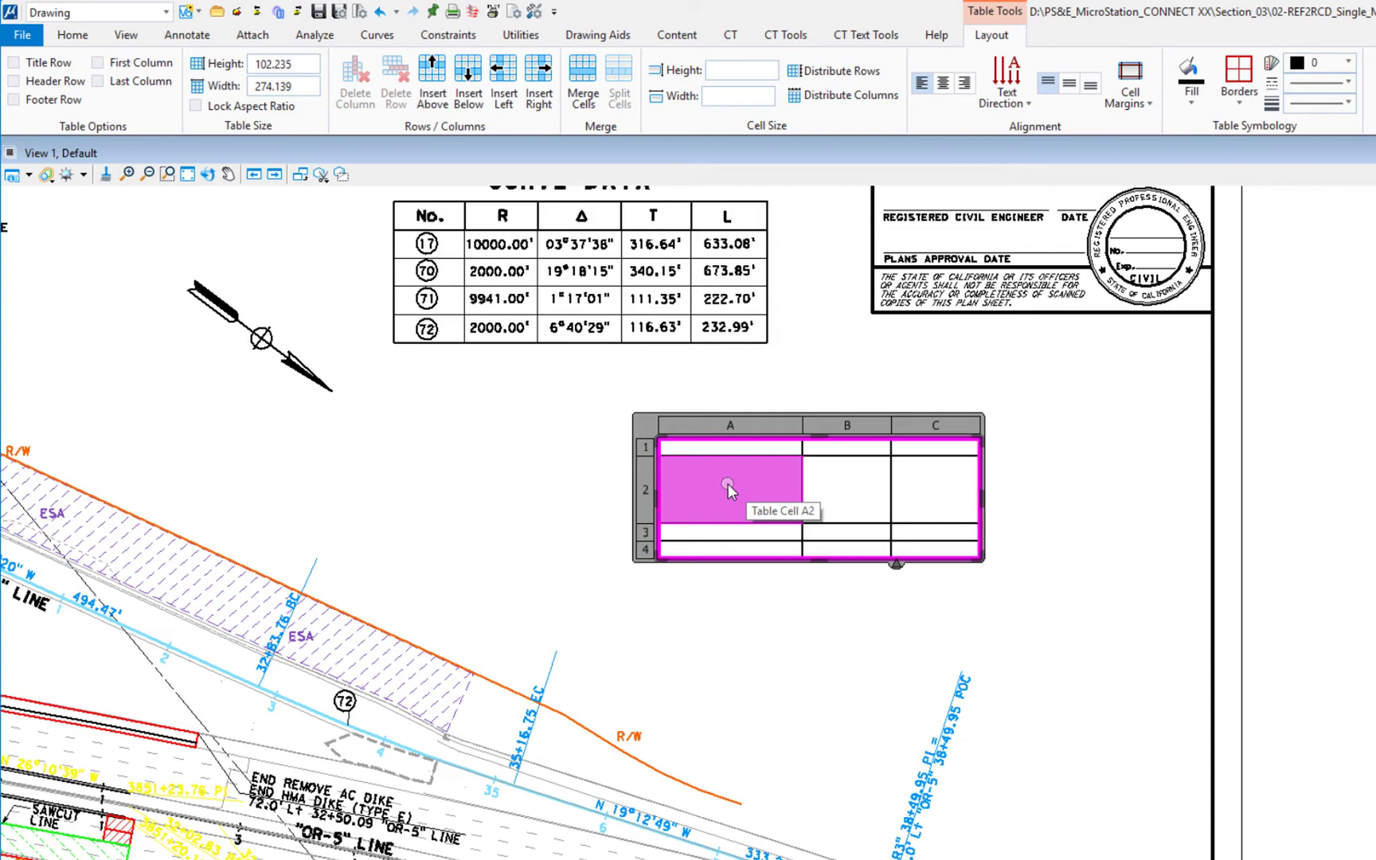
pyautogui.doubleClick(729, 488)
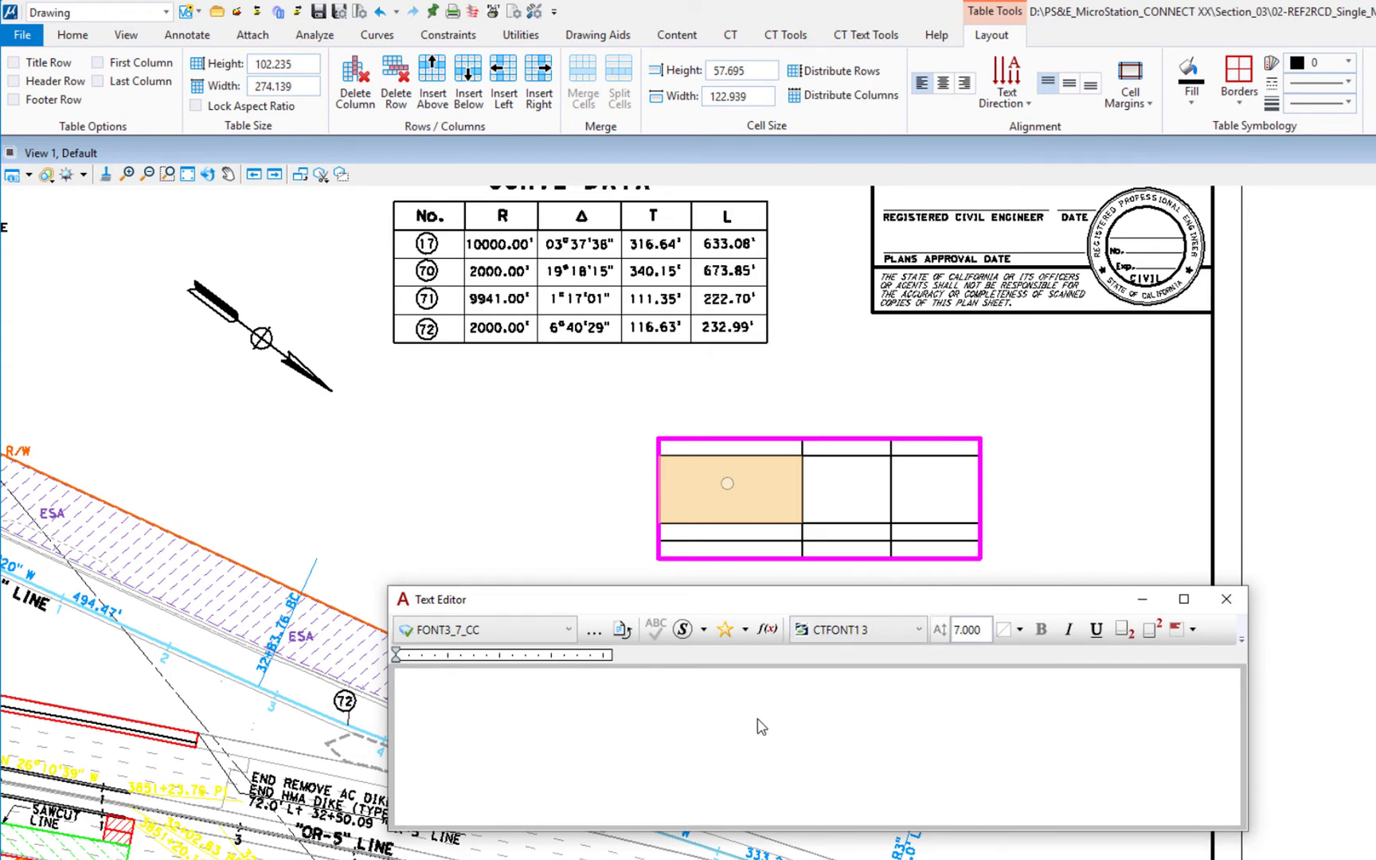
pyautogui.write('SAMPLE')
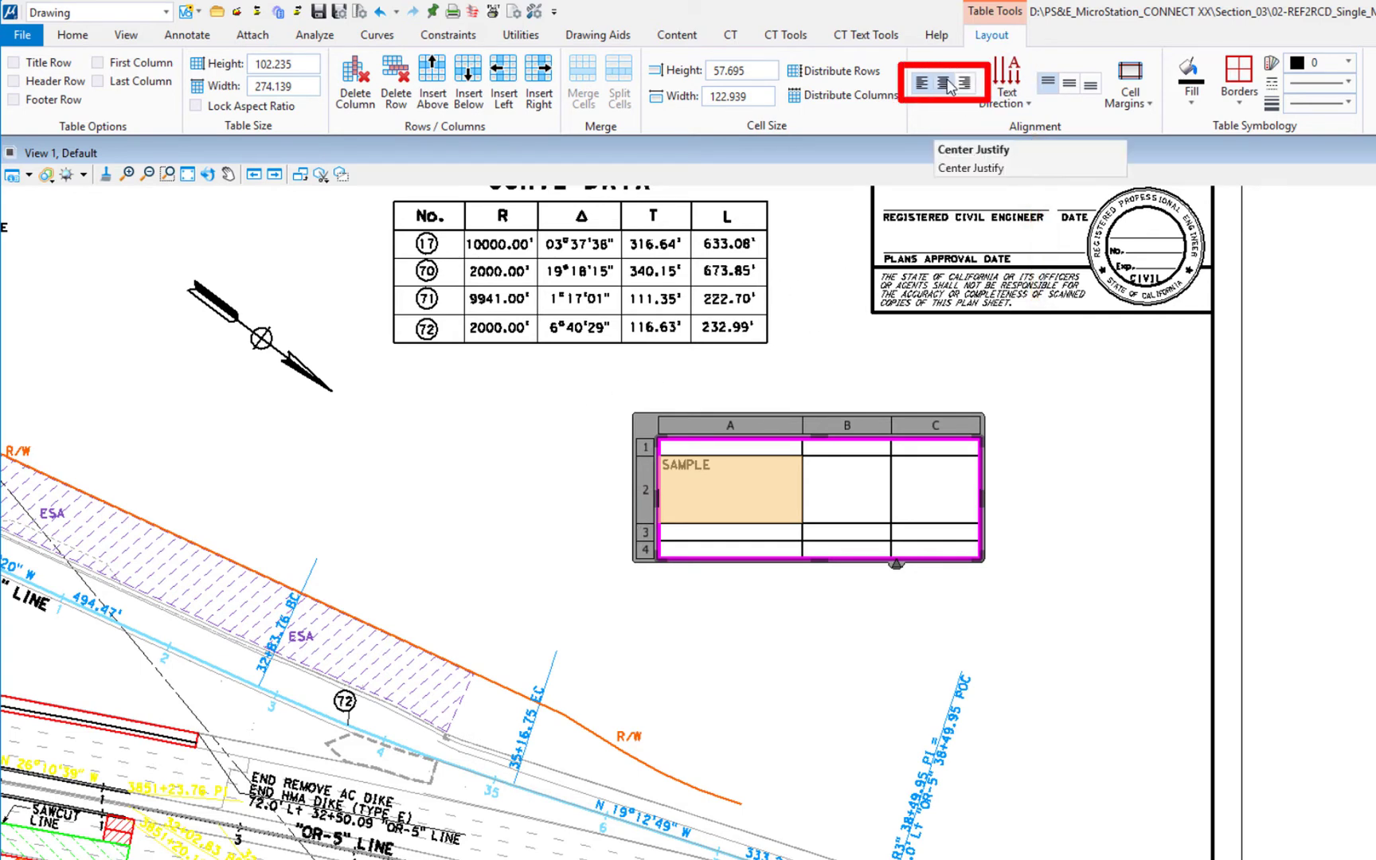
pyautogui.click(941, 83)
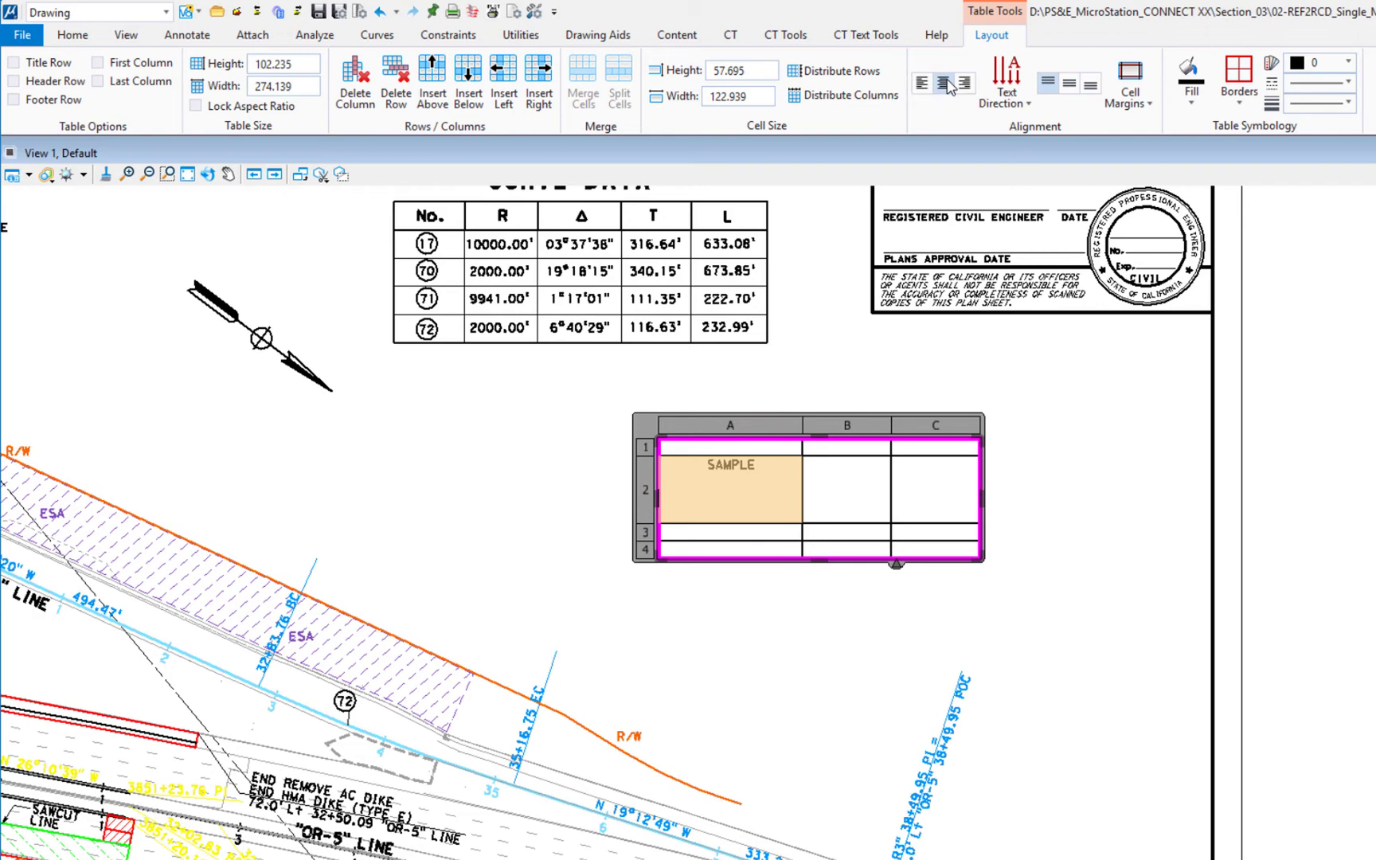
pyautogui.moveTo(1281, 185)
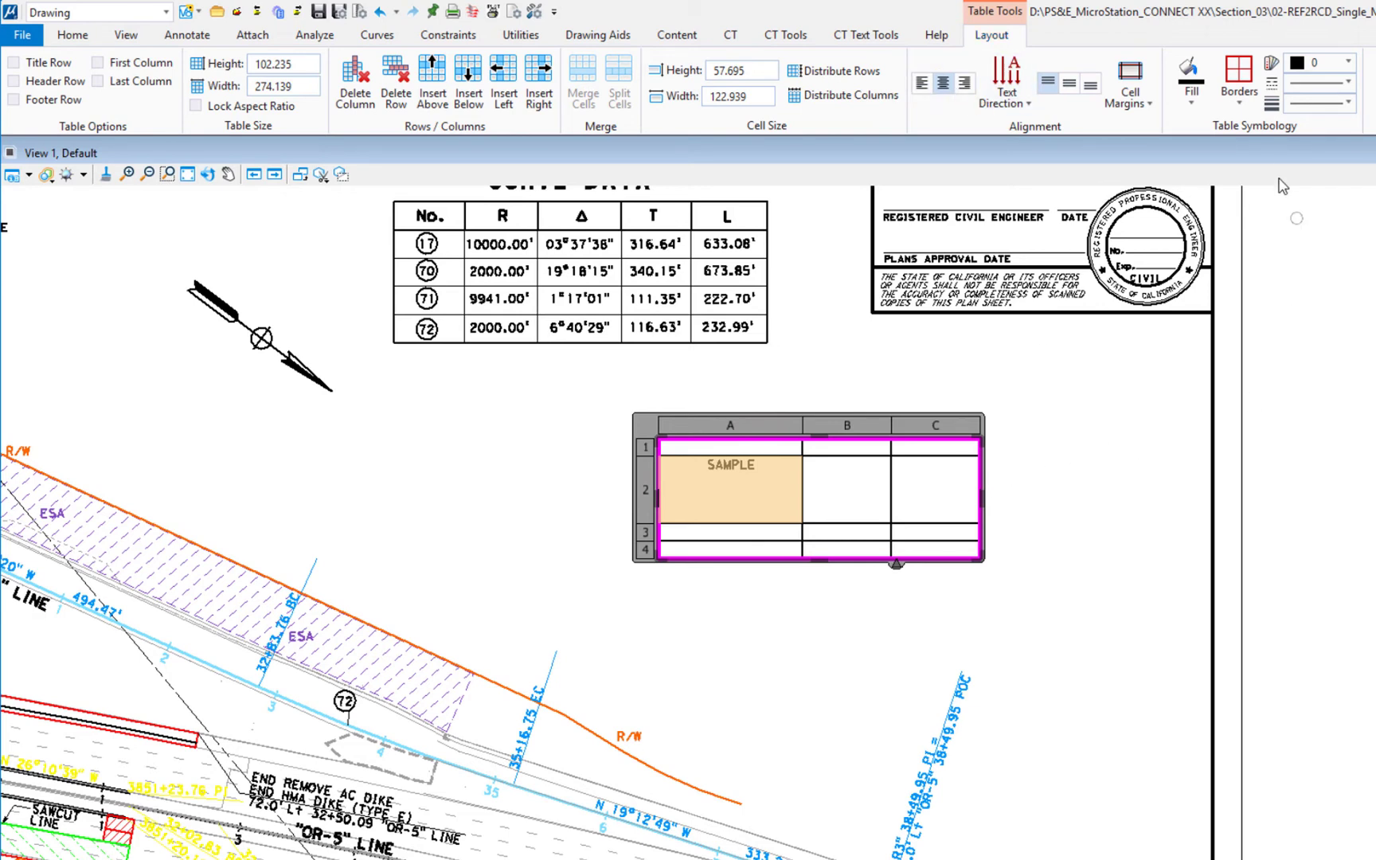
pyautogui.moveTo(1086, 436)
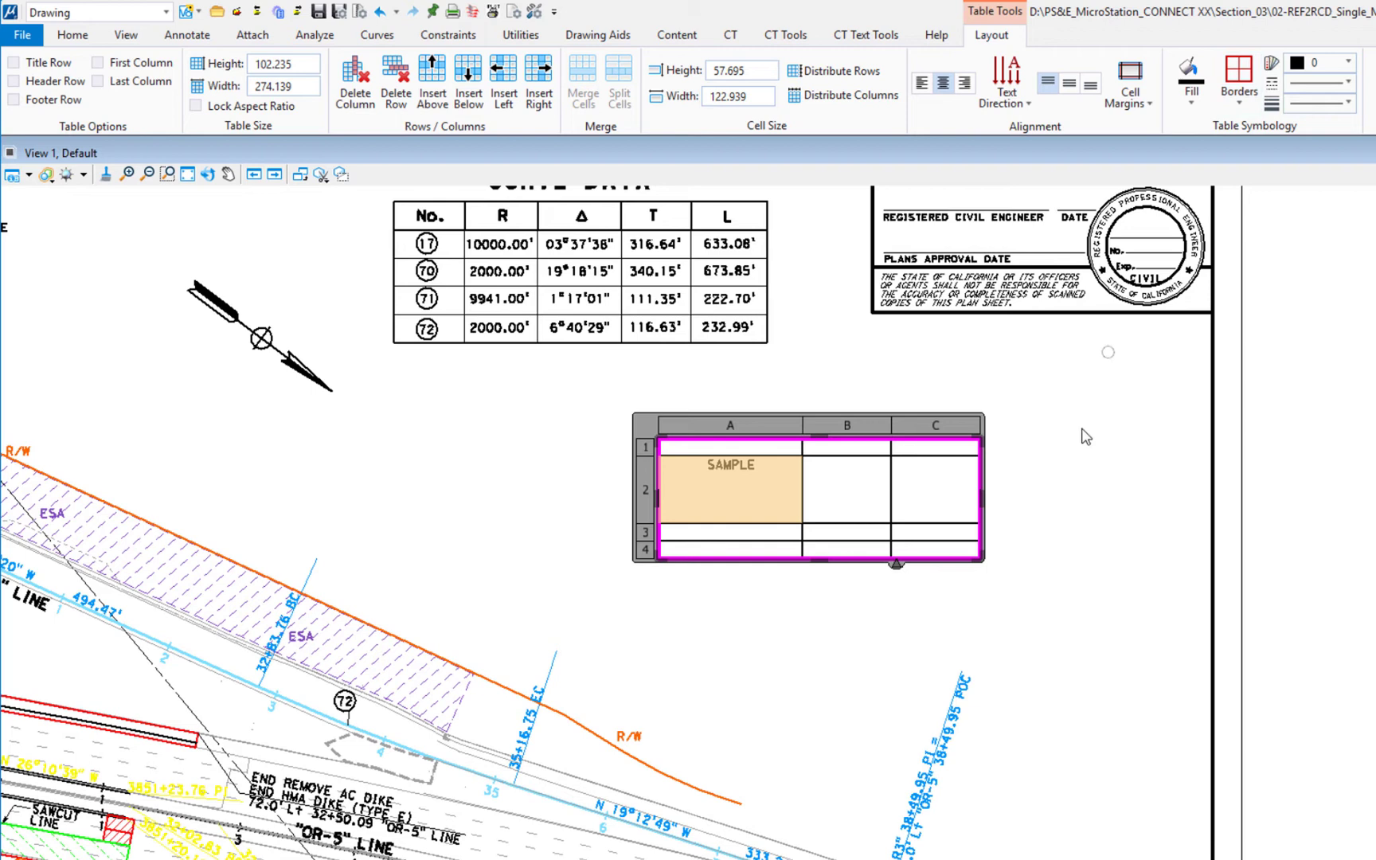
pyautogui.moveTo(1045, 516)
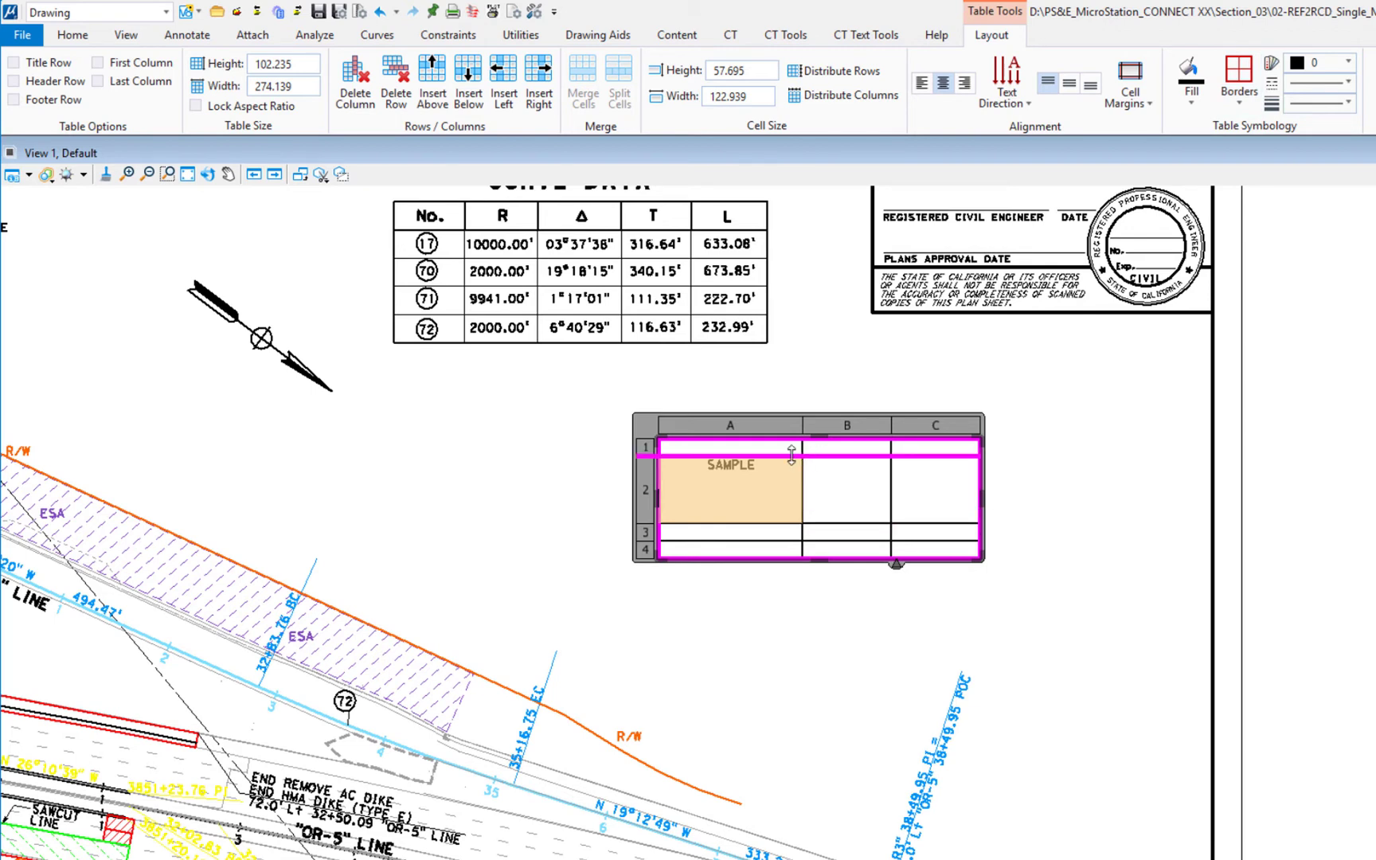
# Select cells of the practice SAMPLE table to delete it from the sheet.
pyautogui.click(773, 449)
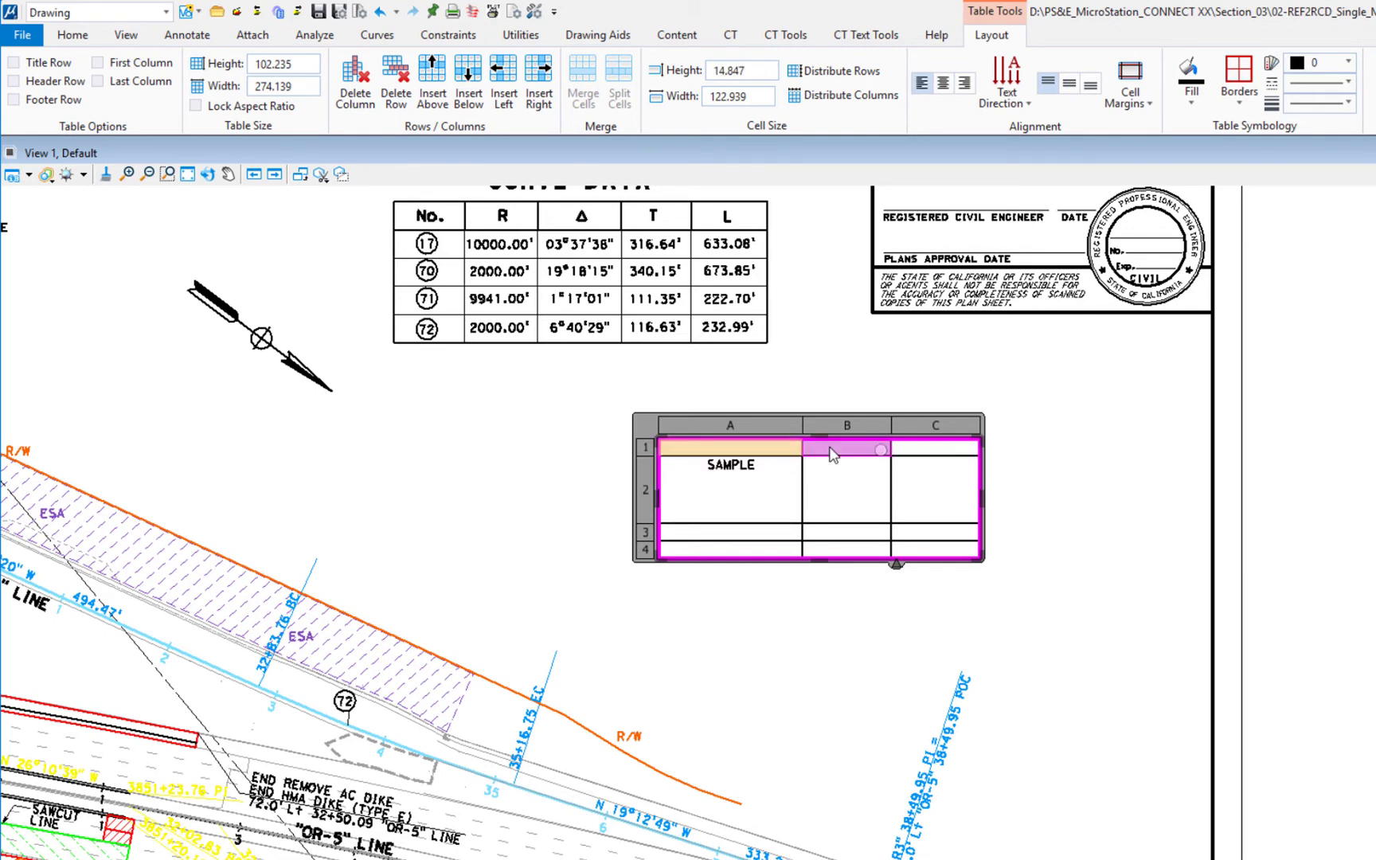
pyautogui.moveTo(833, 450)
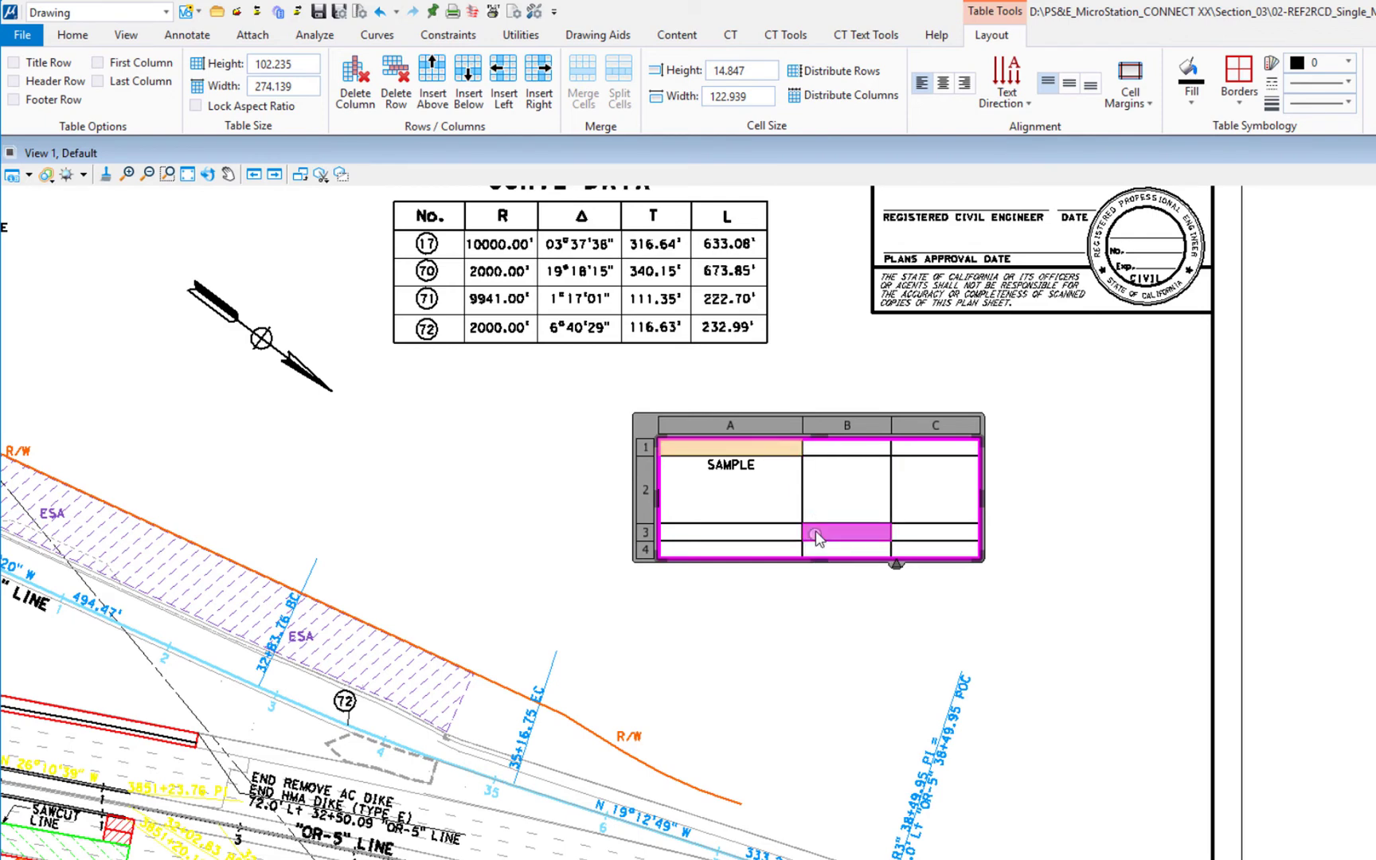
pyautogui.click(934, 450)
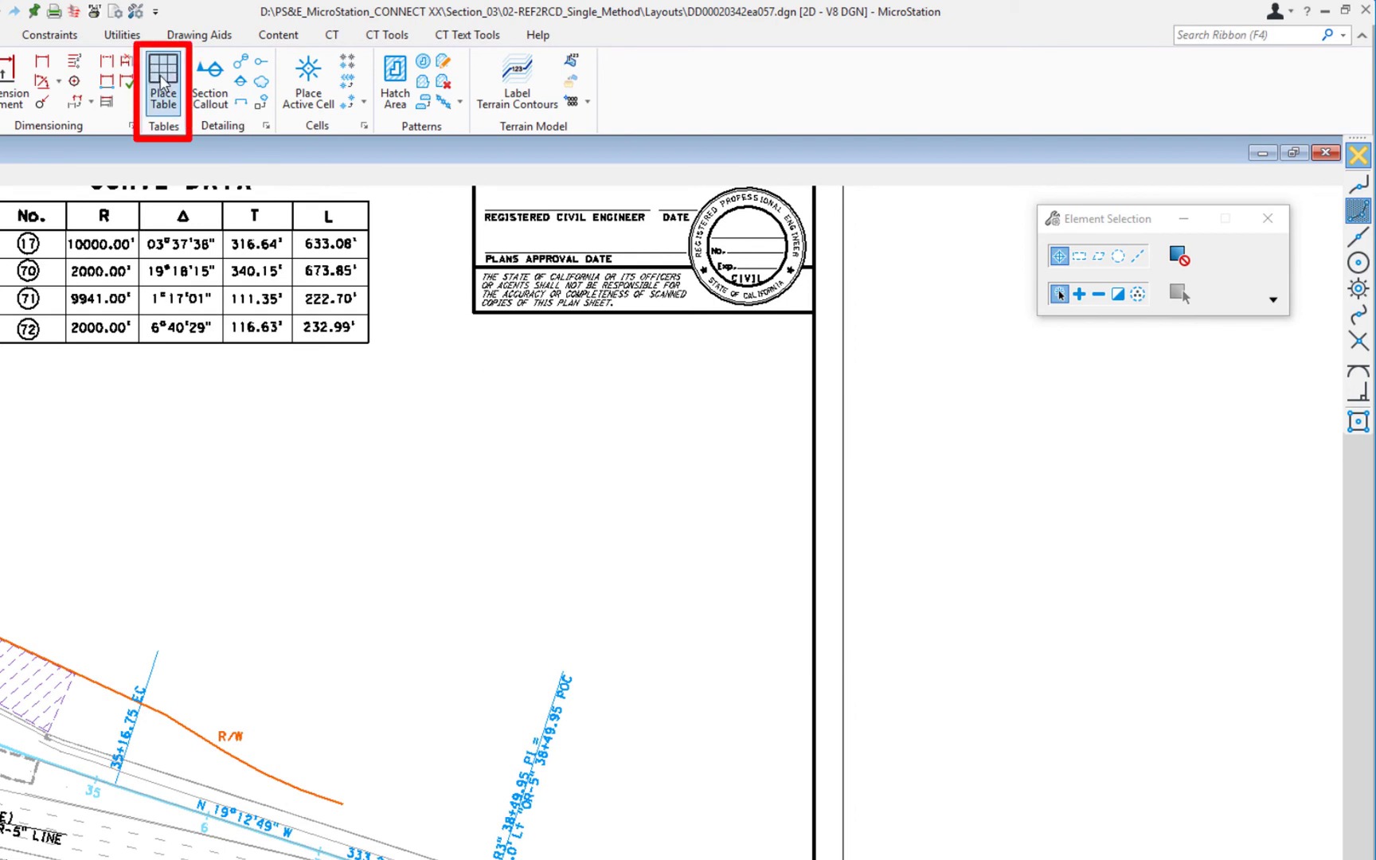
# Restart Place Table and list the seed tables (Rock_Blanket, CAS, Temp_Fence).
pyautogui.click(162, 79)
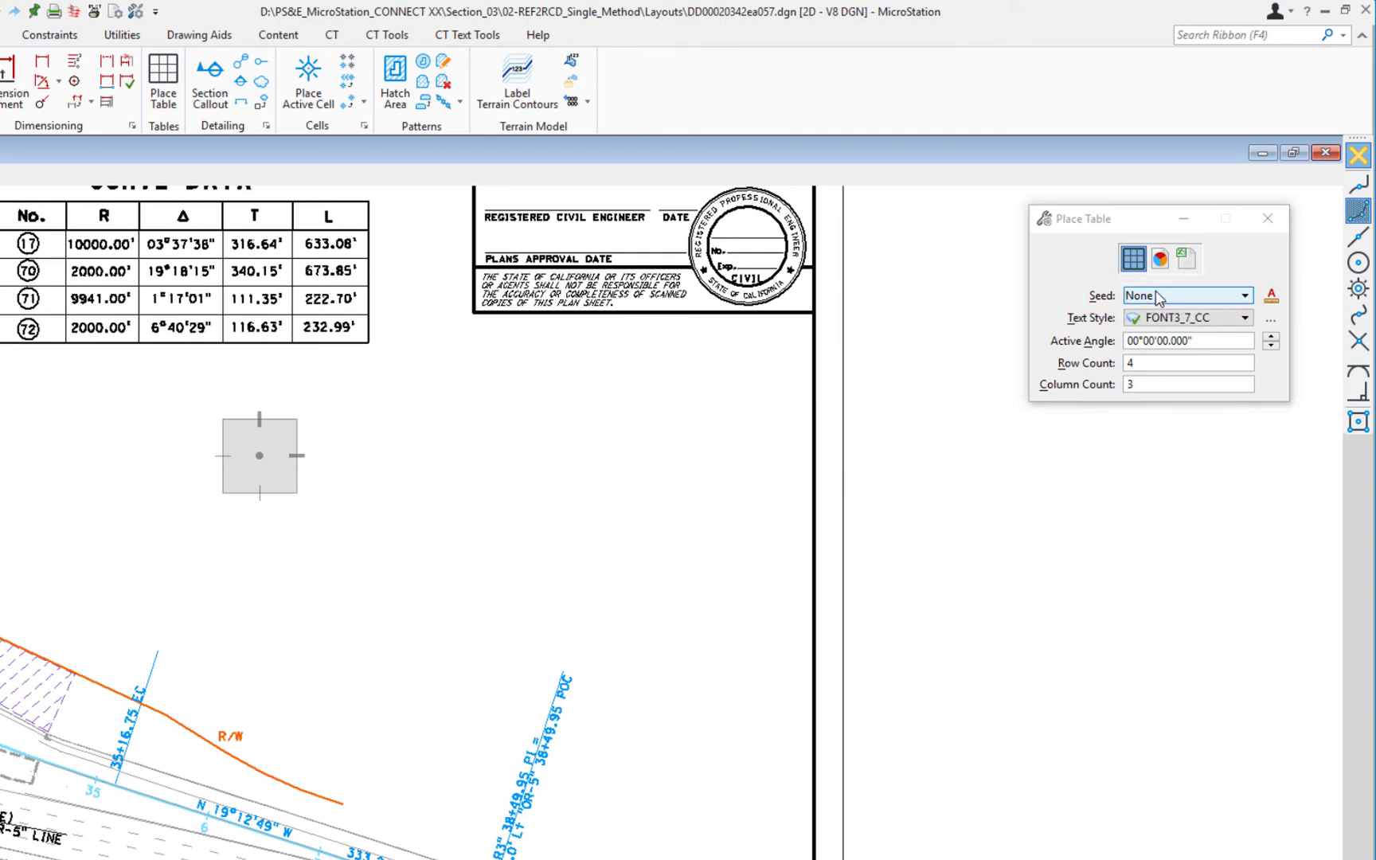
pyautogui.click(1242, 294)
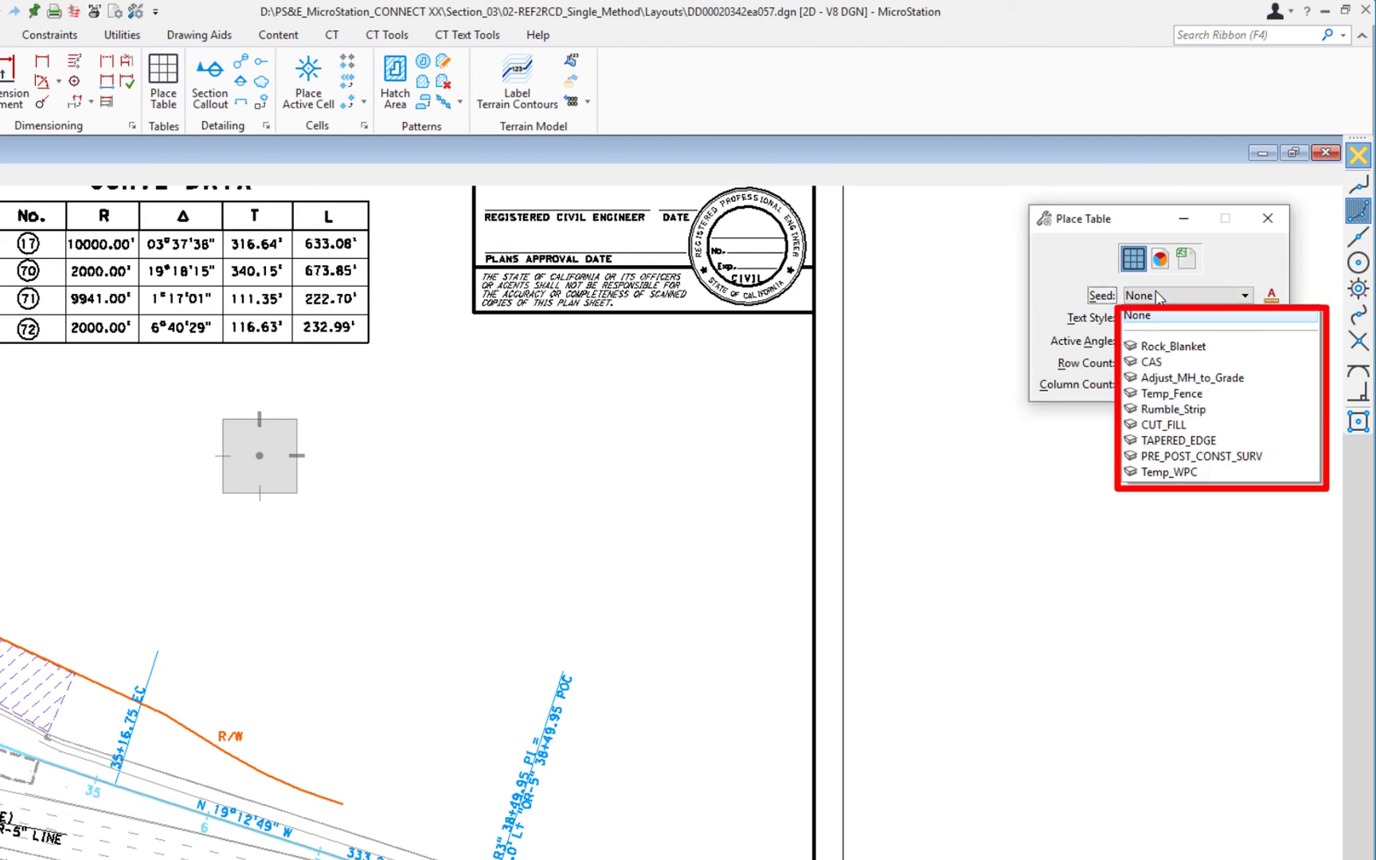
pyautogui.moveTo(1172, 346)
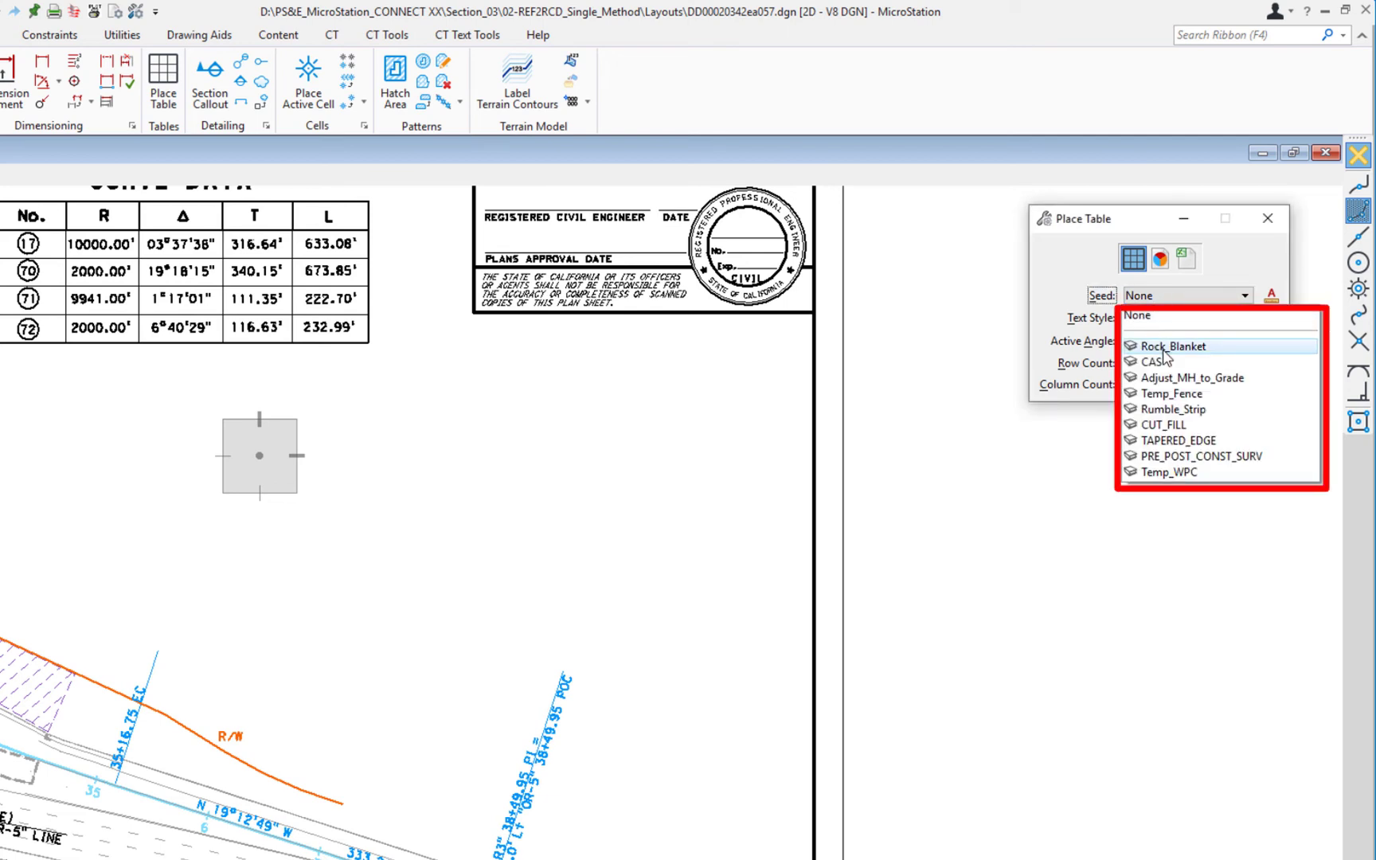
pyautogui.moveTo(1172, 410)
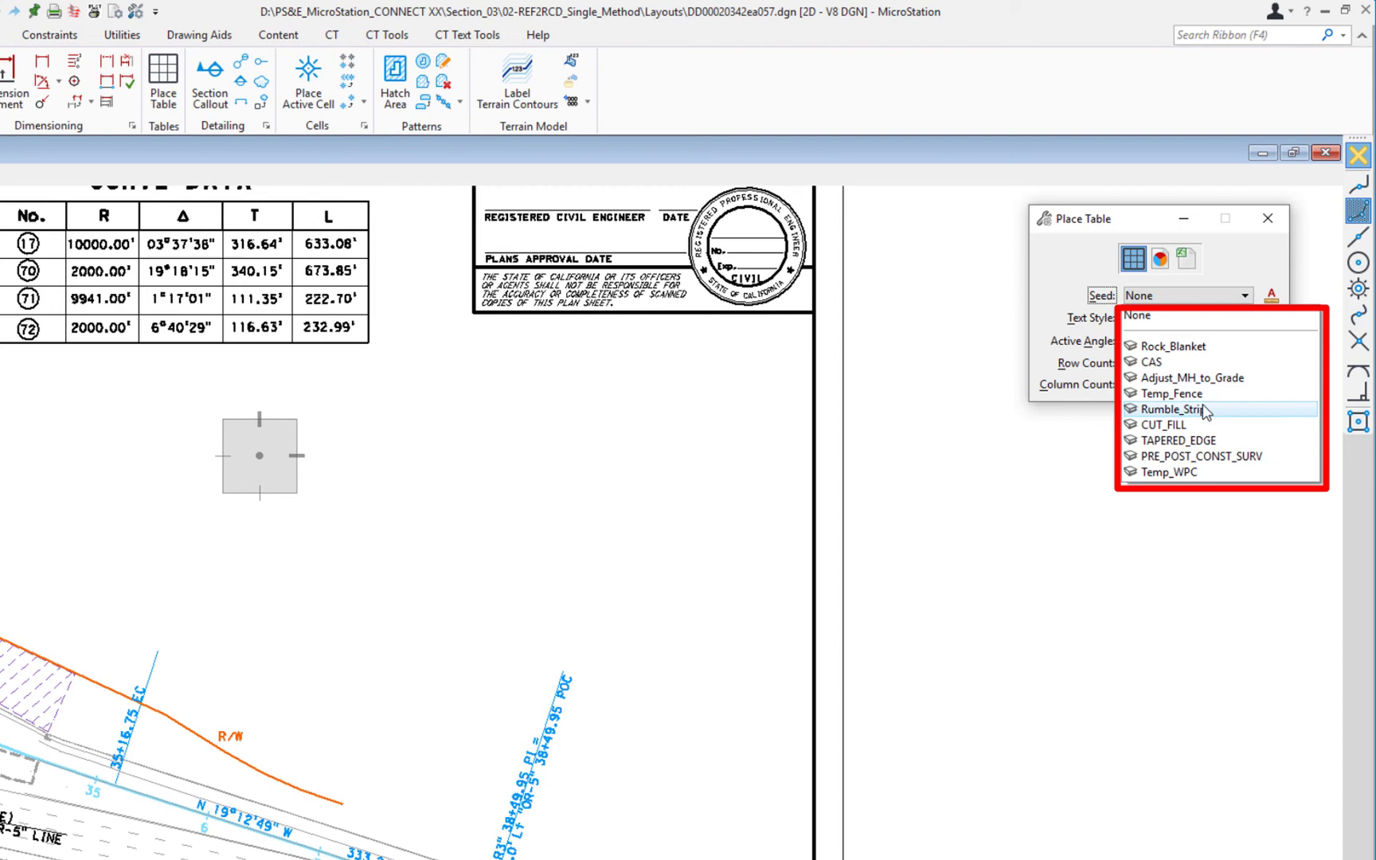
pyautogui.moveTo(1172, 393)
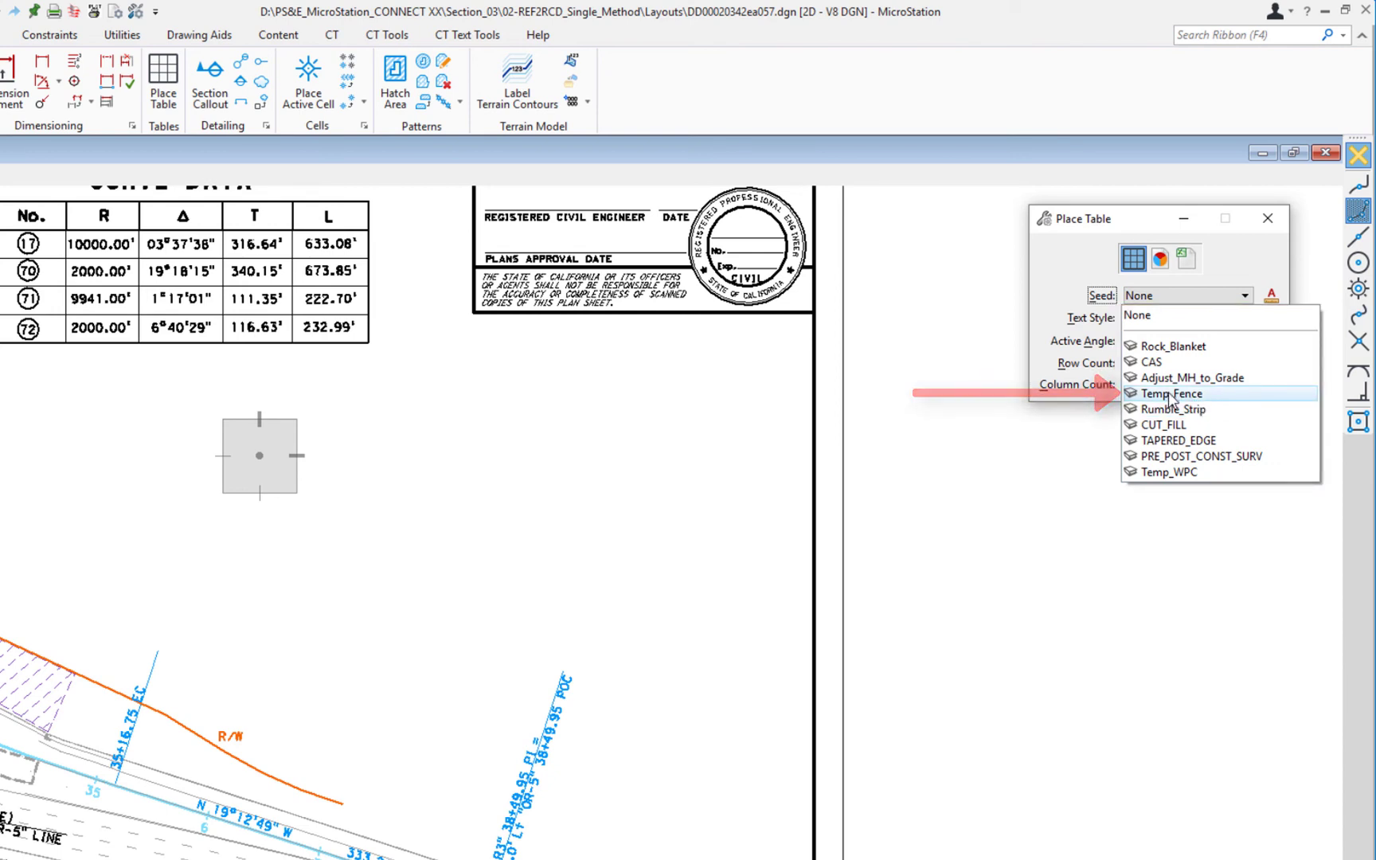
# Place the Temp_Fence (Type ESA) seed table below the Curve Data table on the sheet.
pyautogui.click(1170, 393)
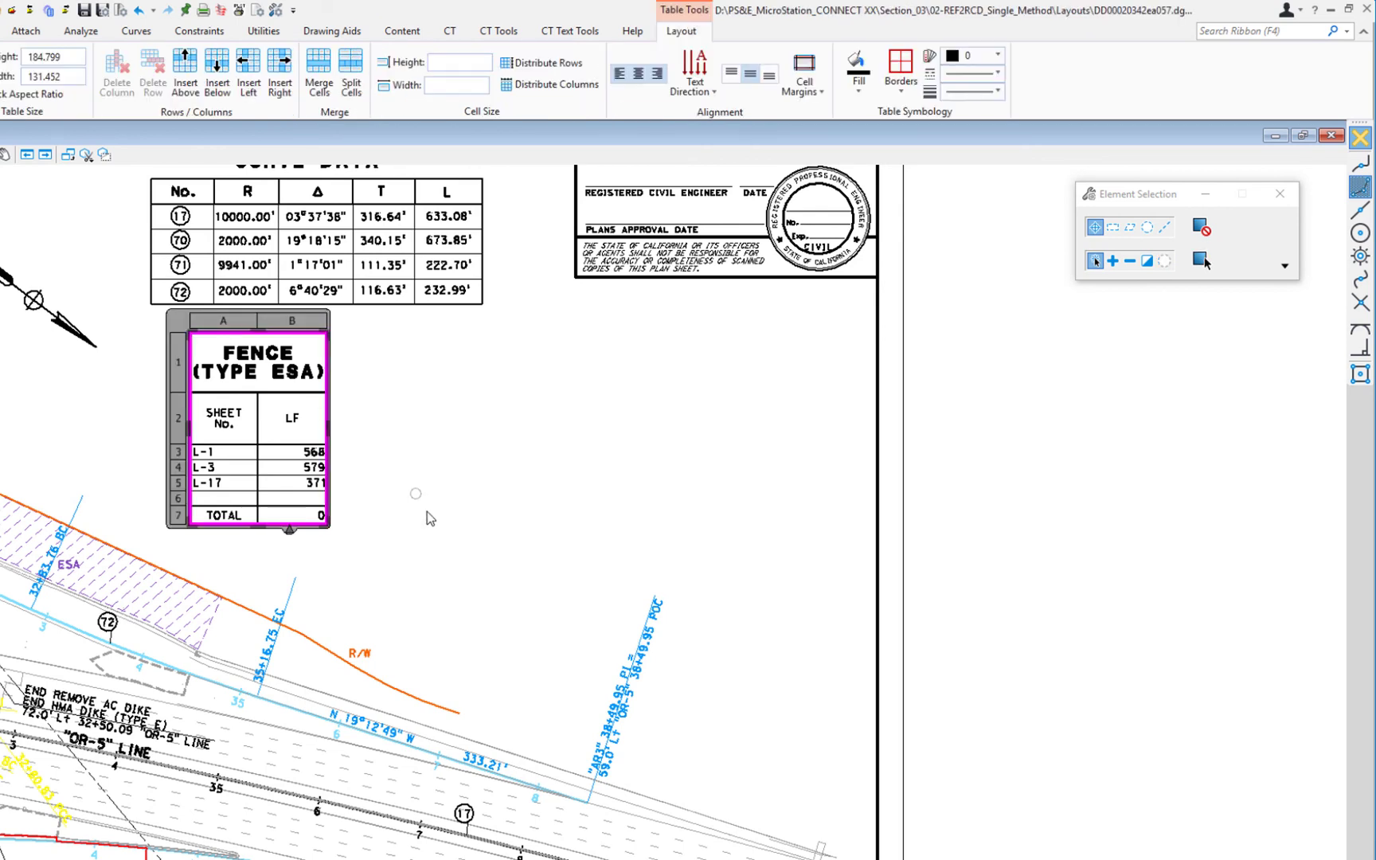
pyautogui.moveTo(443, 497)
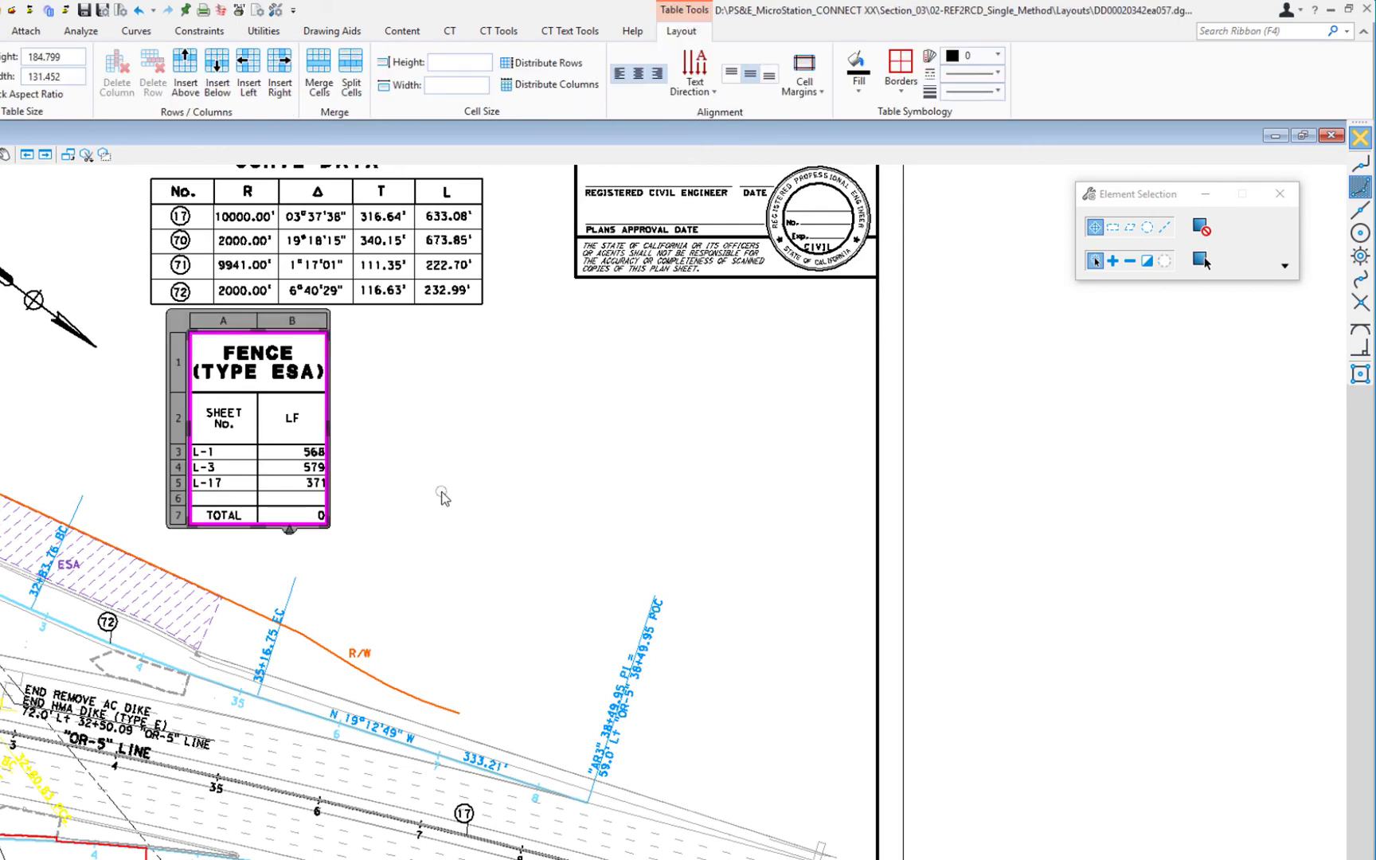
pyautogui.moveTo(447, 487)
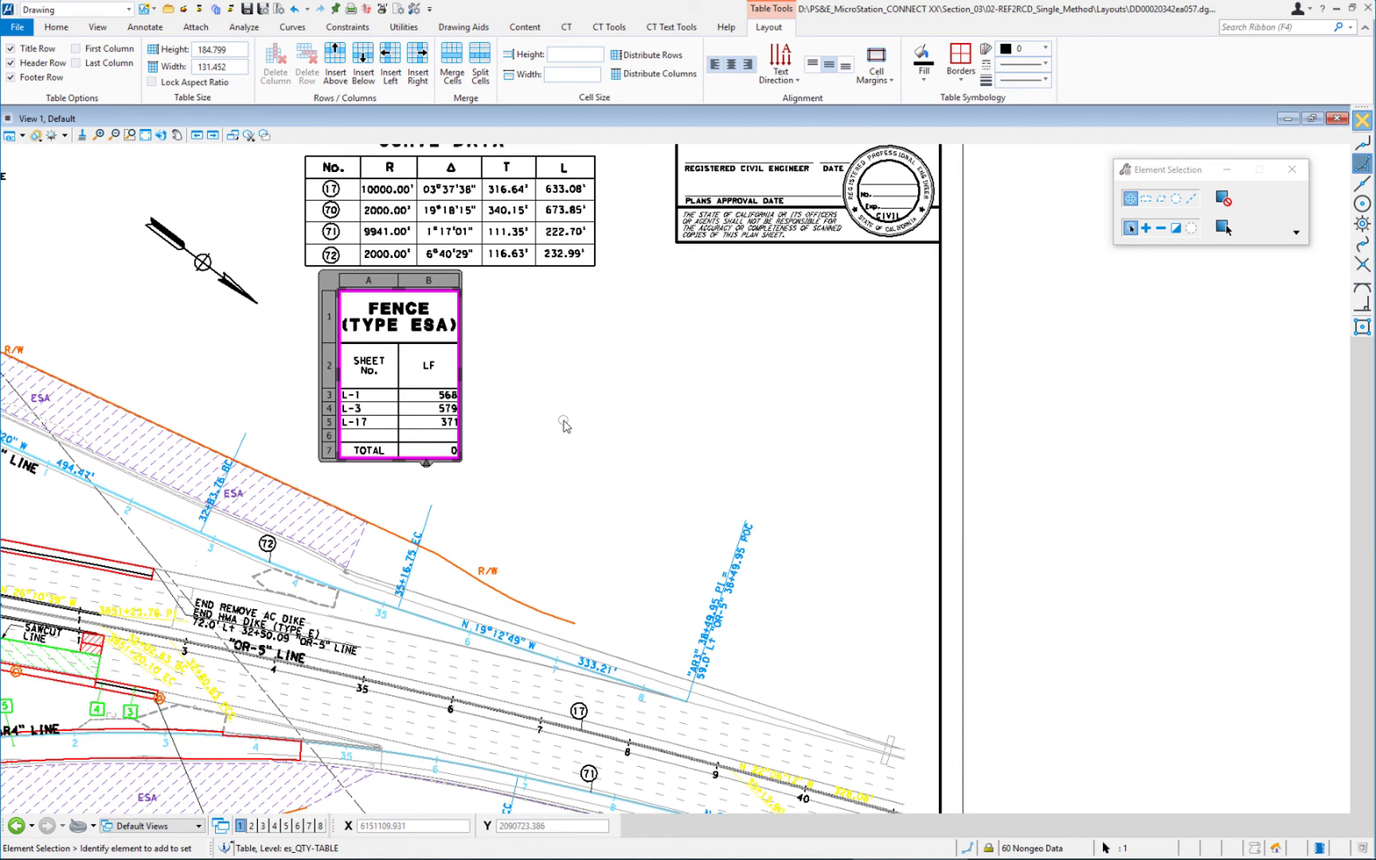
pyautogui.moveTo(587, 366)
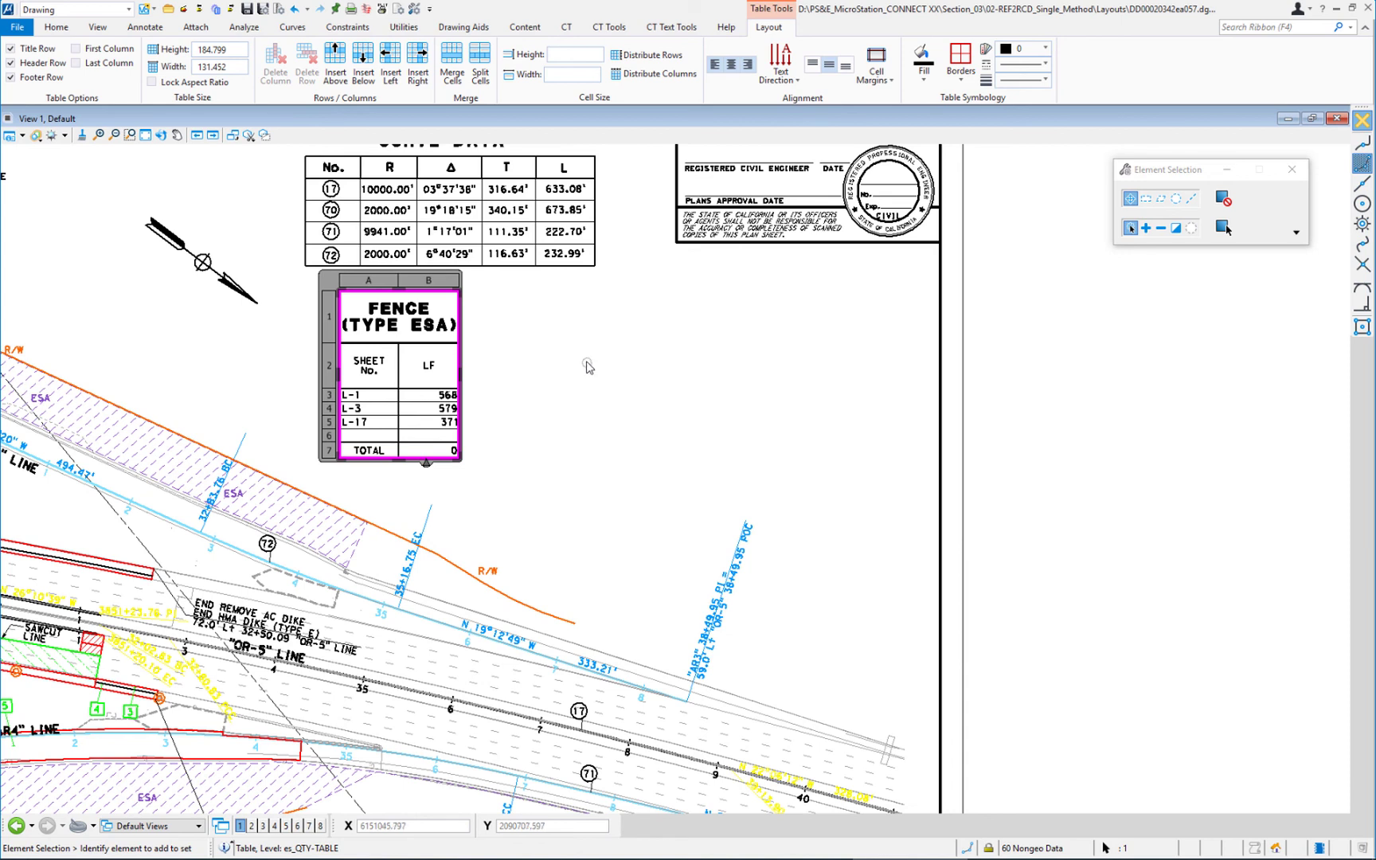